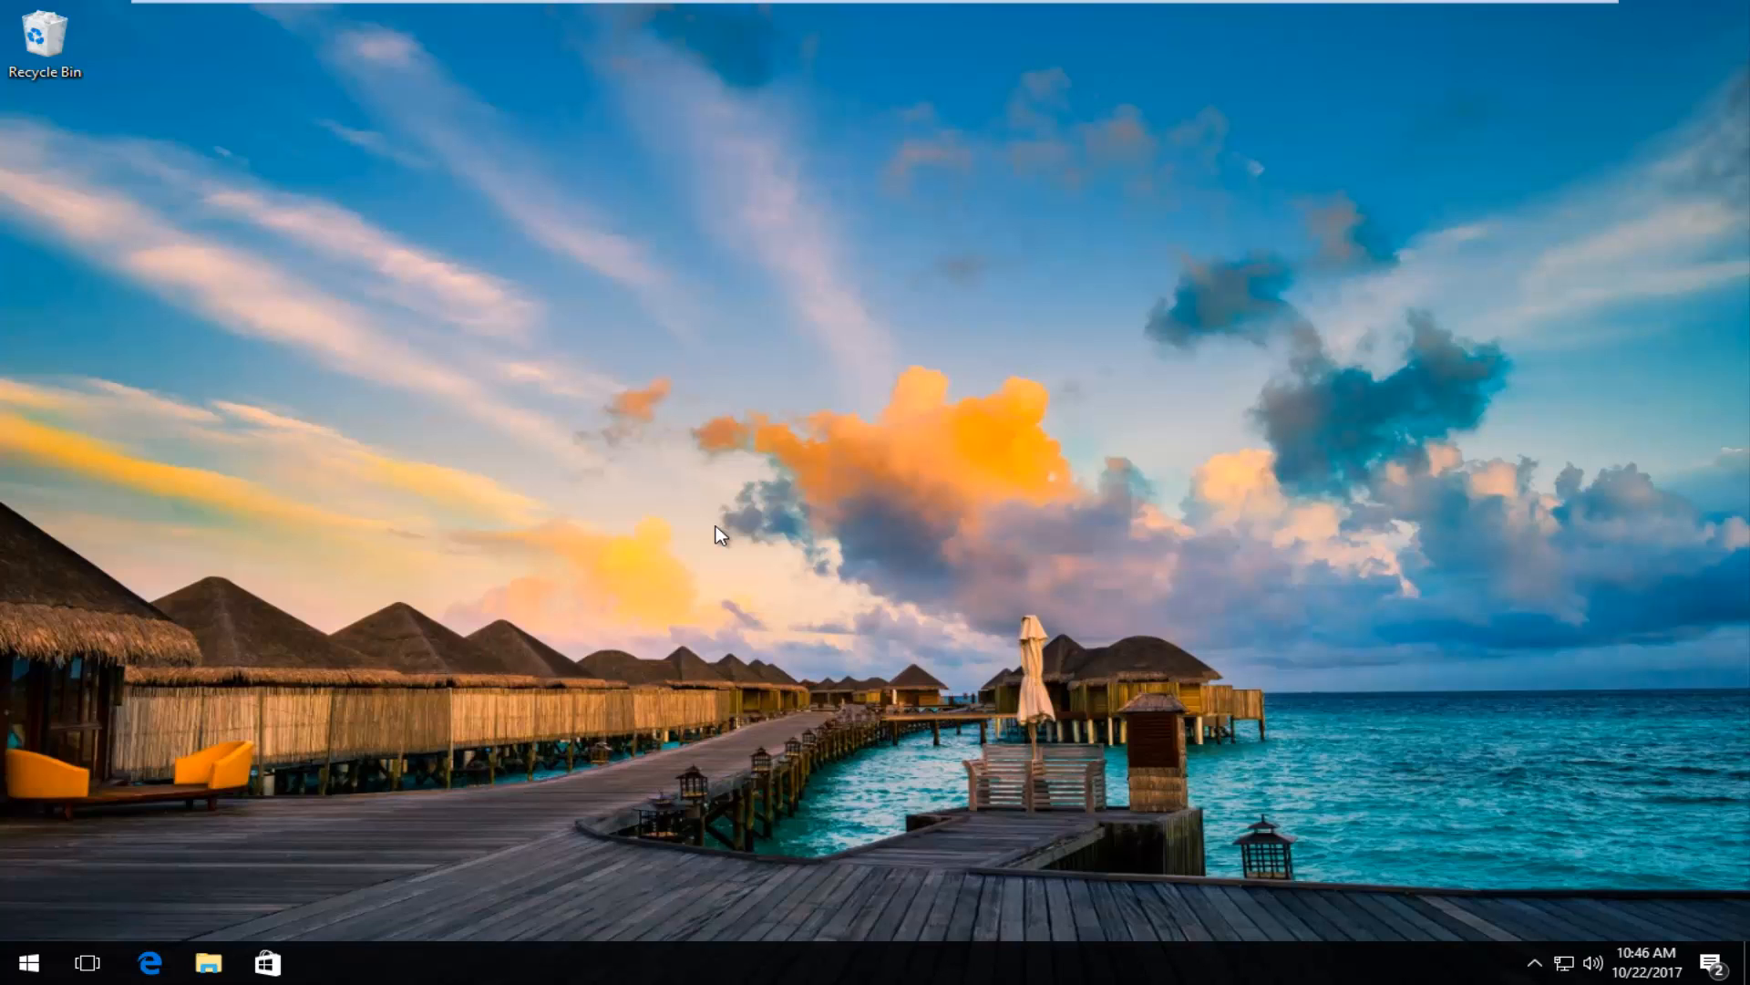
mouse_move(256, 591)
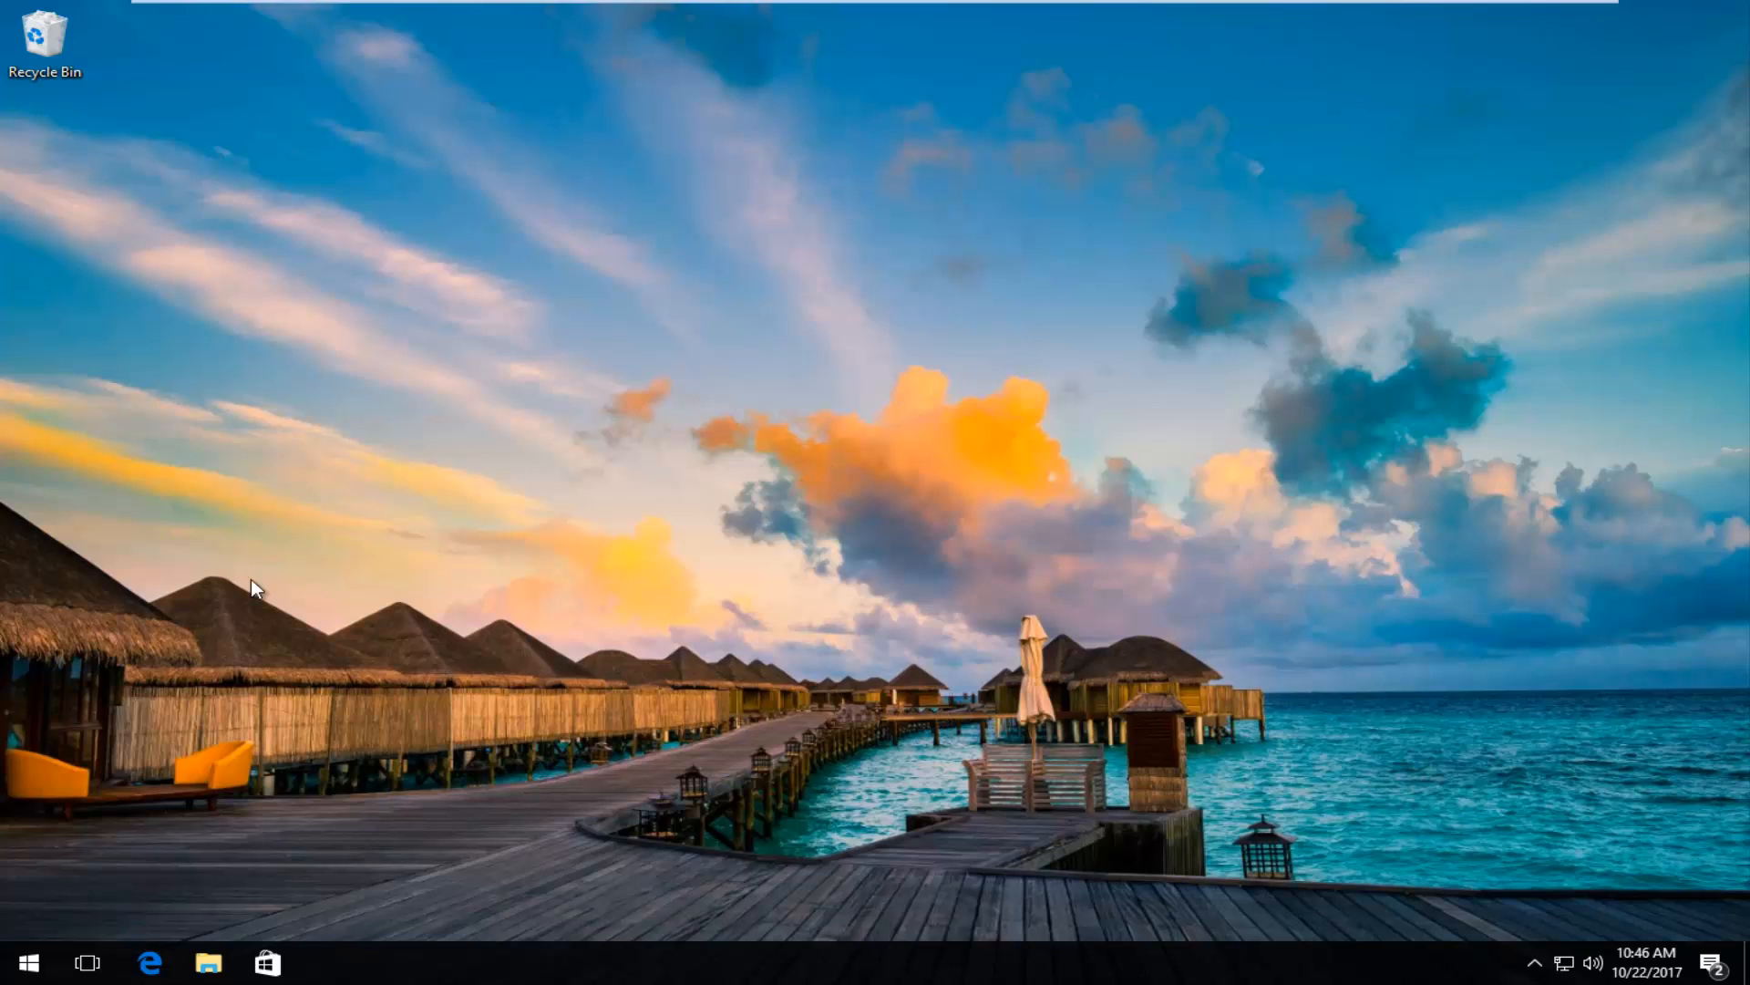
Search 'device' from Start and launch Device Manager from the best match
click(25, 961)
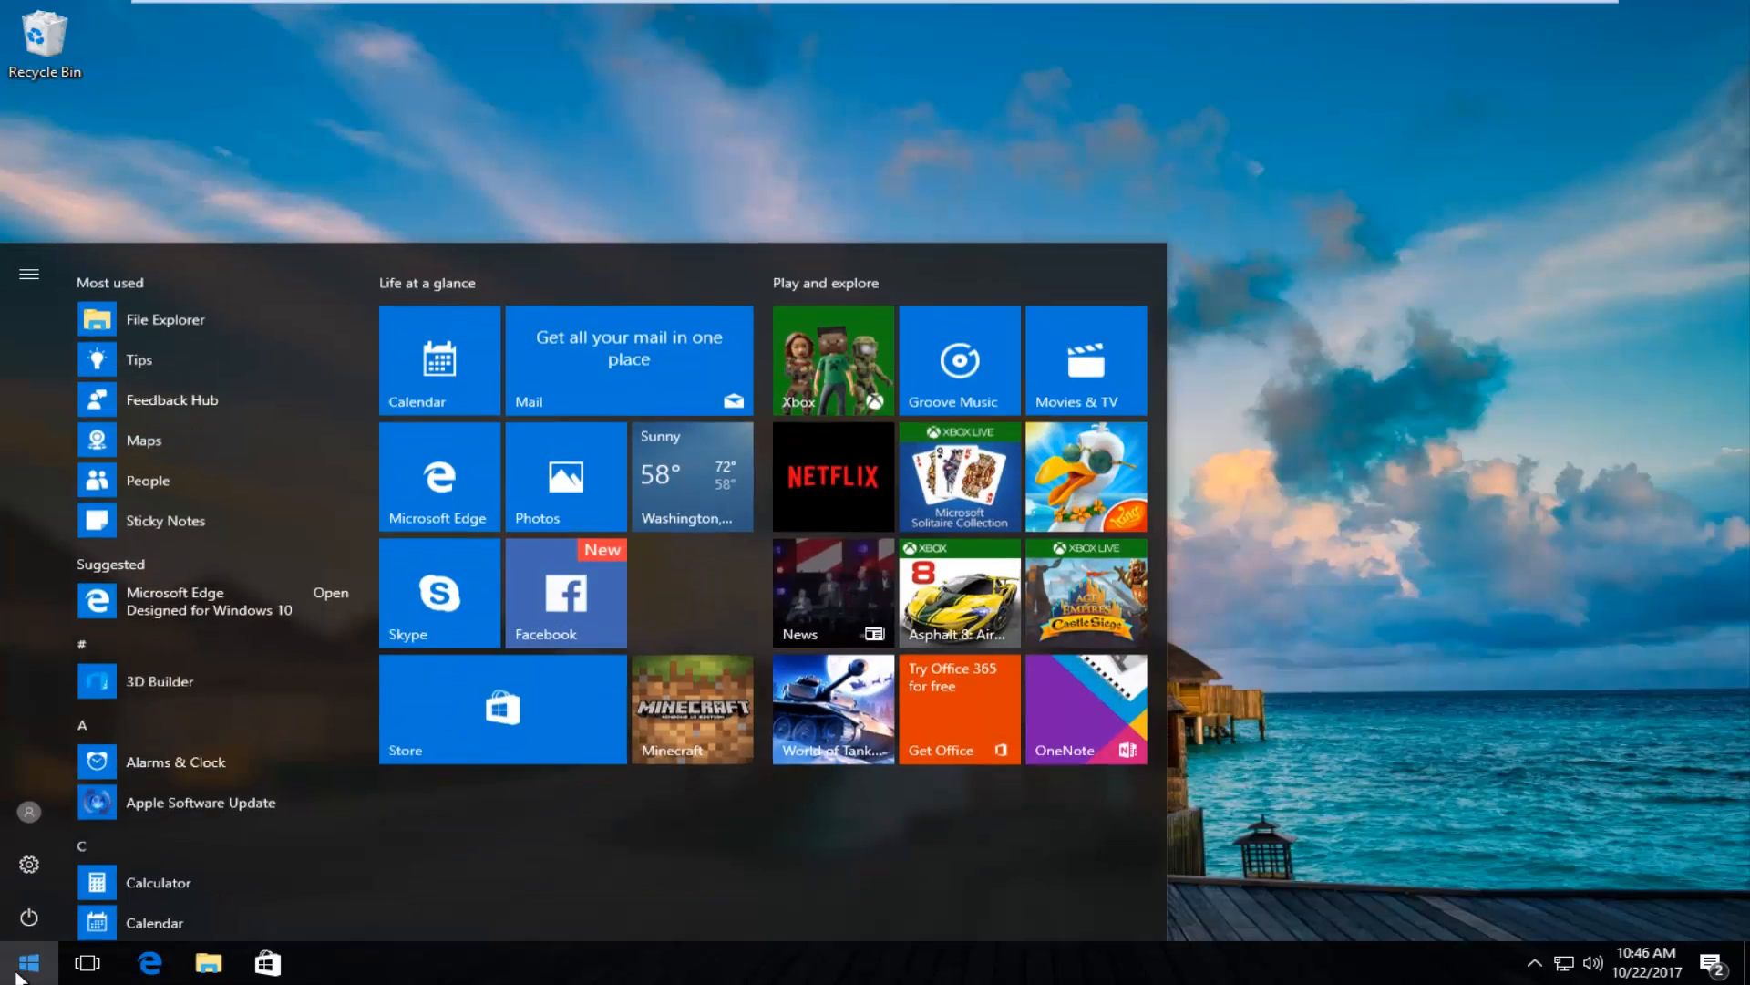
text(device manager)
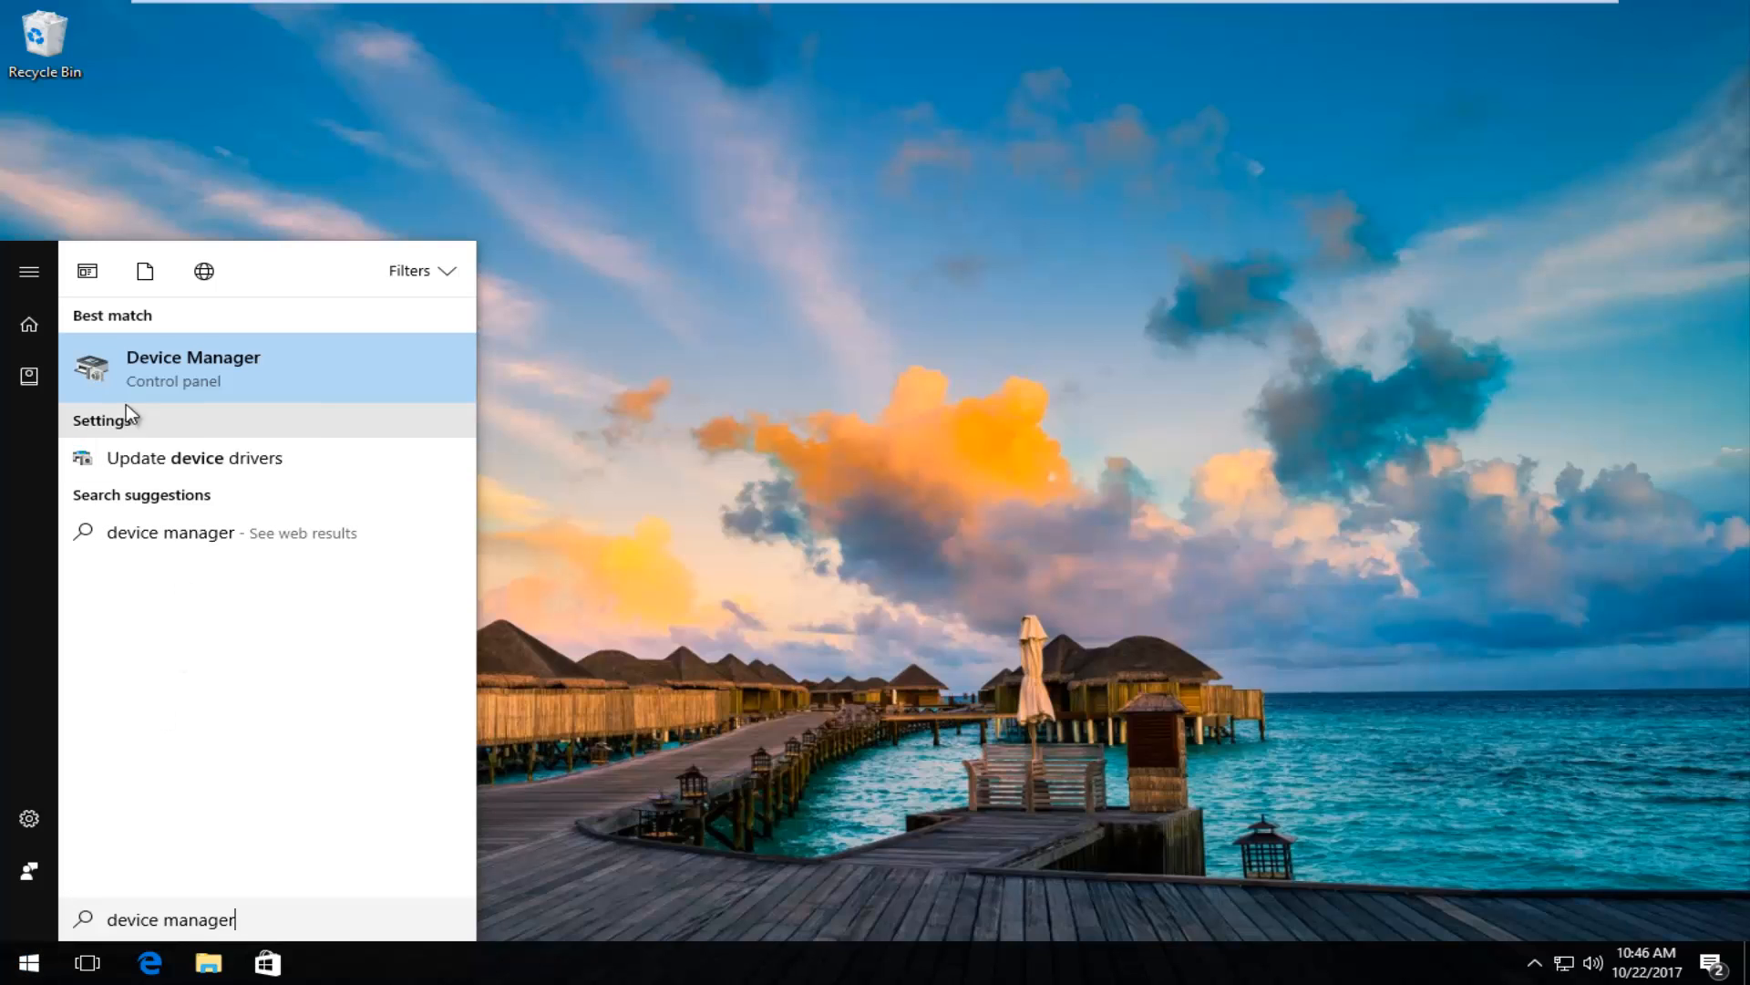
click(193, 368)
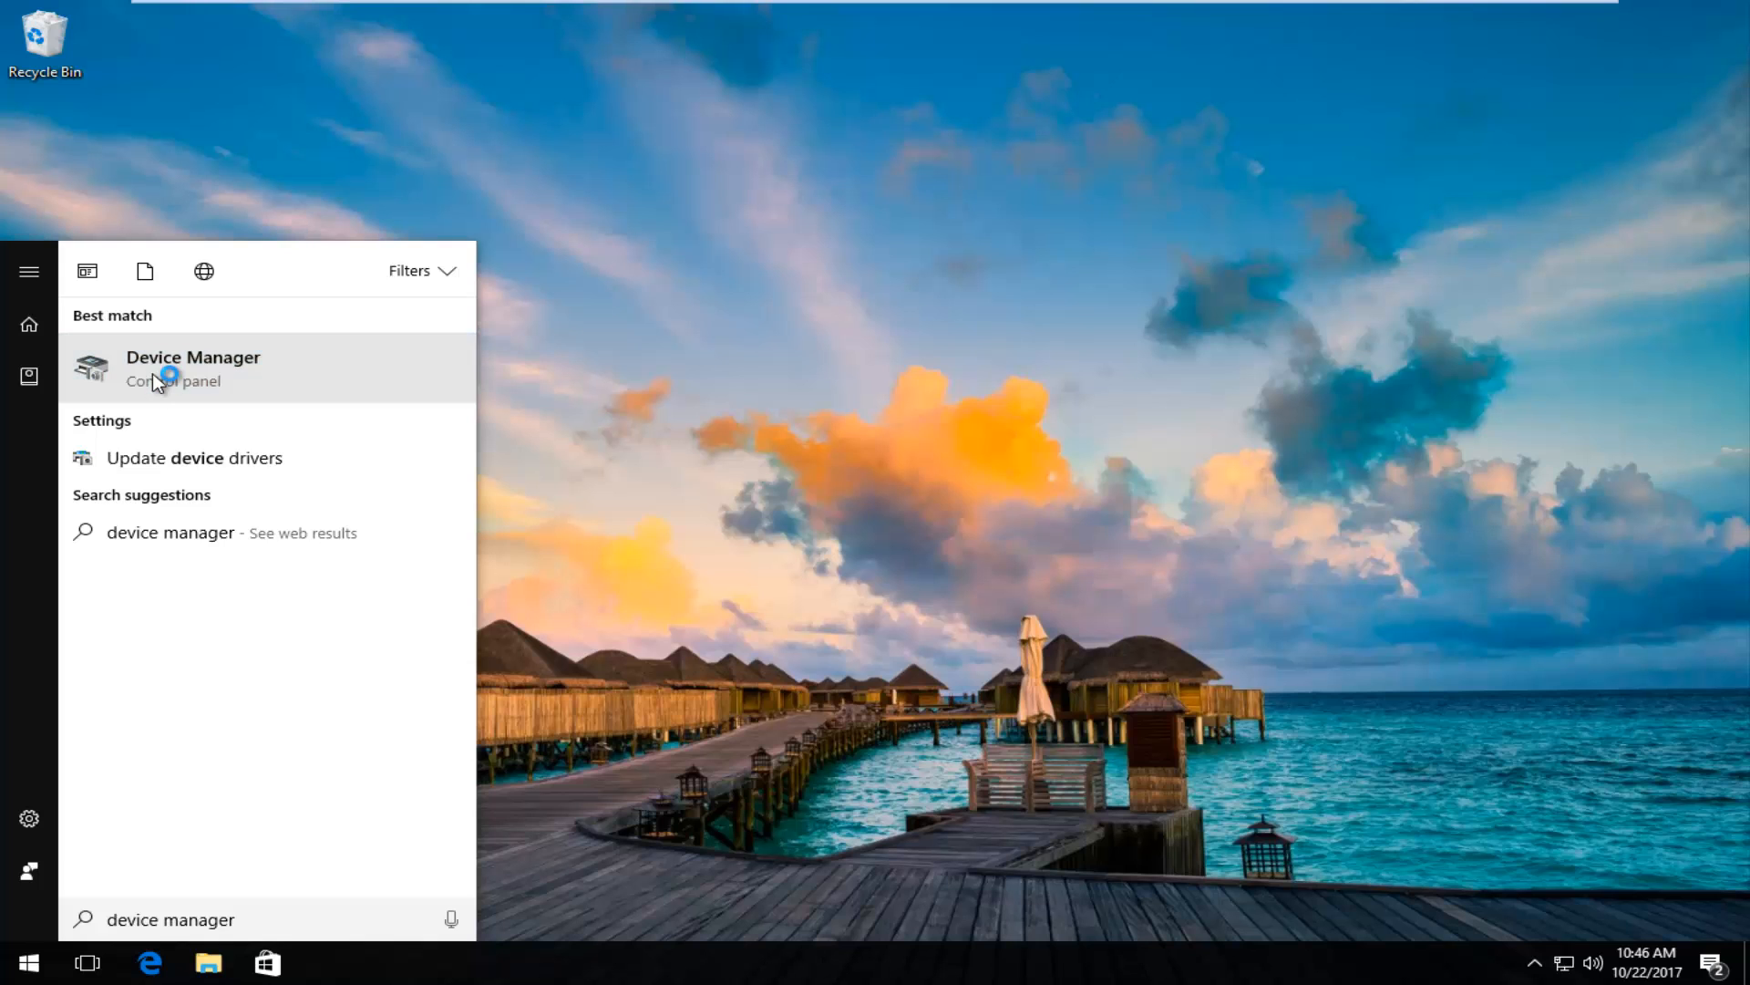
click(193, 368)
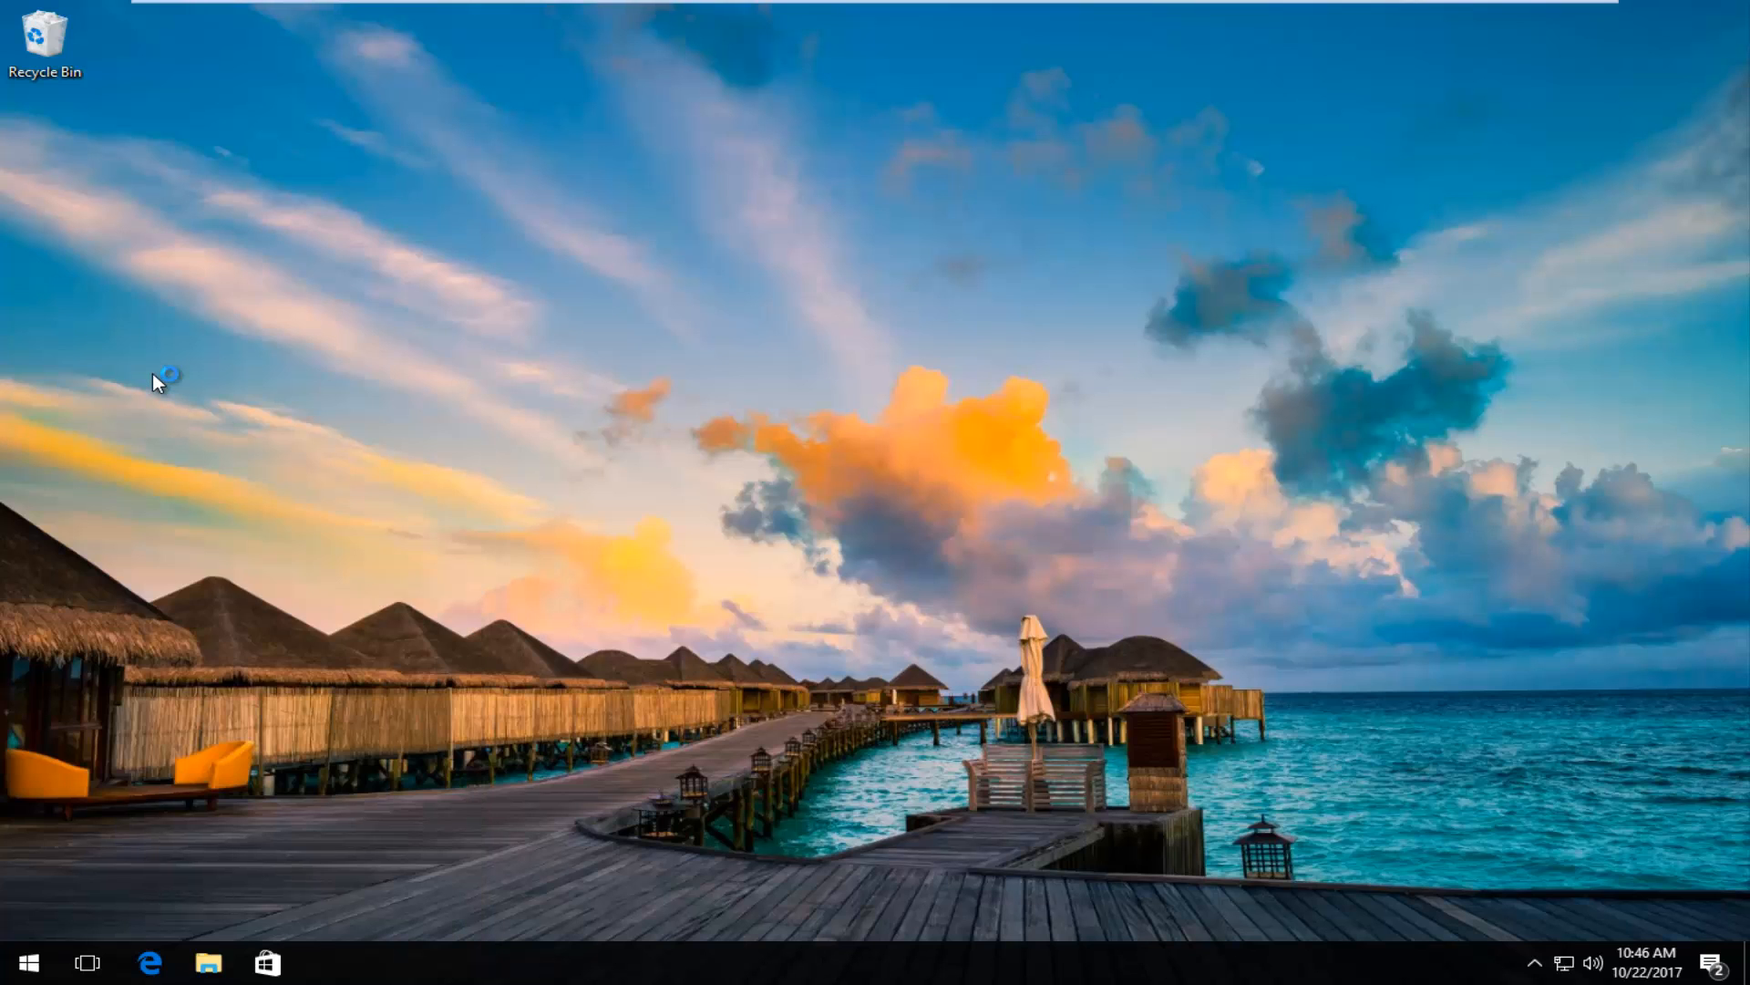
Expand Network adapters and view the Intel 82574L adapter's Driver details (Microsoft, 12.15.22.6)
click(326, 961)
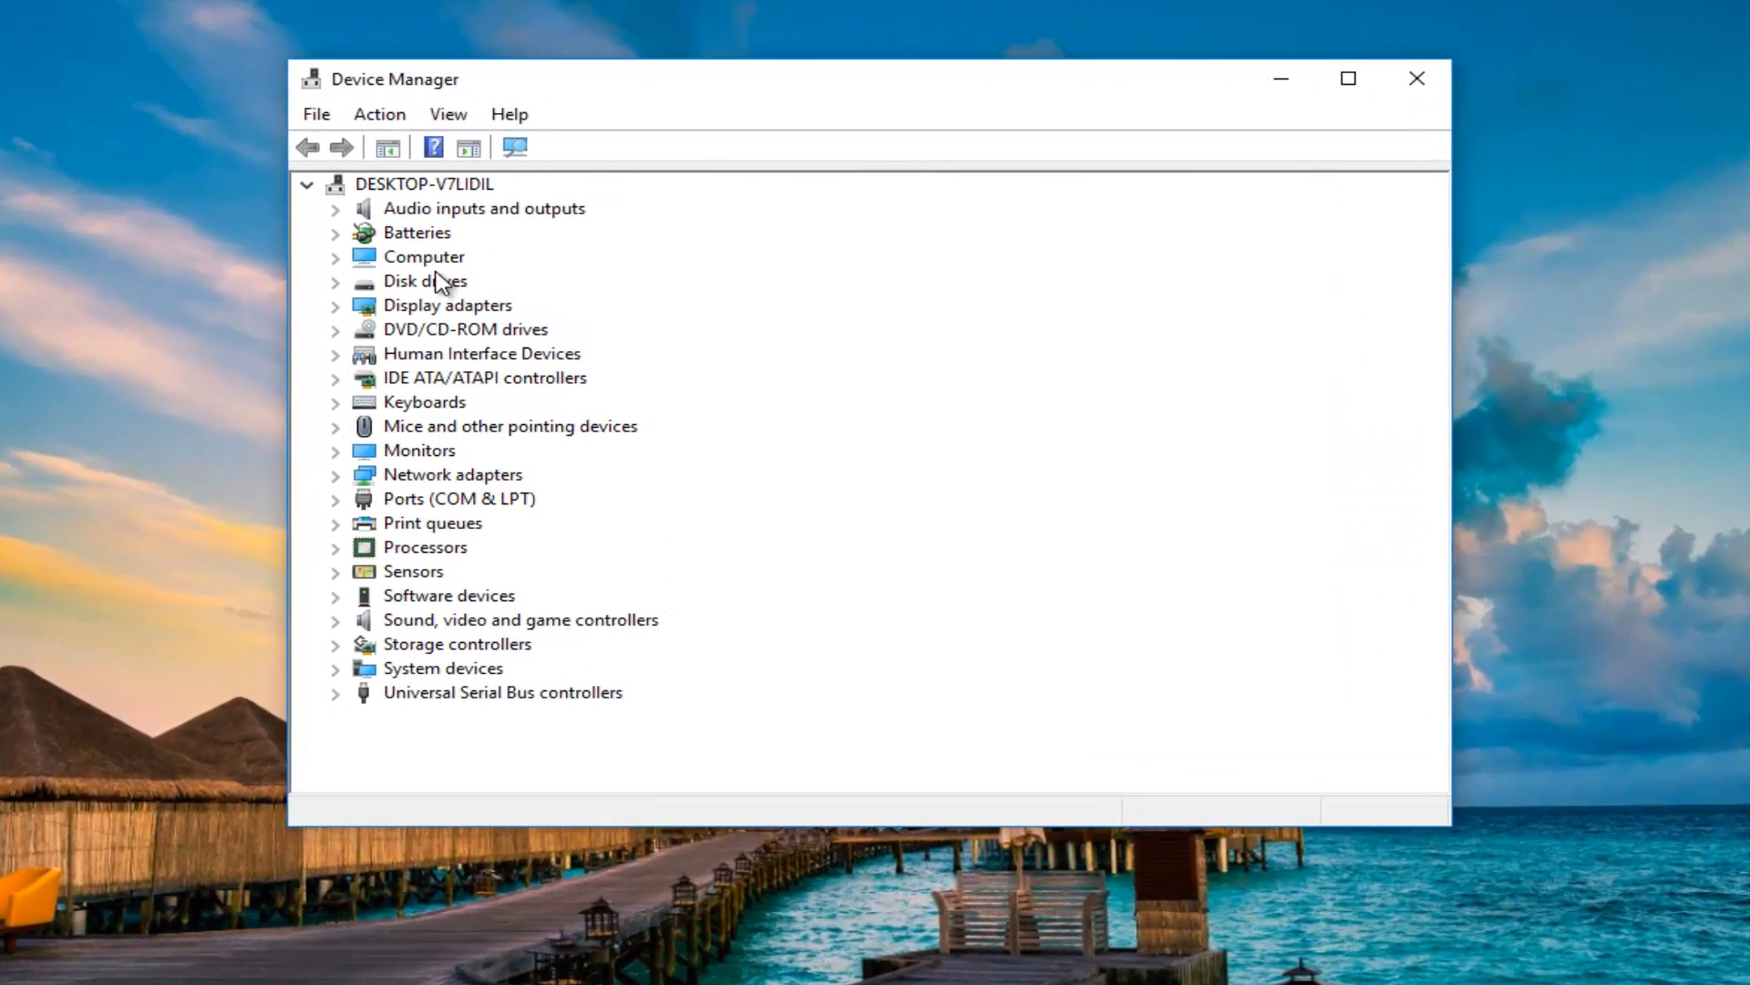
mouse_move(421, 434)
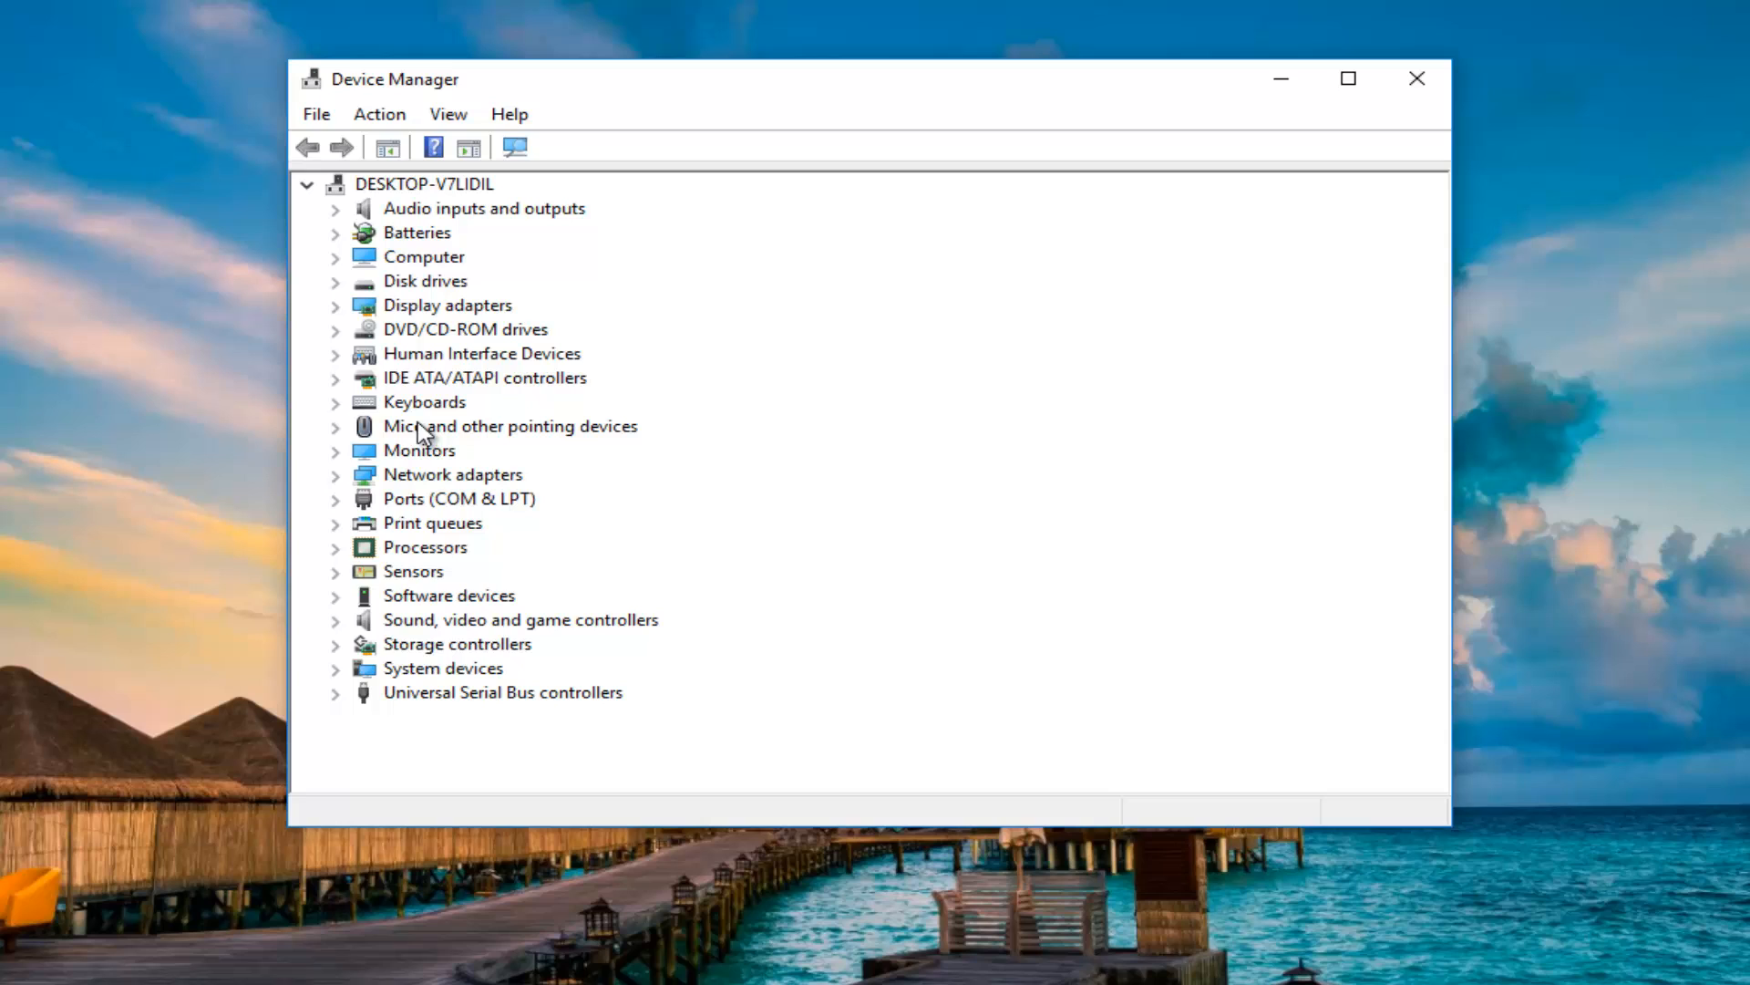
mouse_move(512, 511)
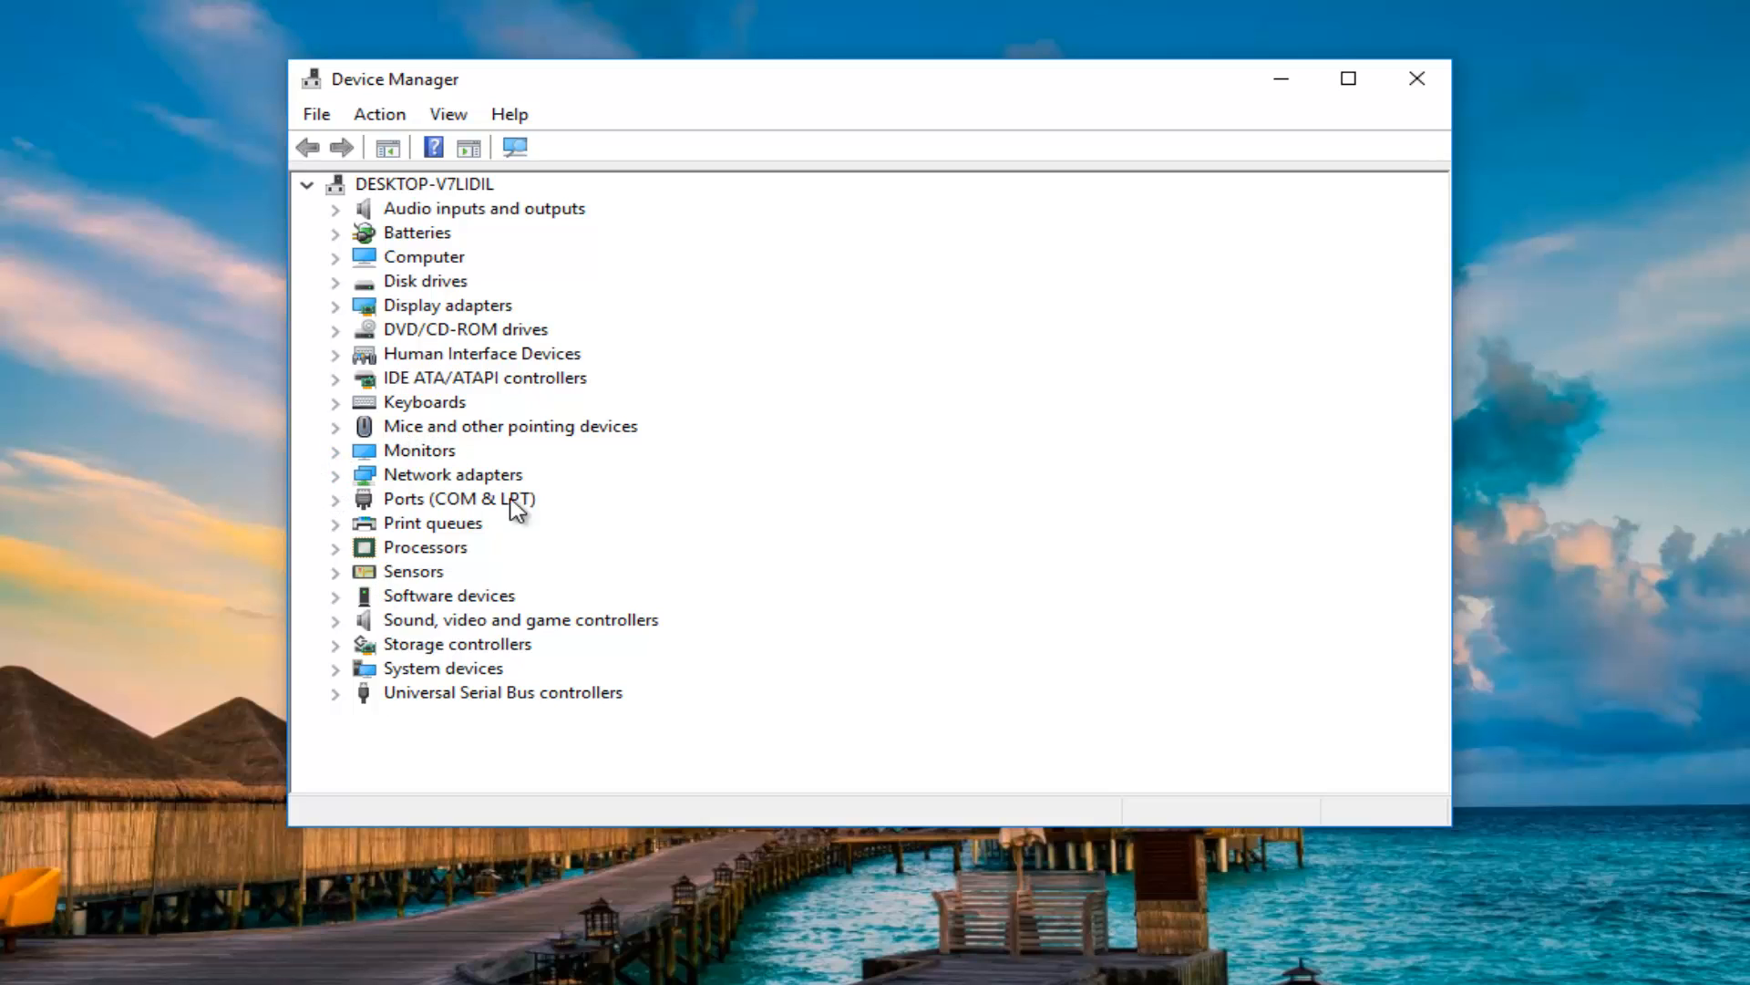
click(334, 474)
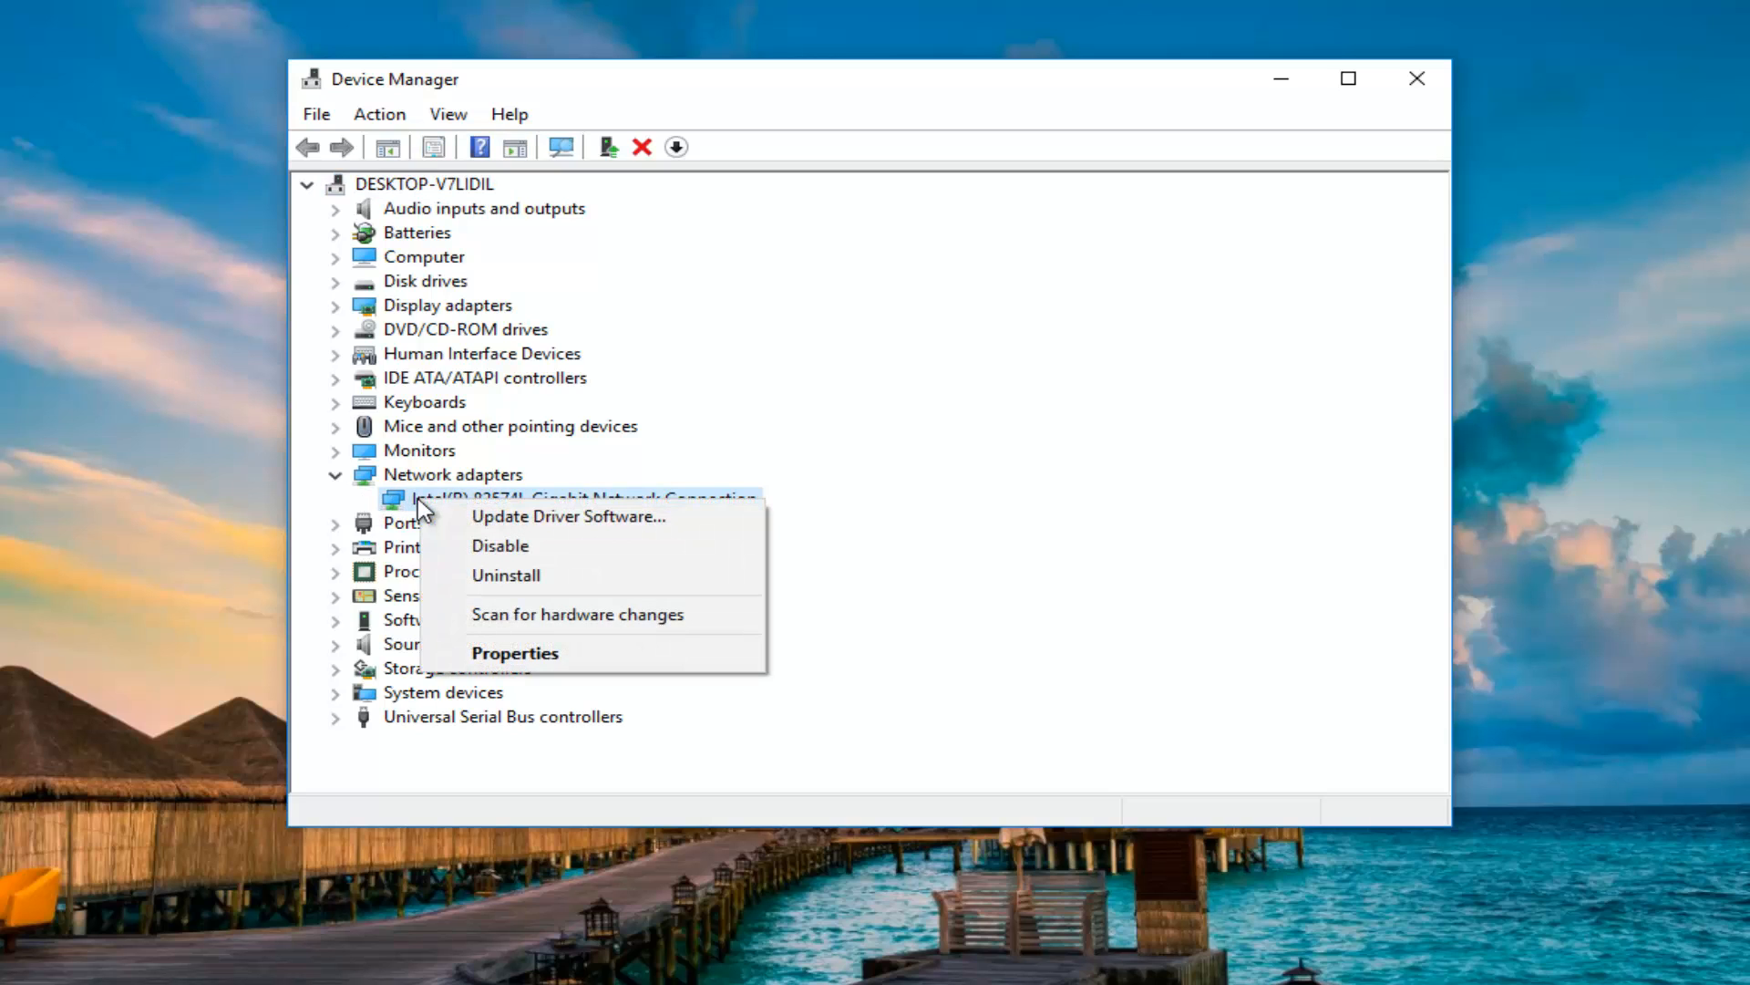
mouse_move(514, 653)
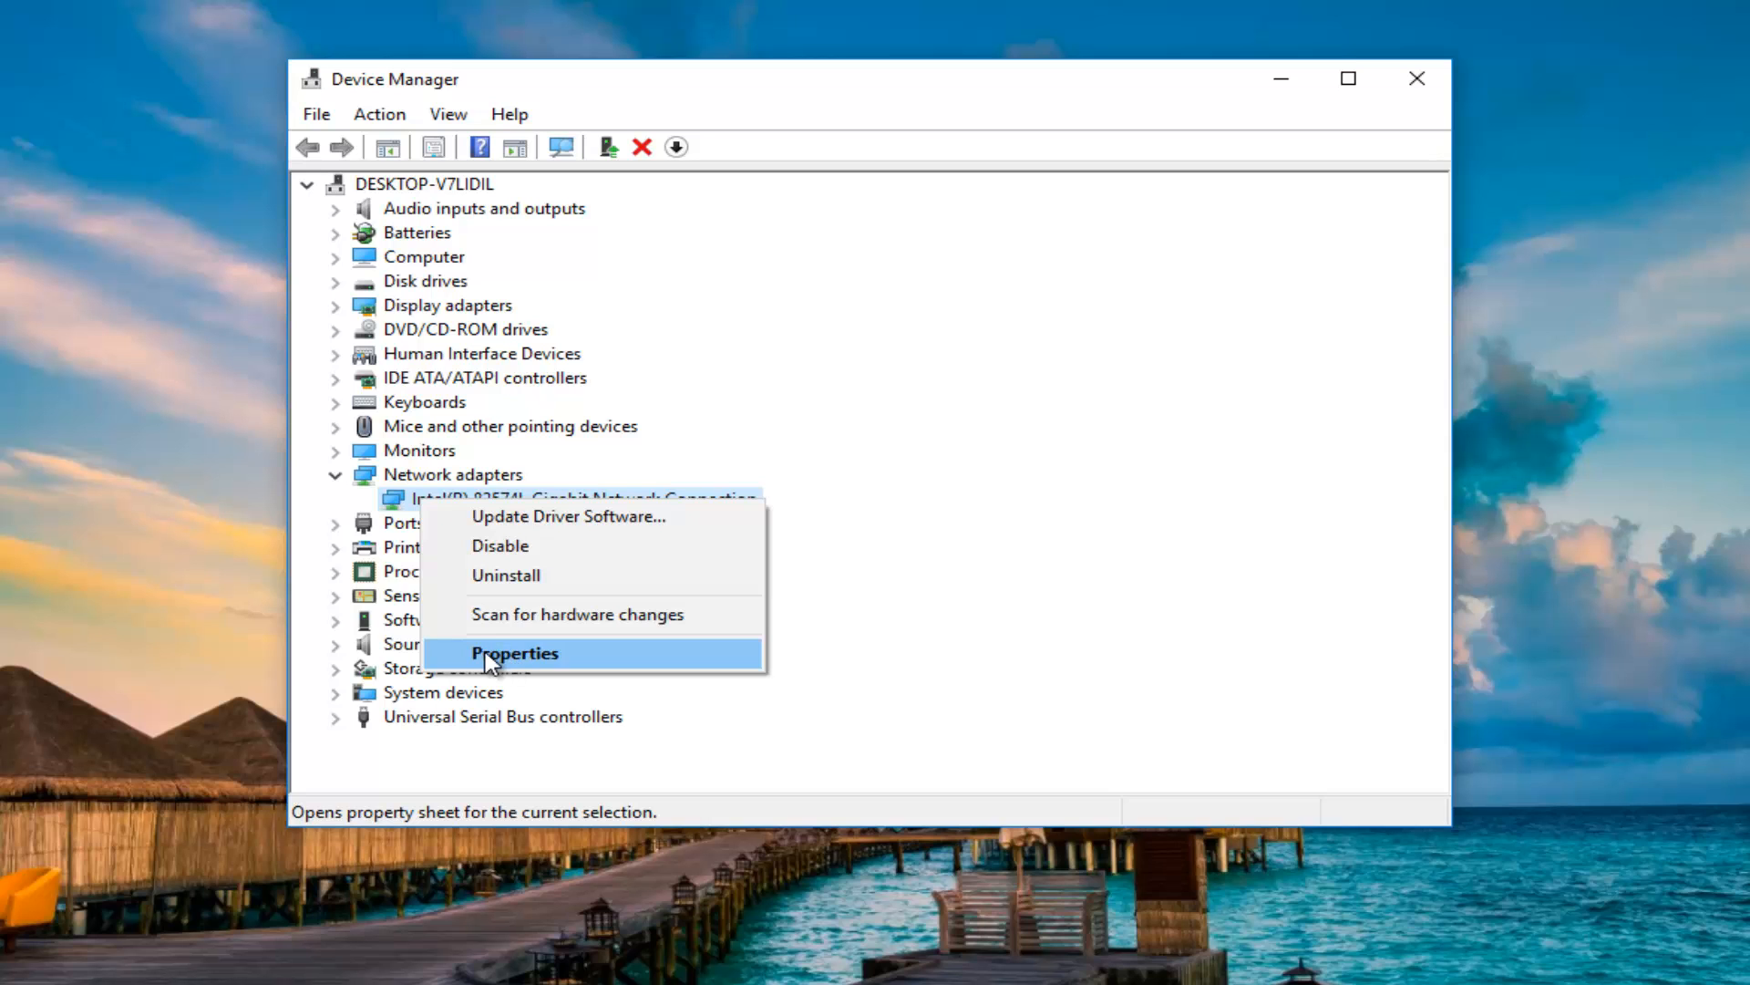
click(514, 653)
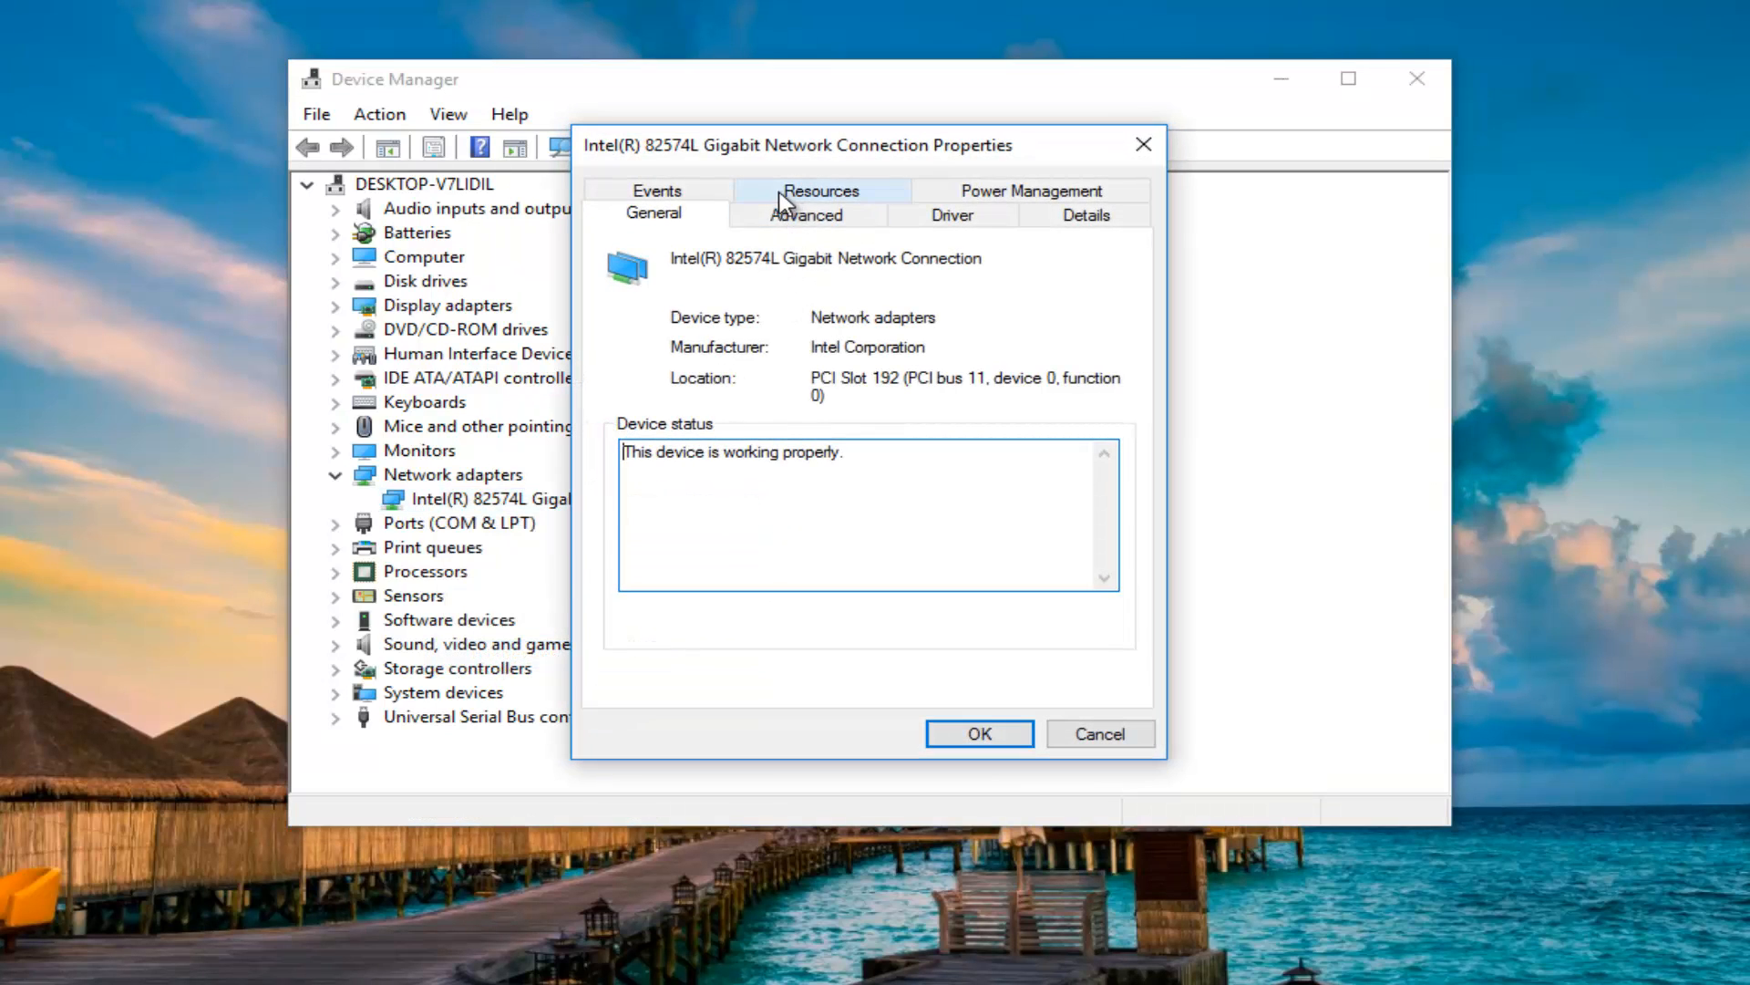
click(952, 216)
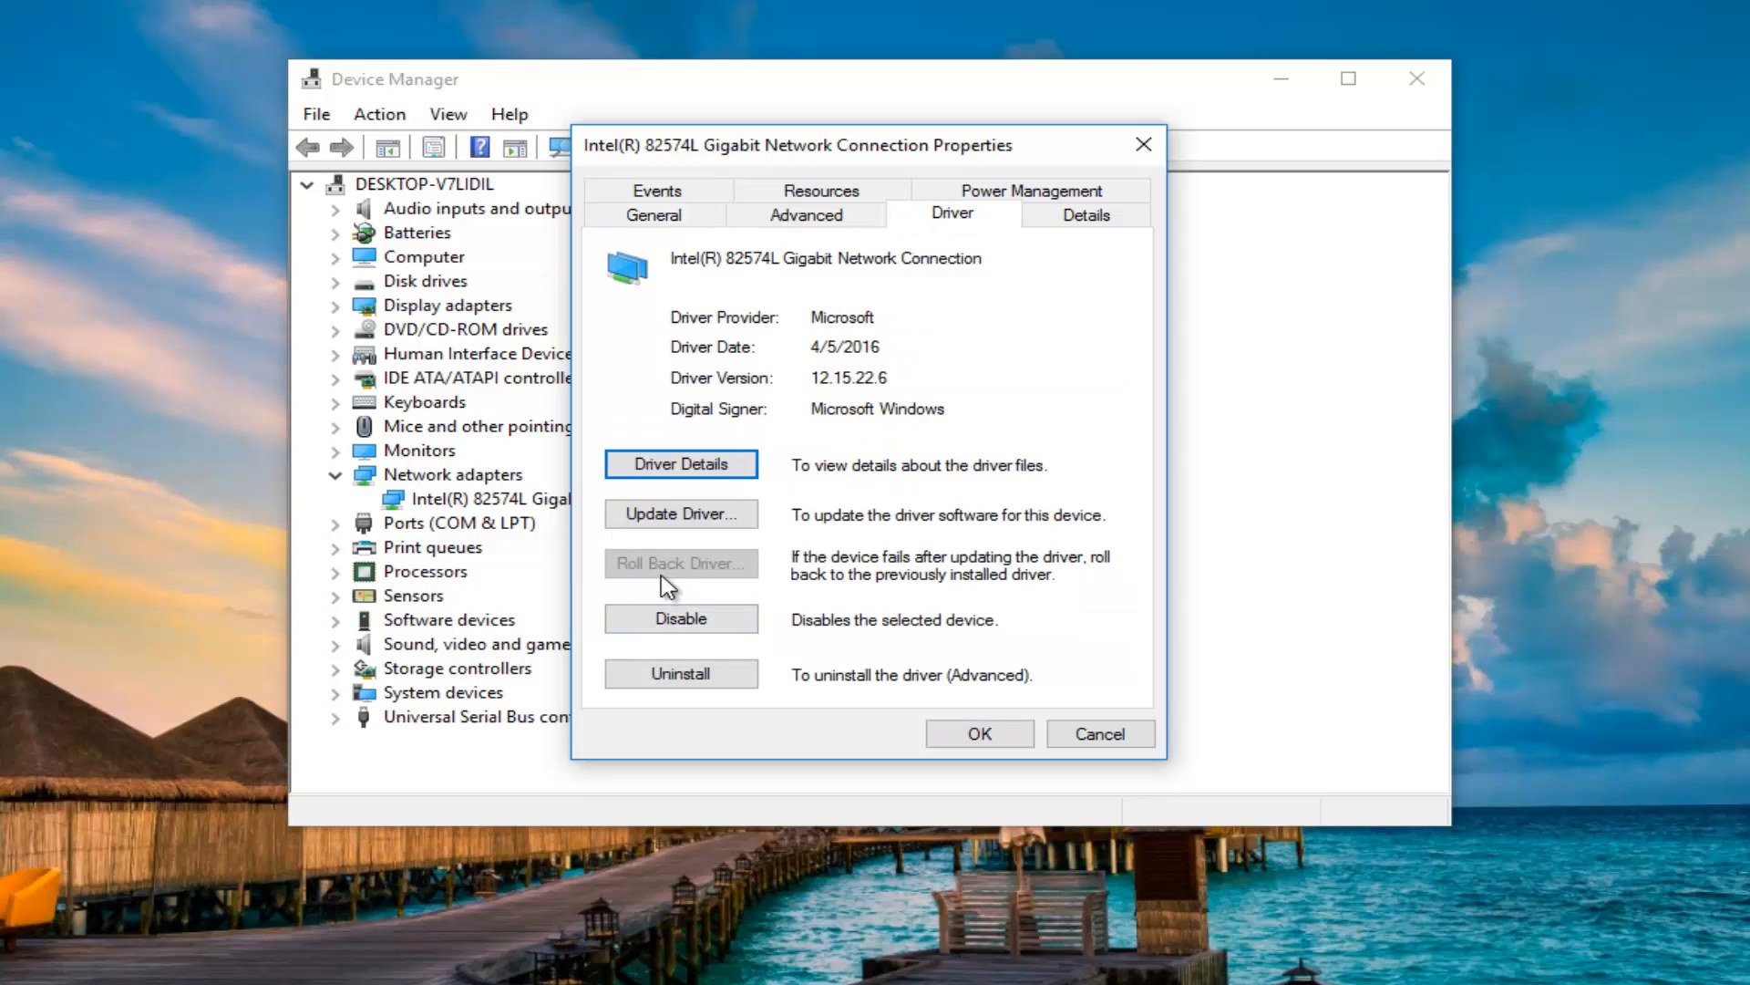
mouse_move(709, 572)
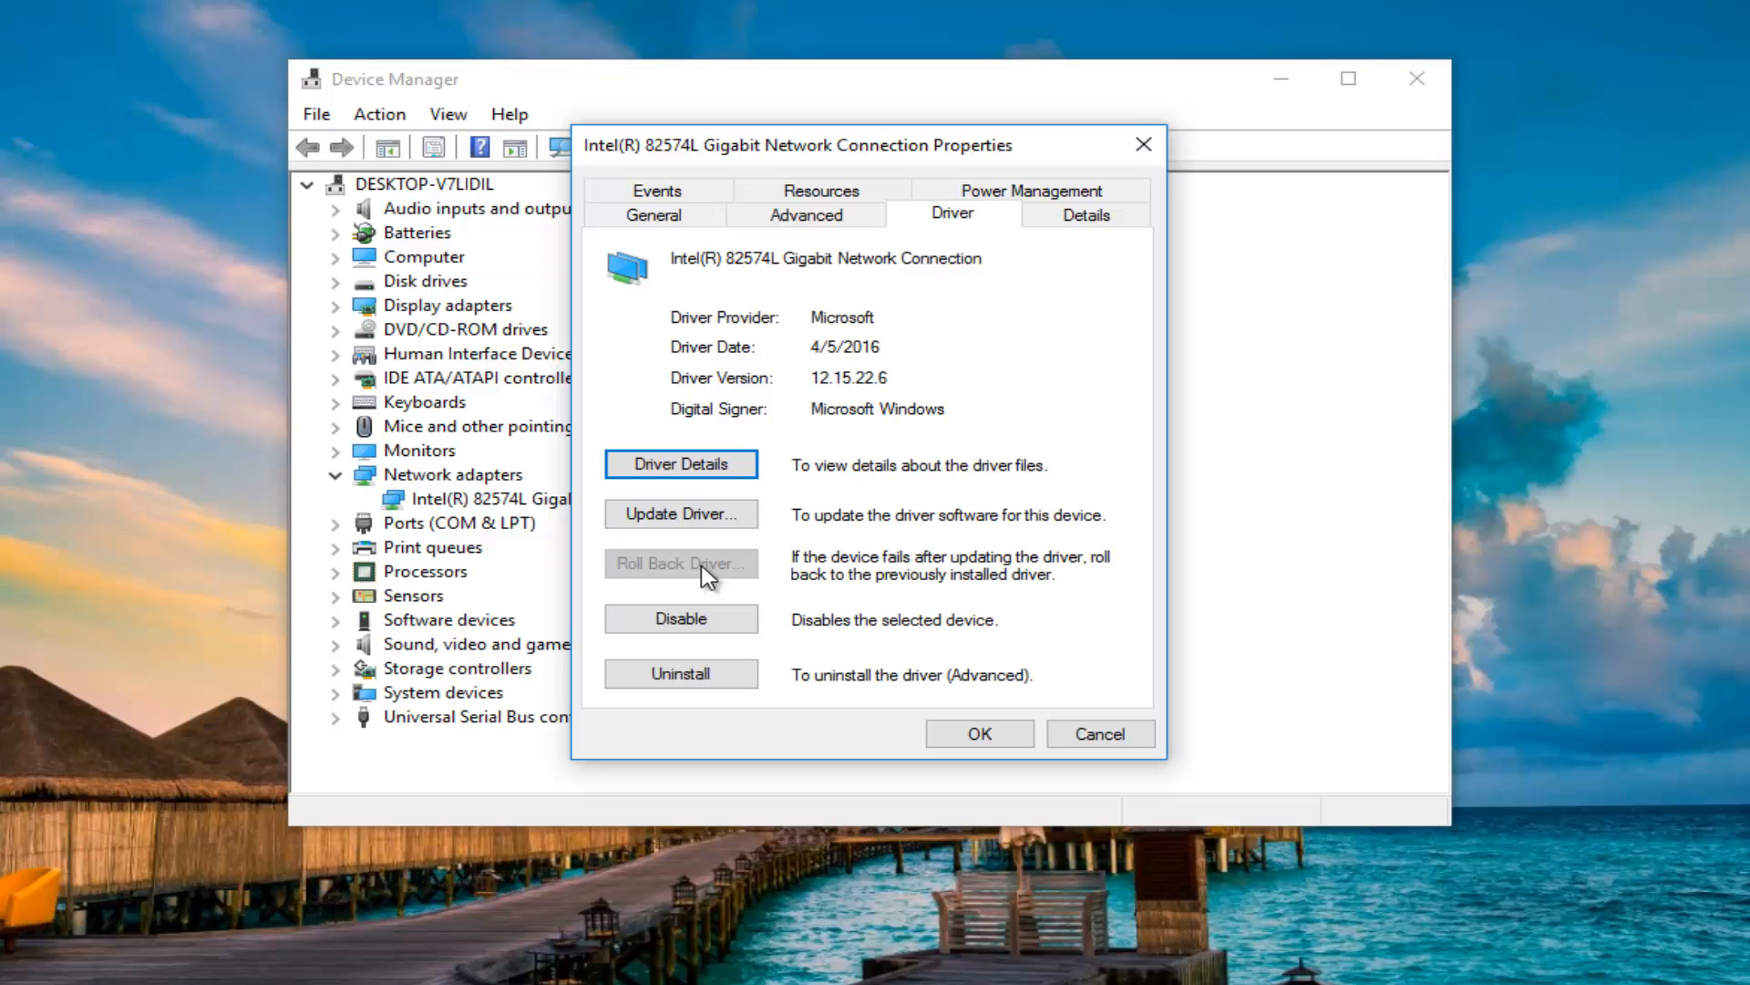
mouse_move(669, 569)
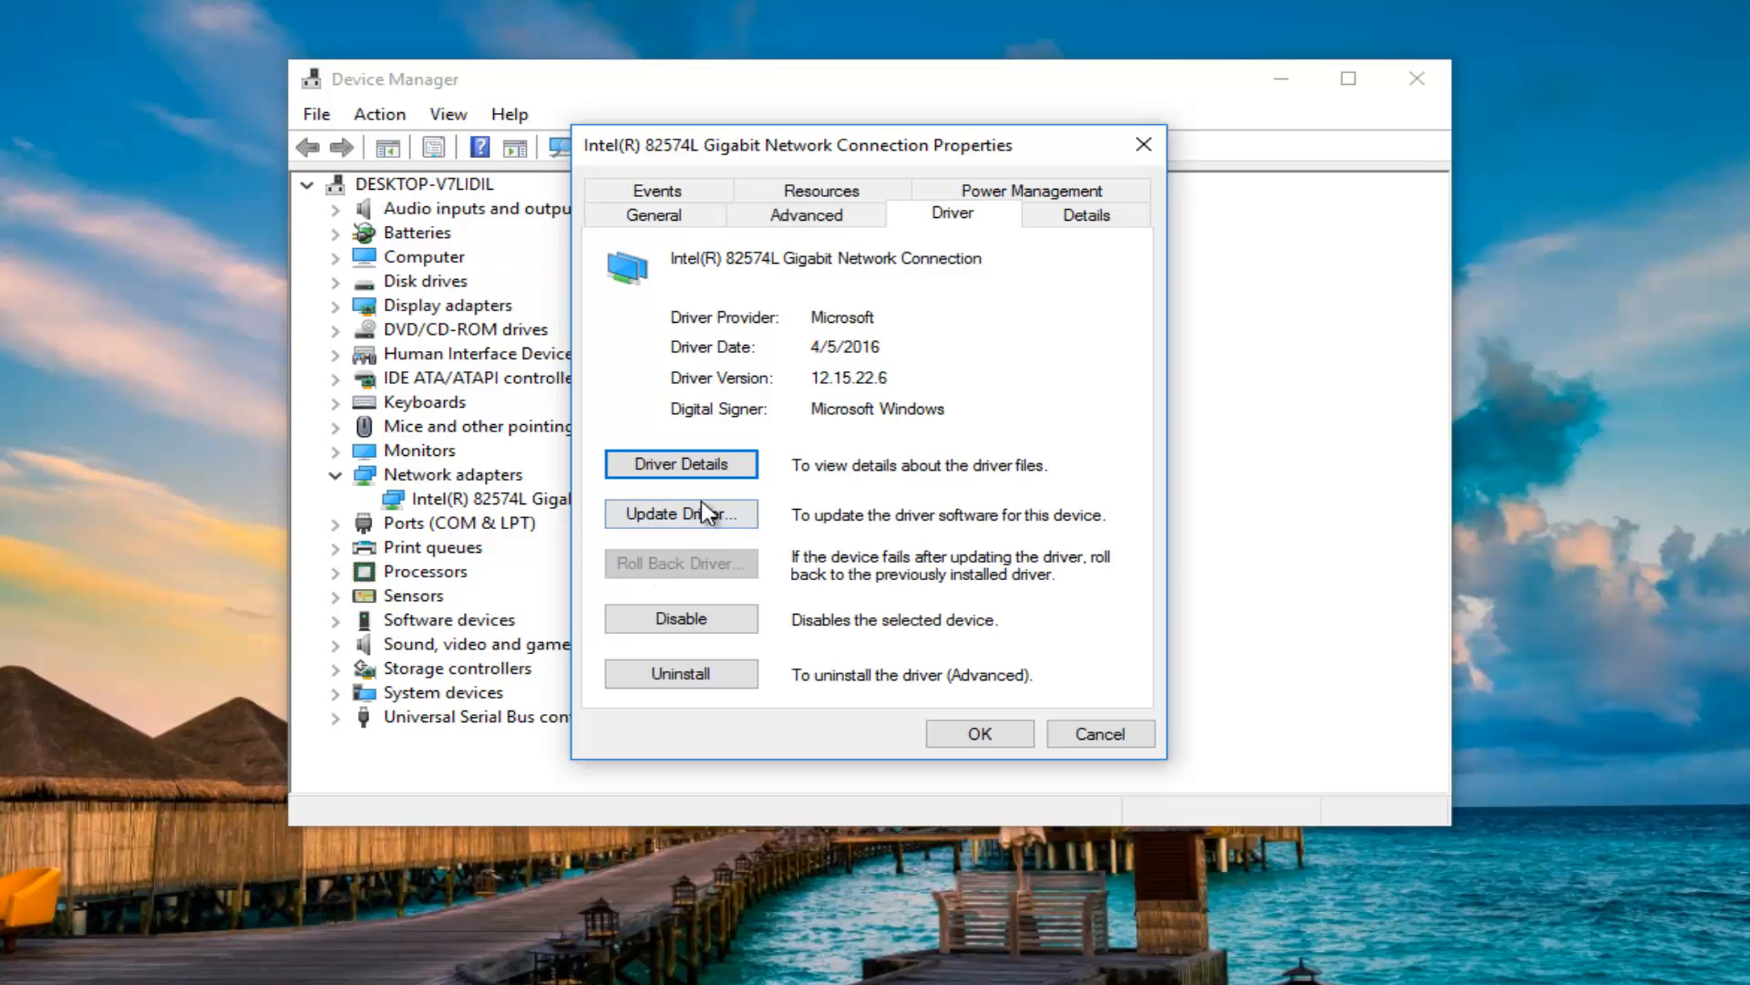
Search automatically for an updated driver, accept the already-up-to-date notice, and close Device Manager
click(680, 514)
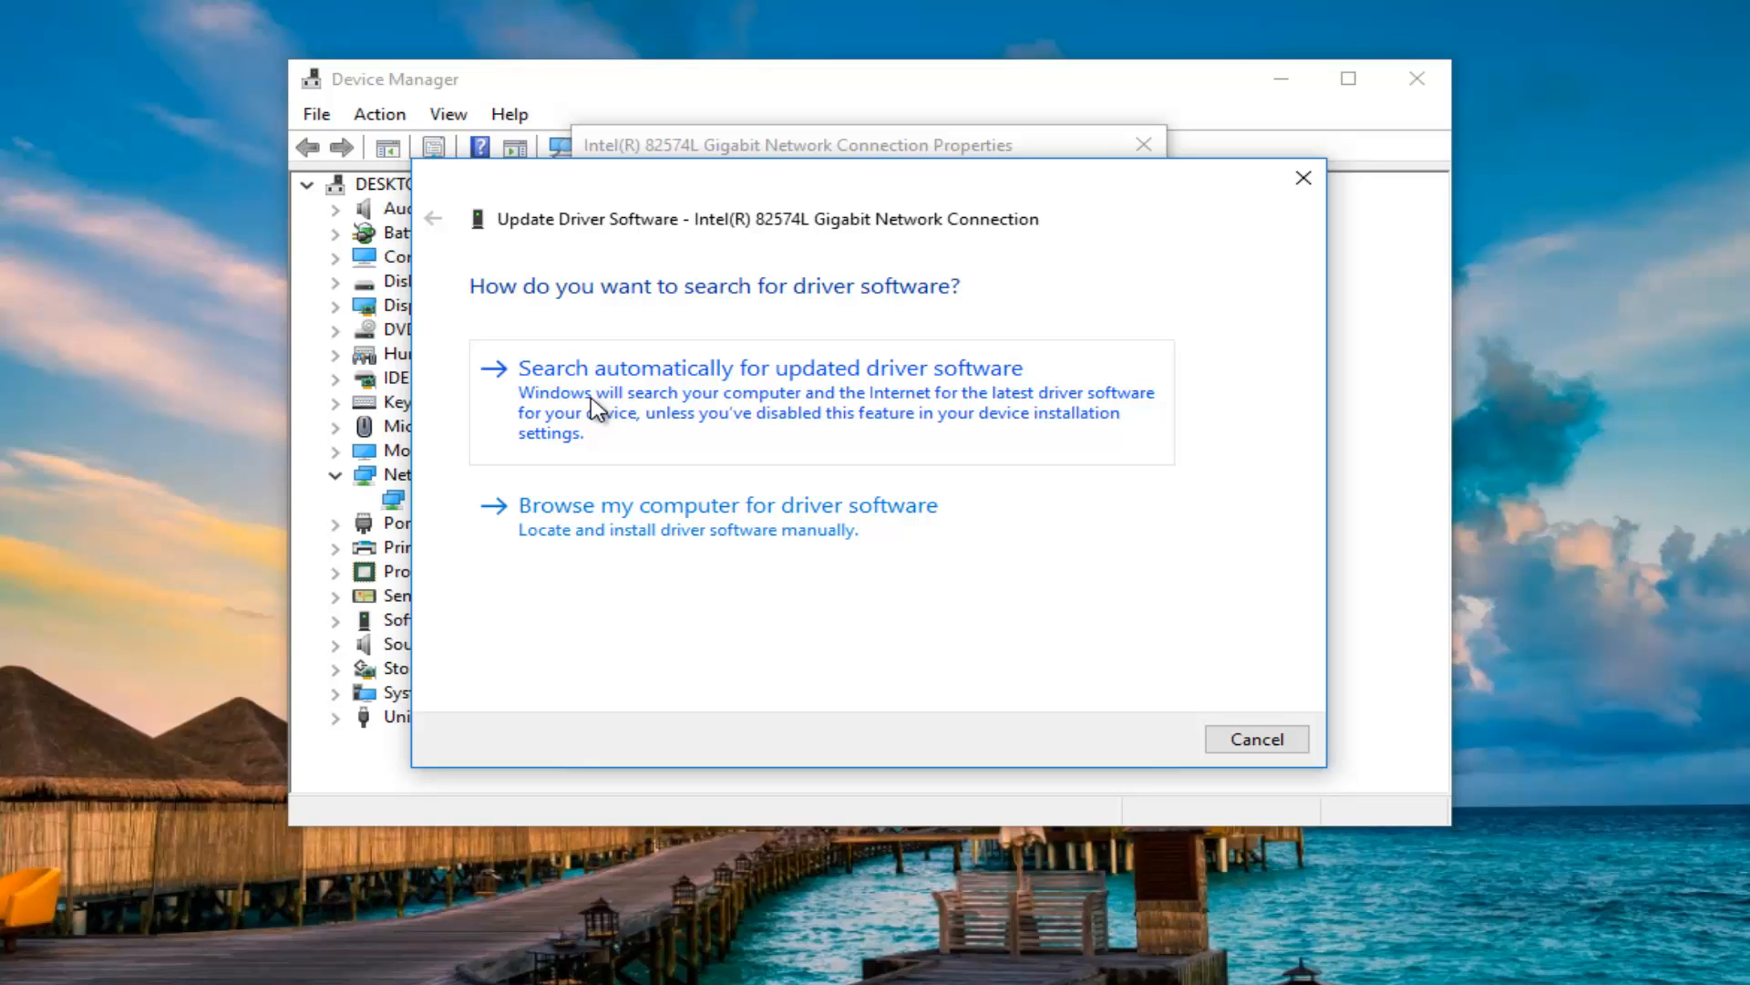
click(768, 366)
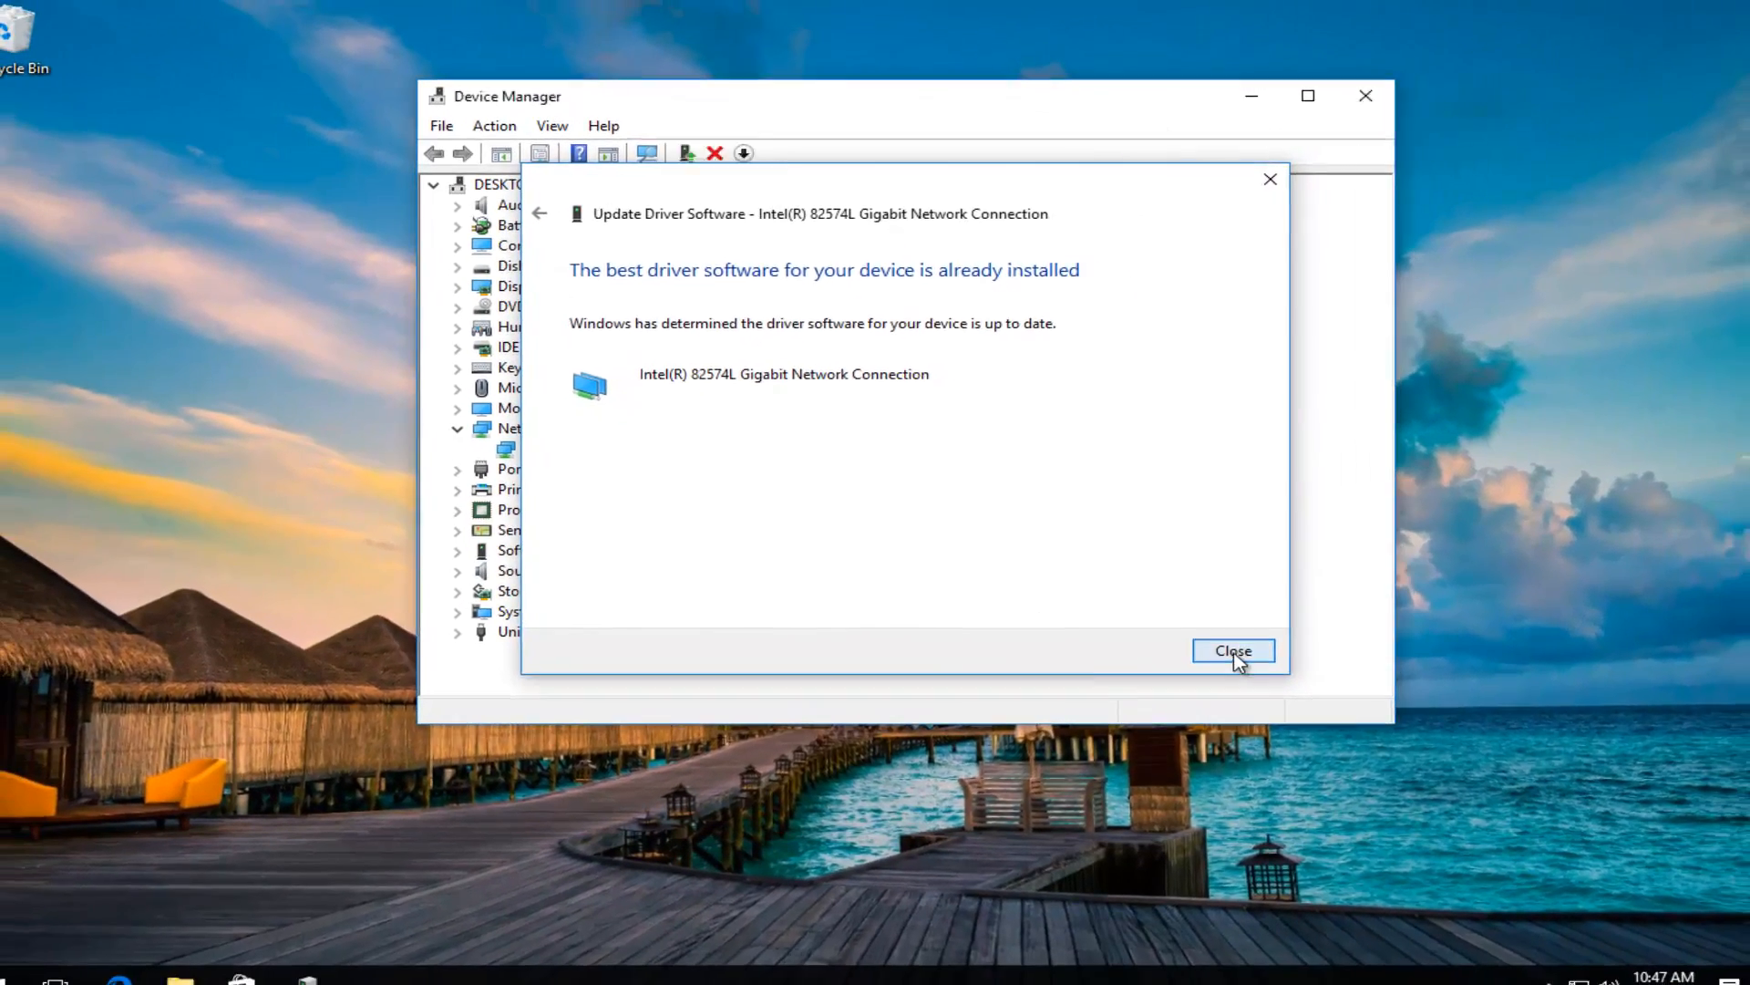
click(1232, 651)
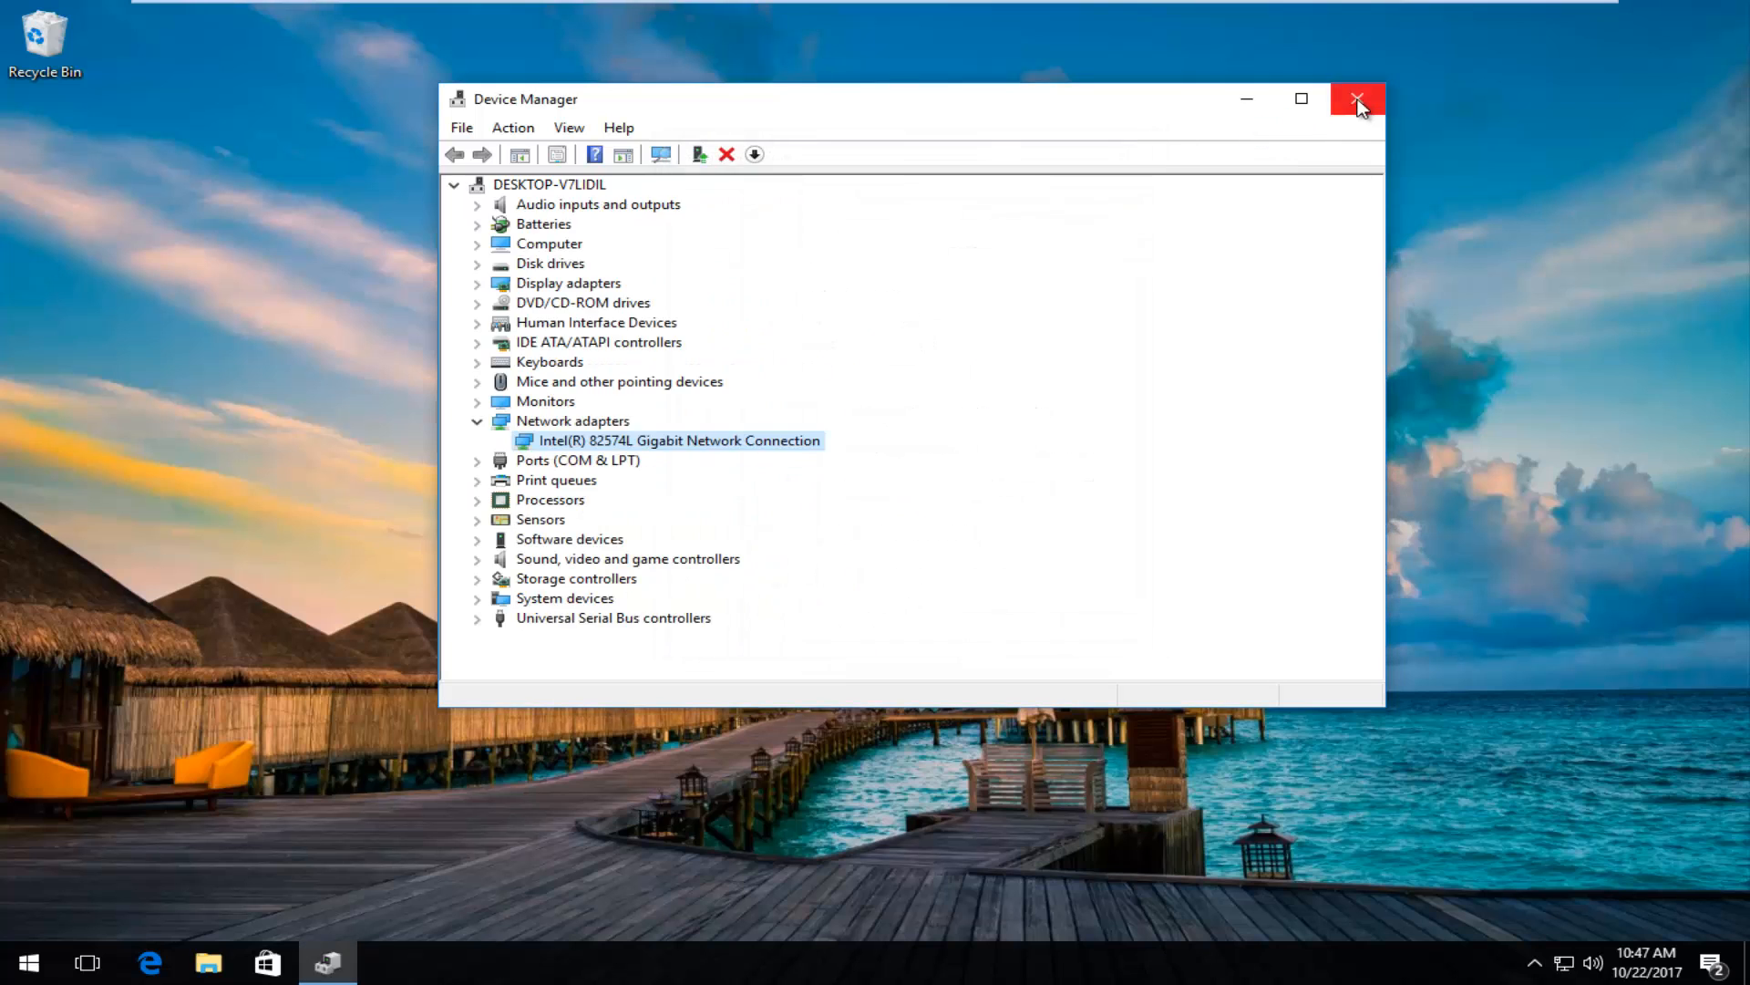
click(1356, 98)
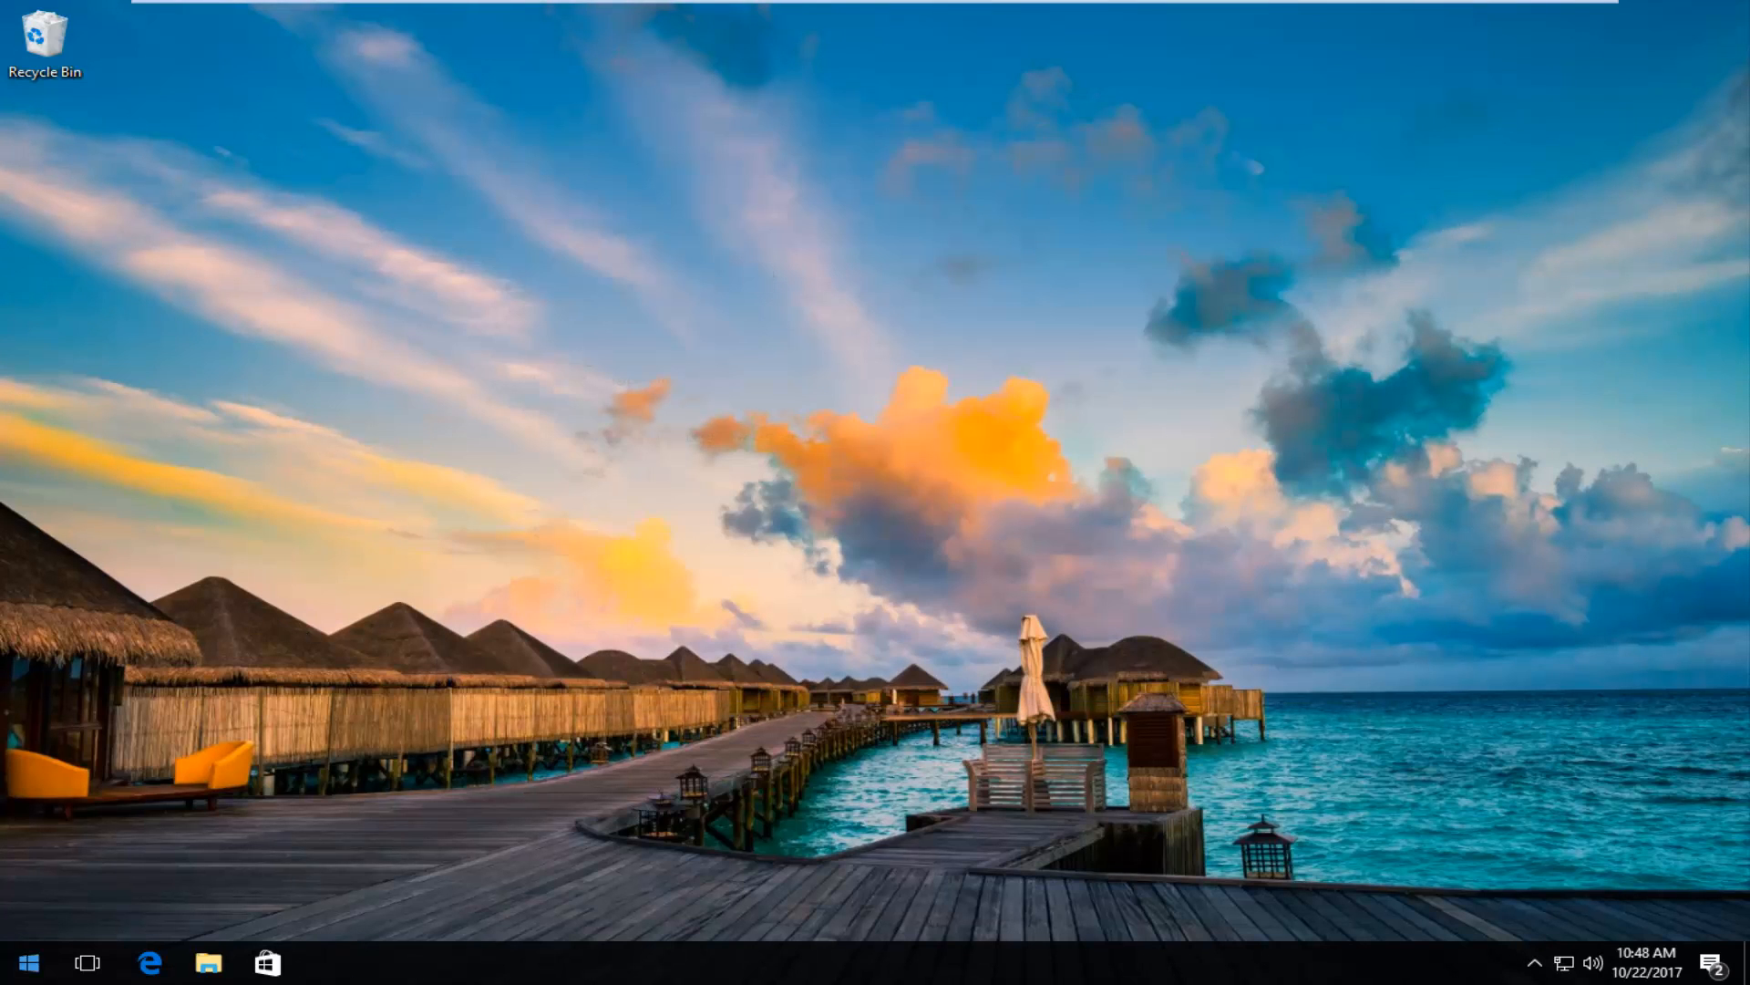
Search 'cmd' from Start and run Command Prompt as administrator, approving the UAC prompt
click(24, 961)
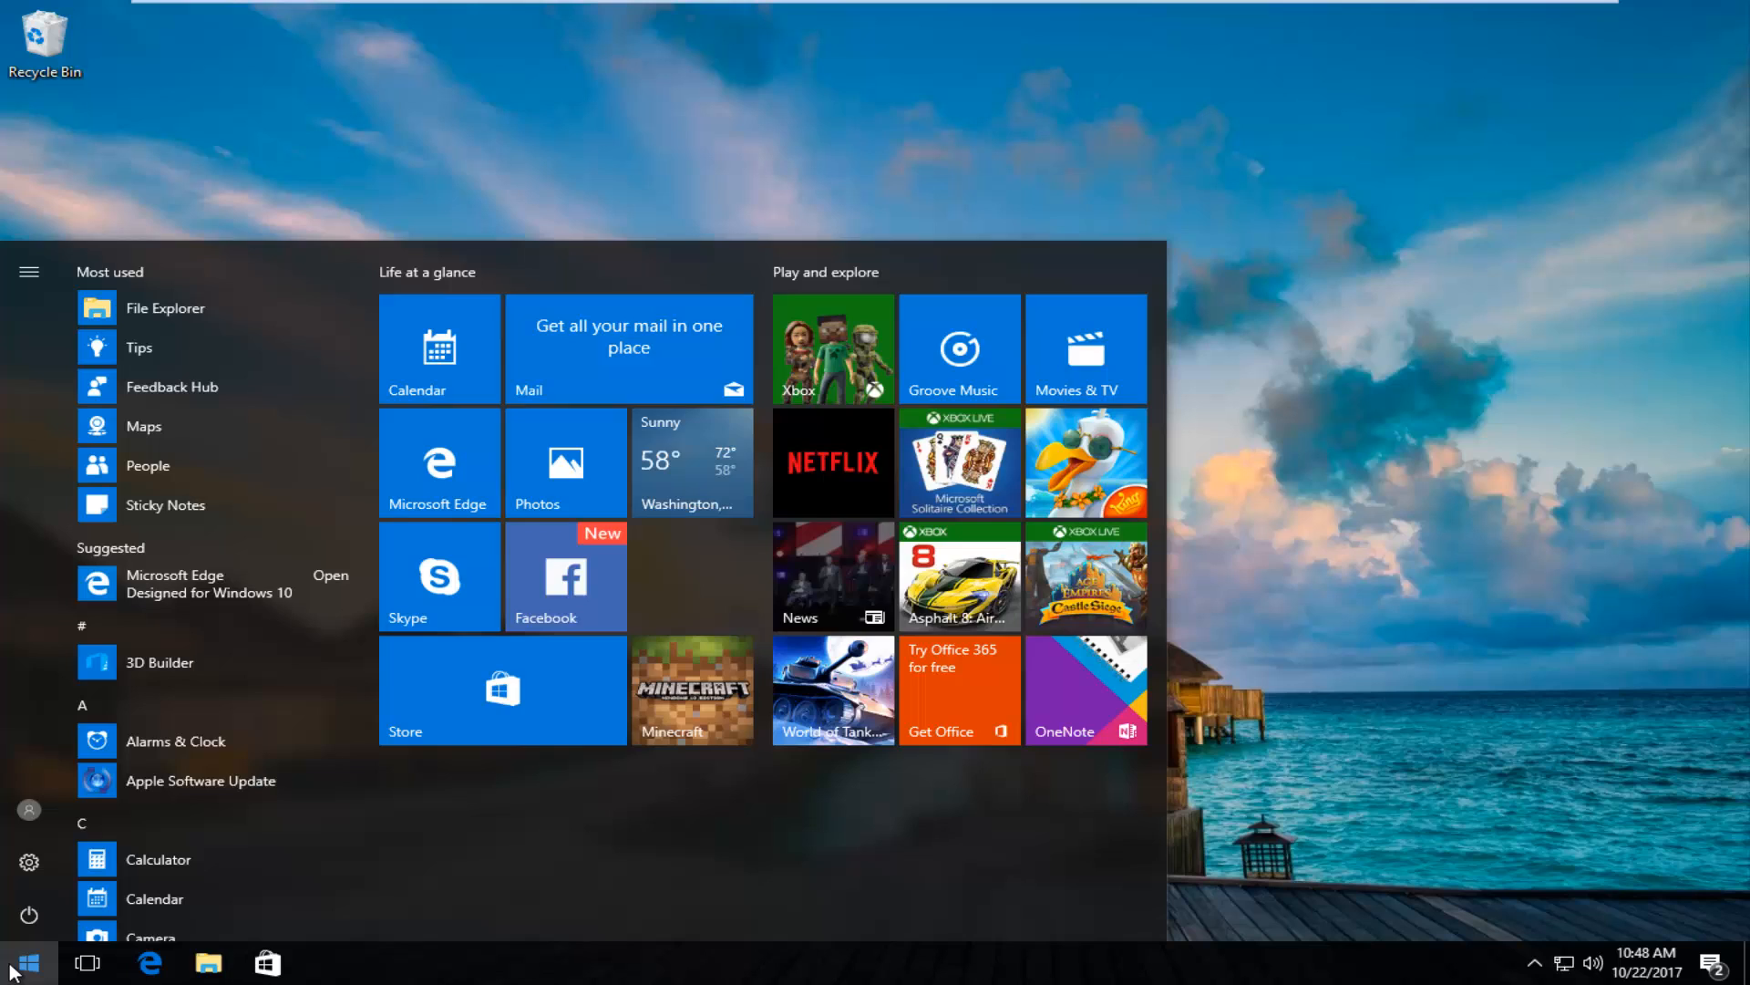
text(cmd)
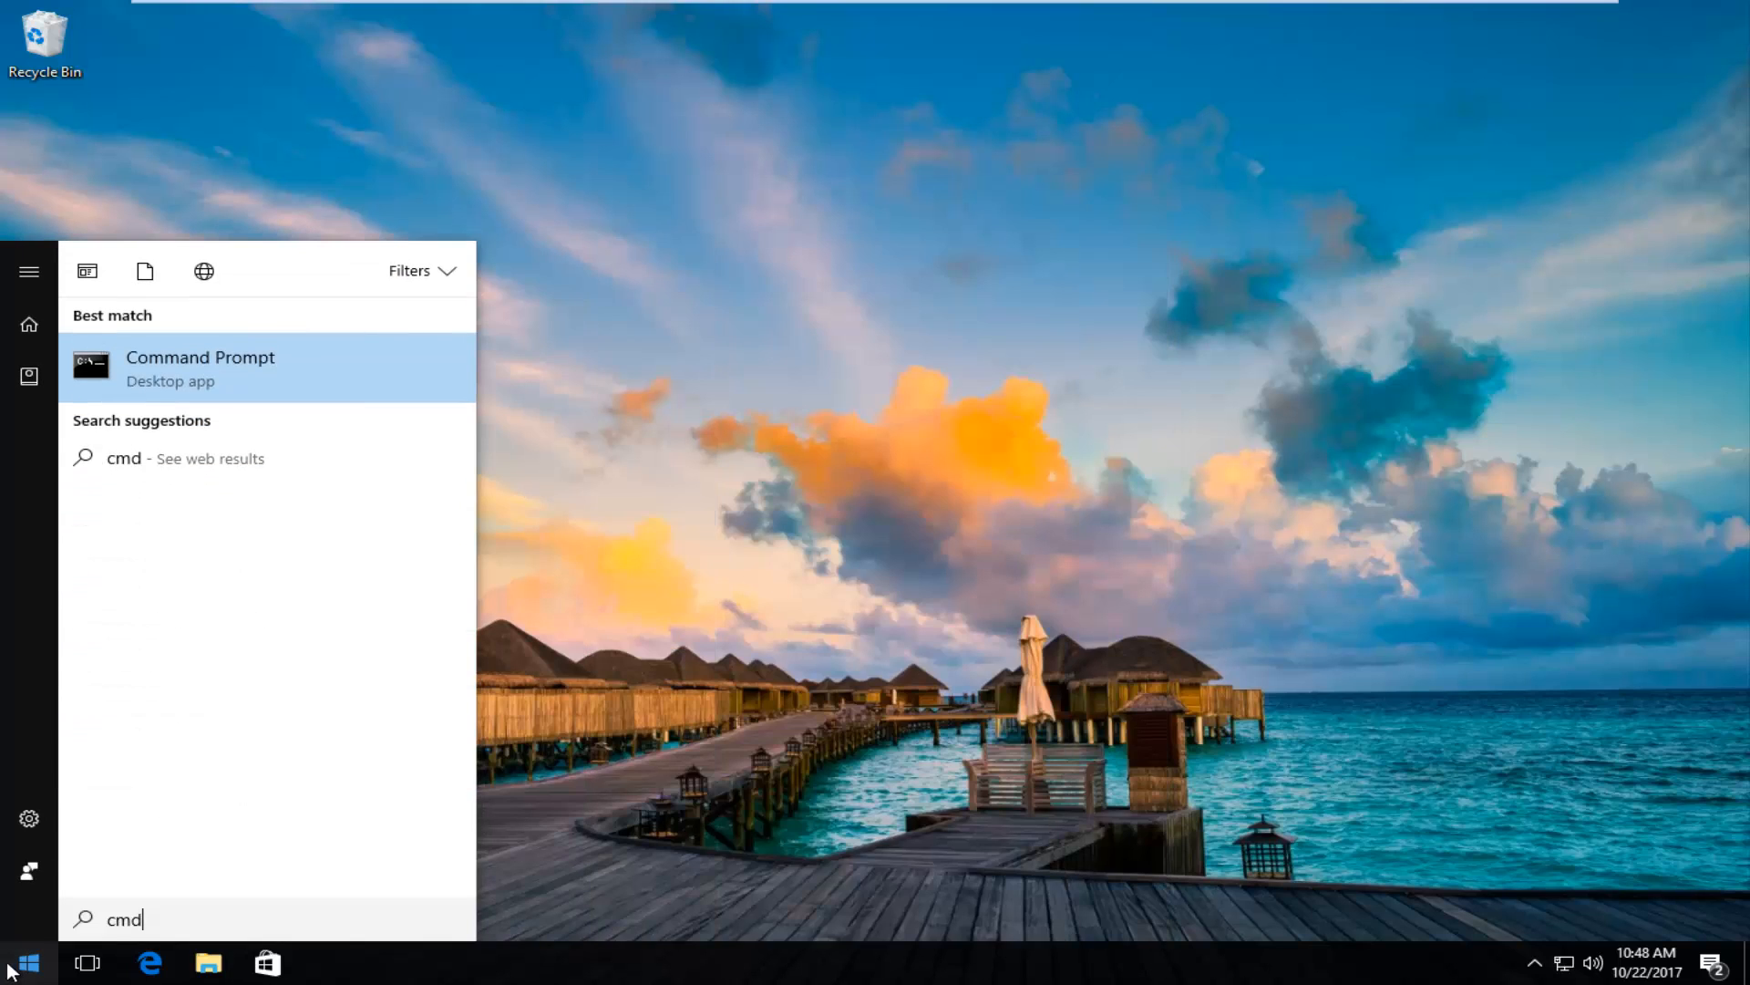
mouse_move(184, 381)
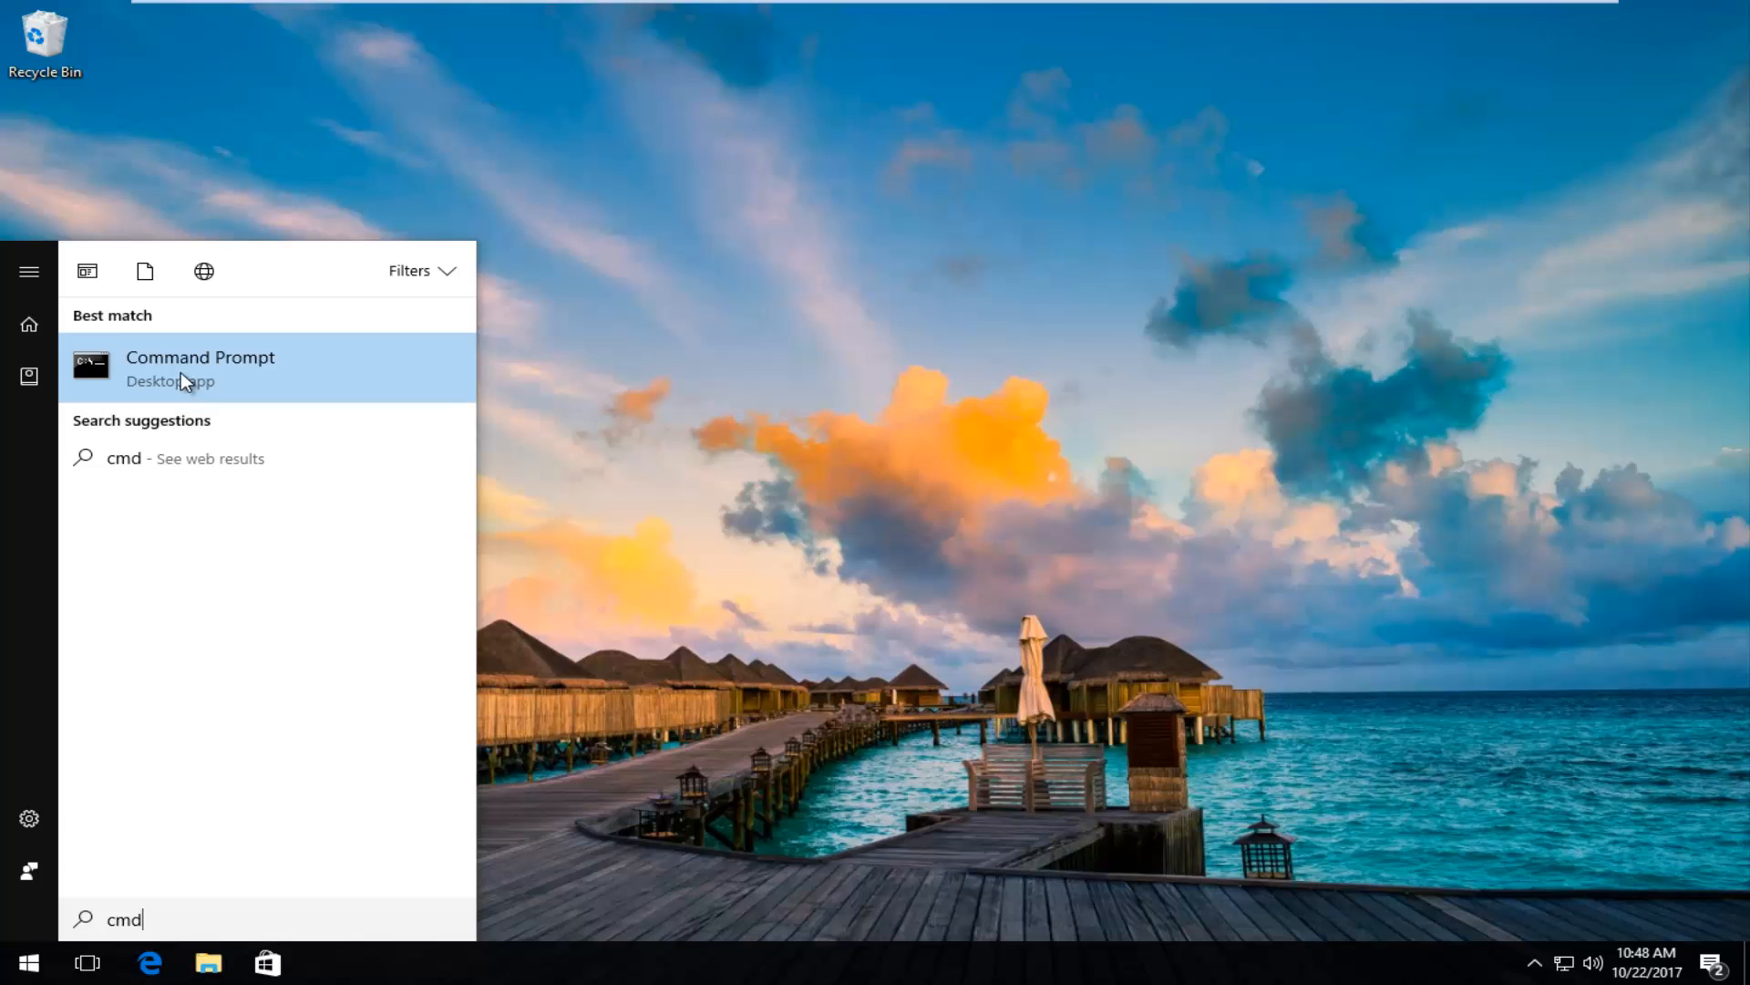
right_click(200, 368)
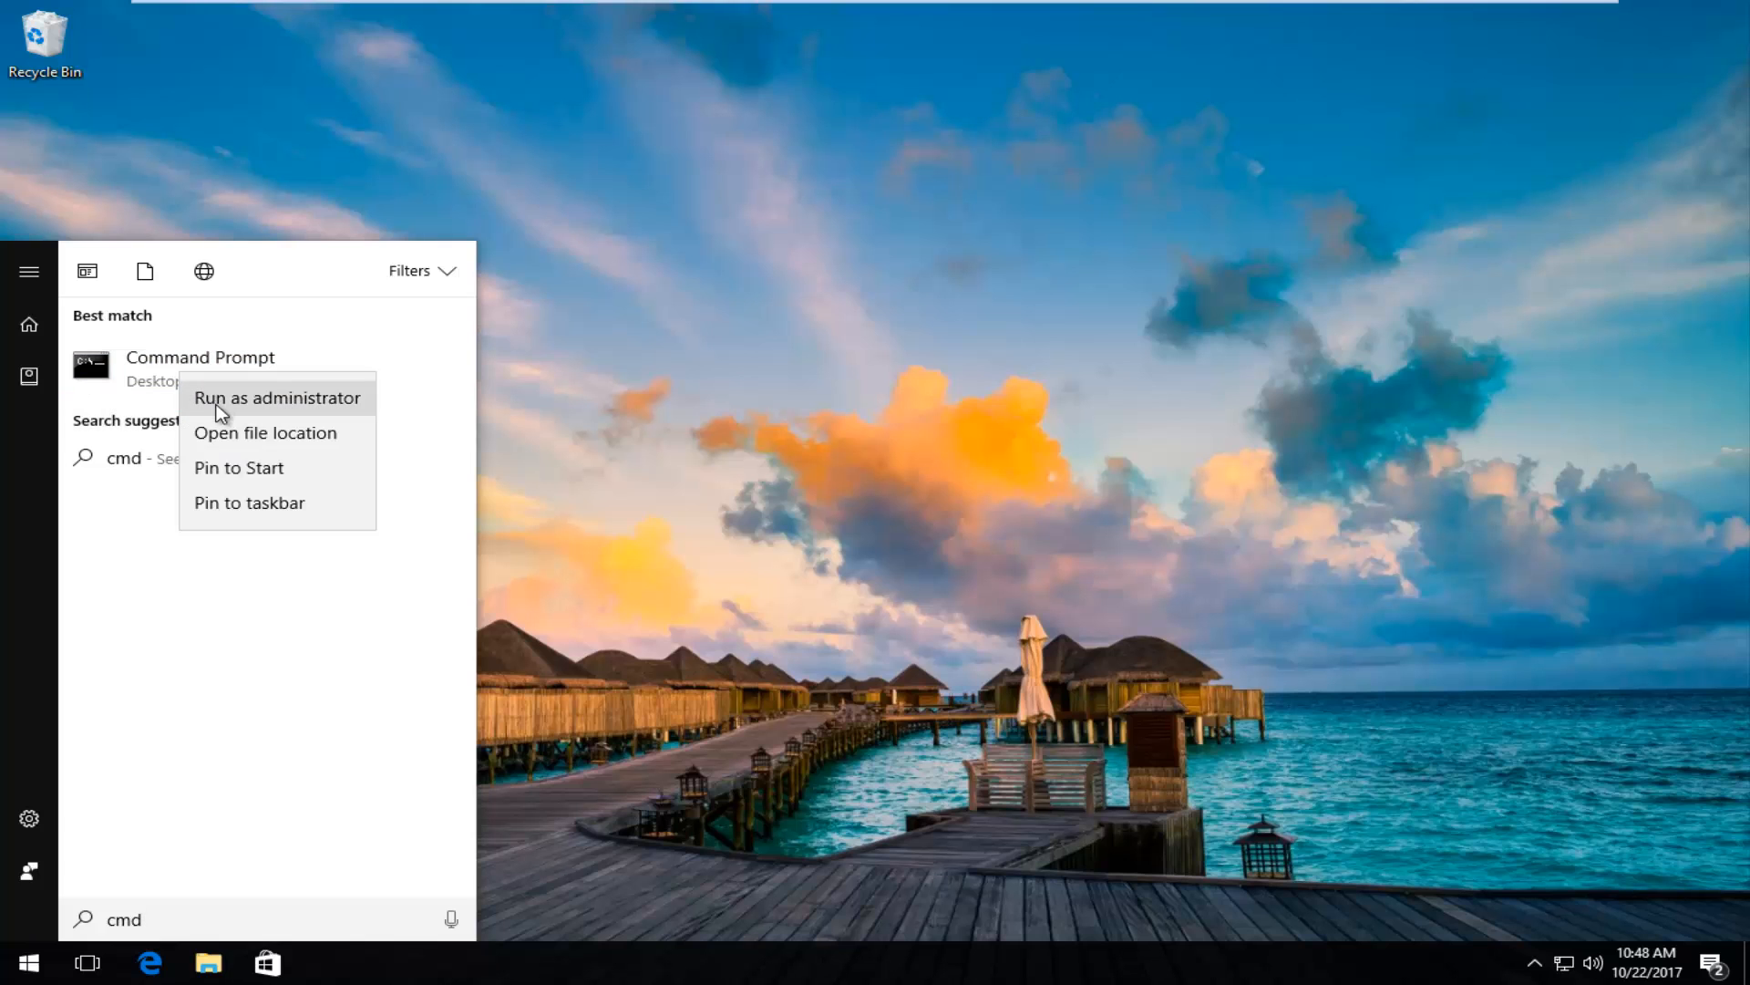
click(277, 397)
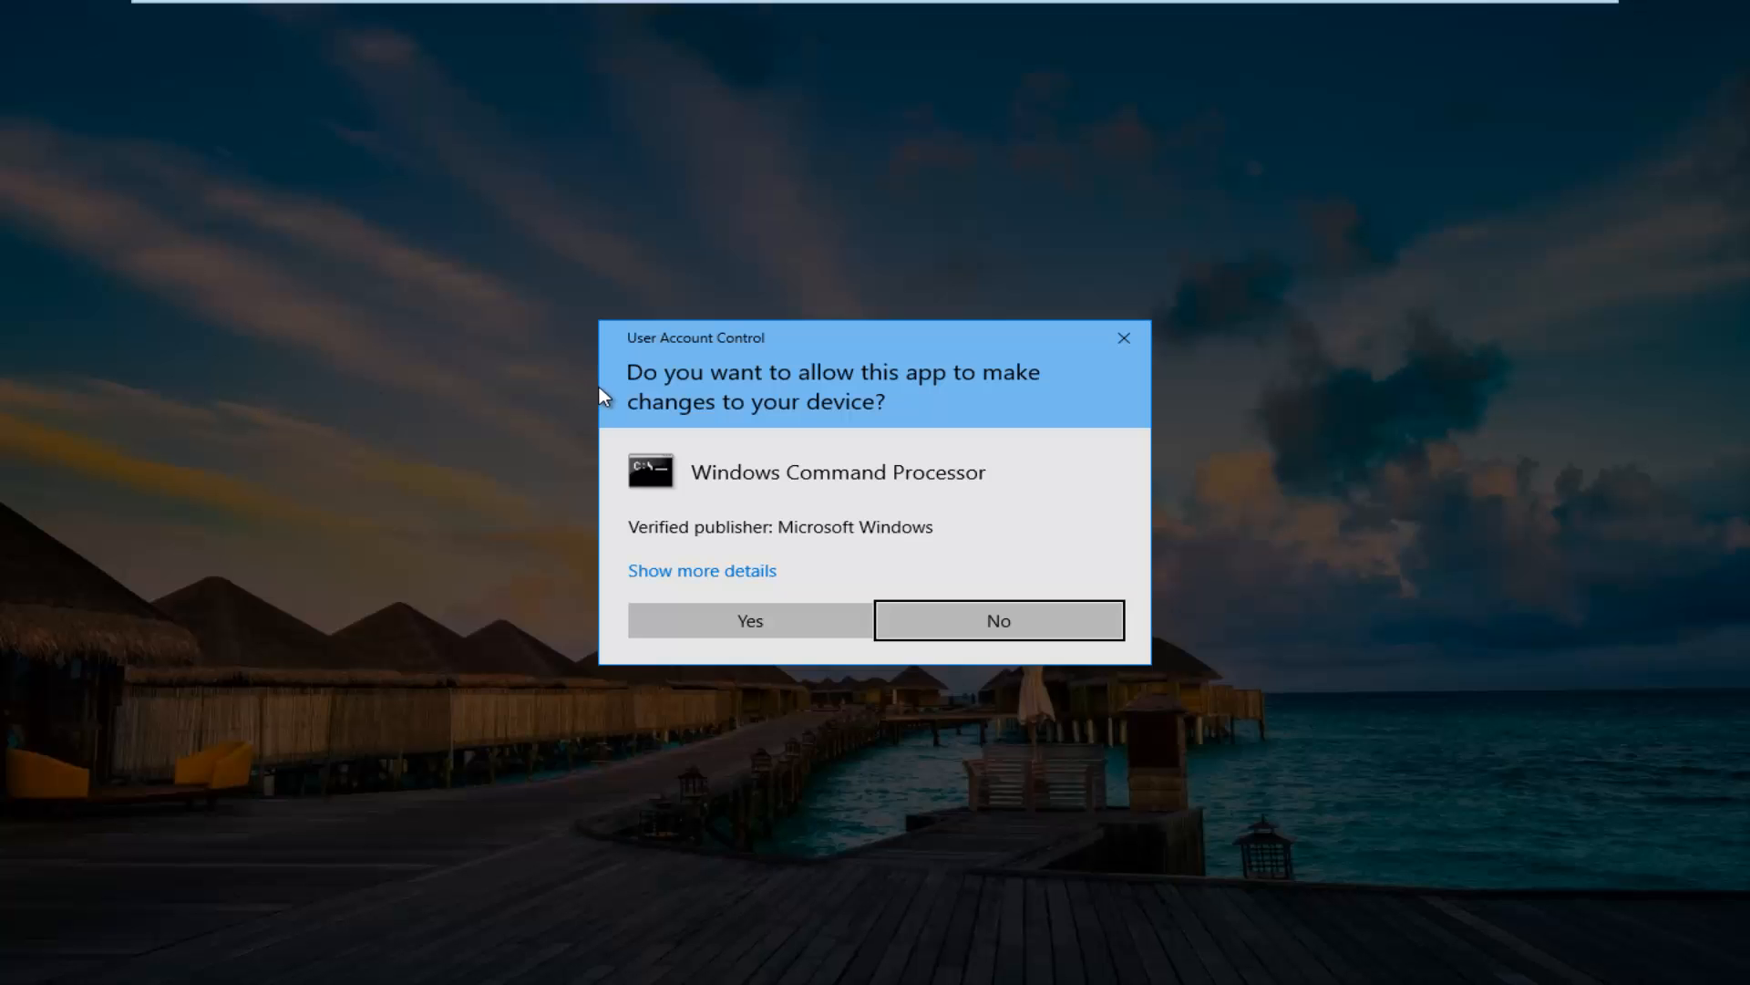
click(748, 620)
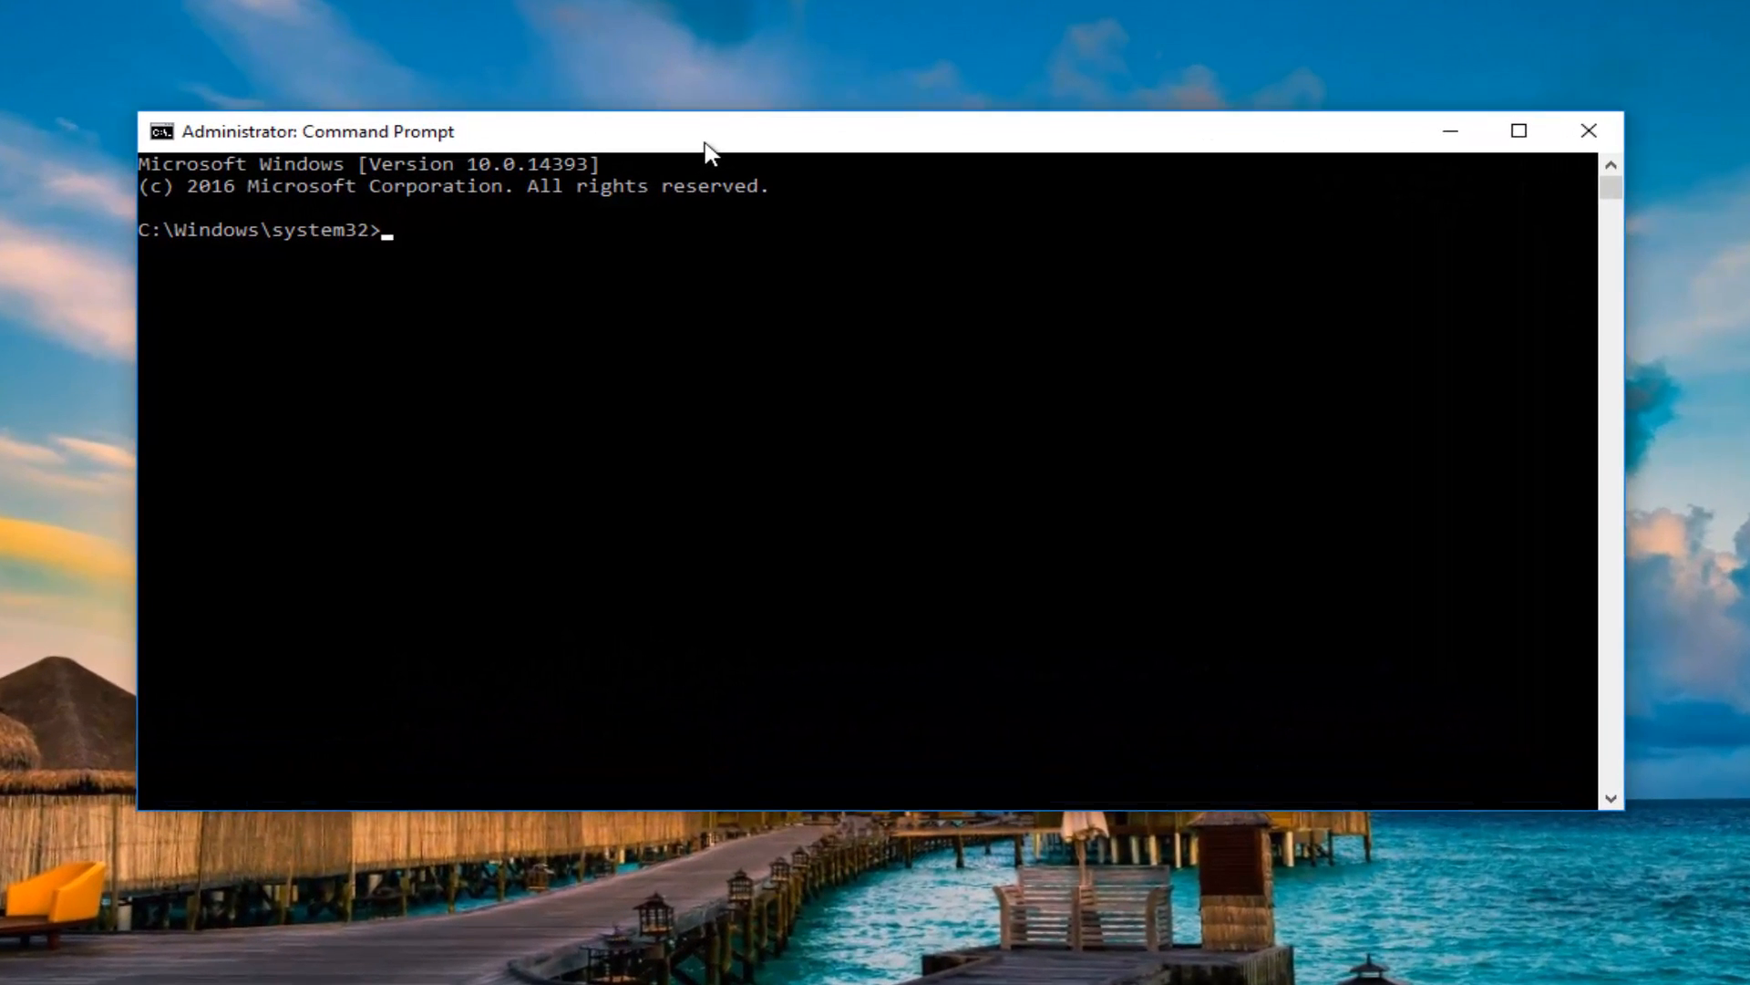
Write chkdsk C: /f at the elevated prompt without running it
text(chk)
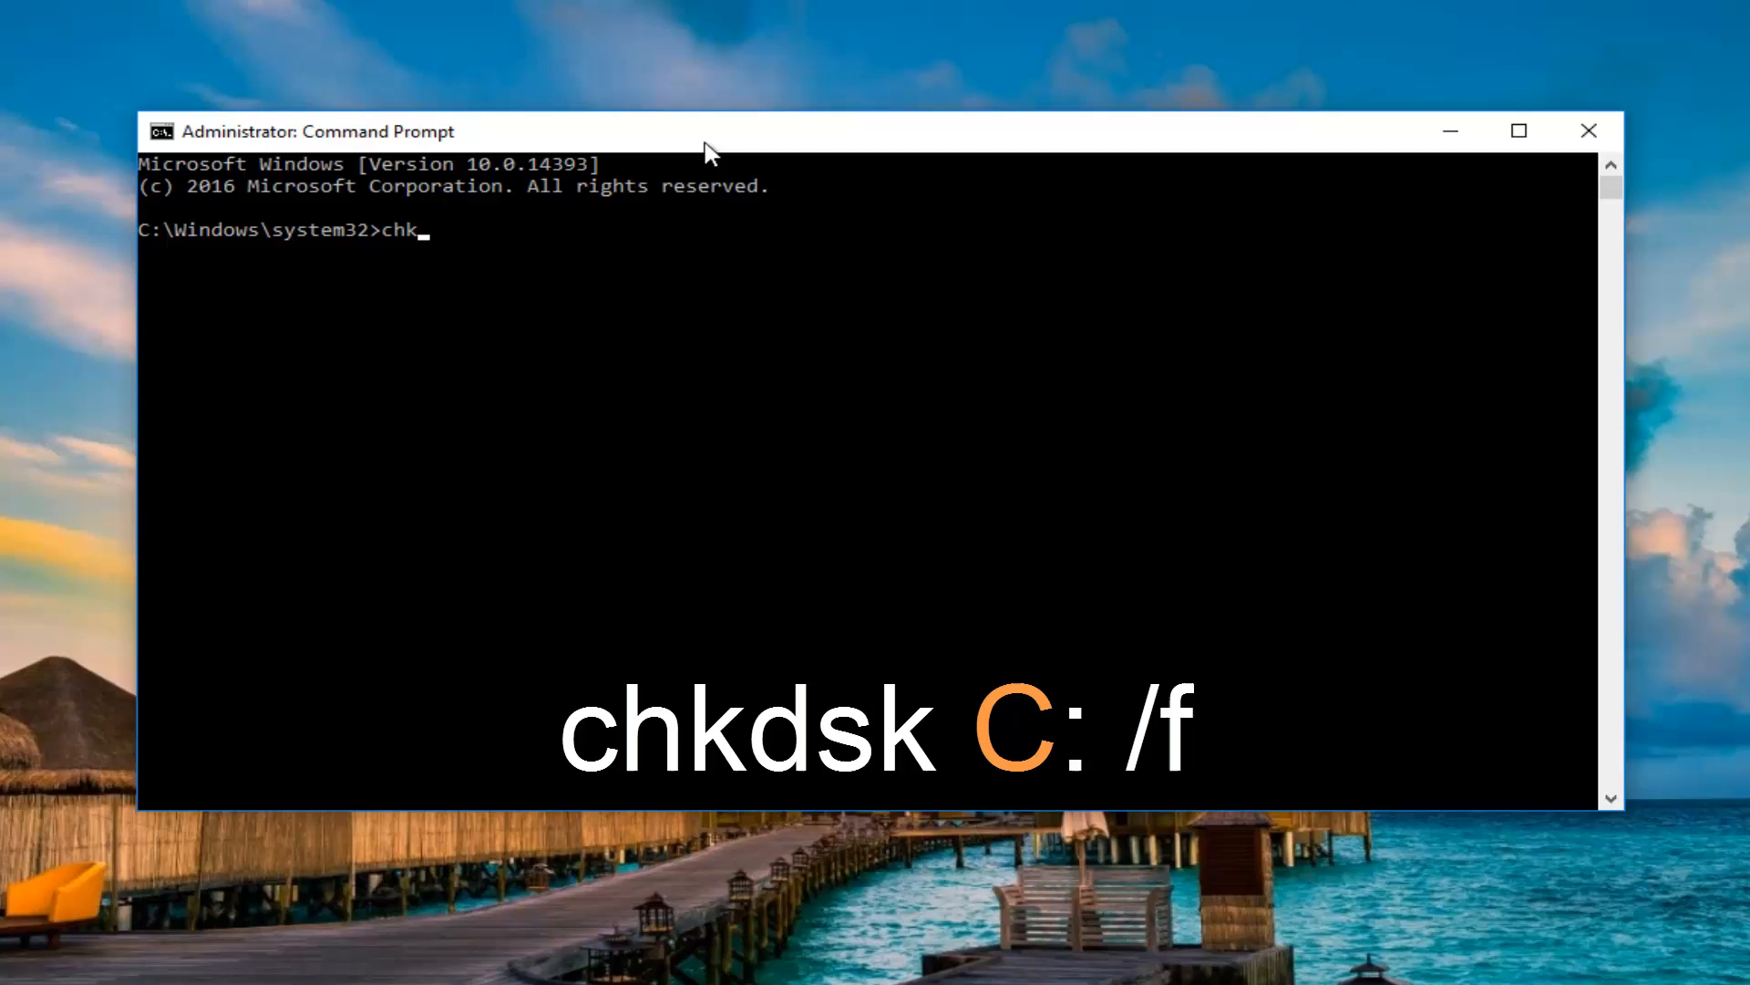
text(dsk)
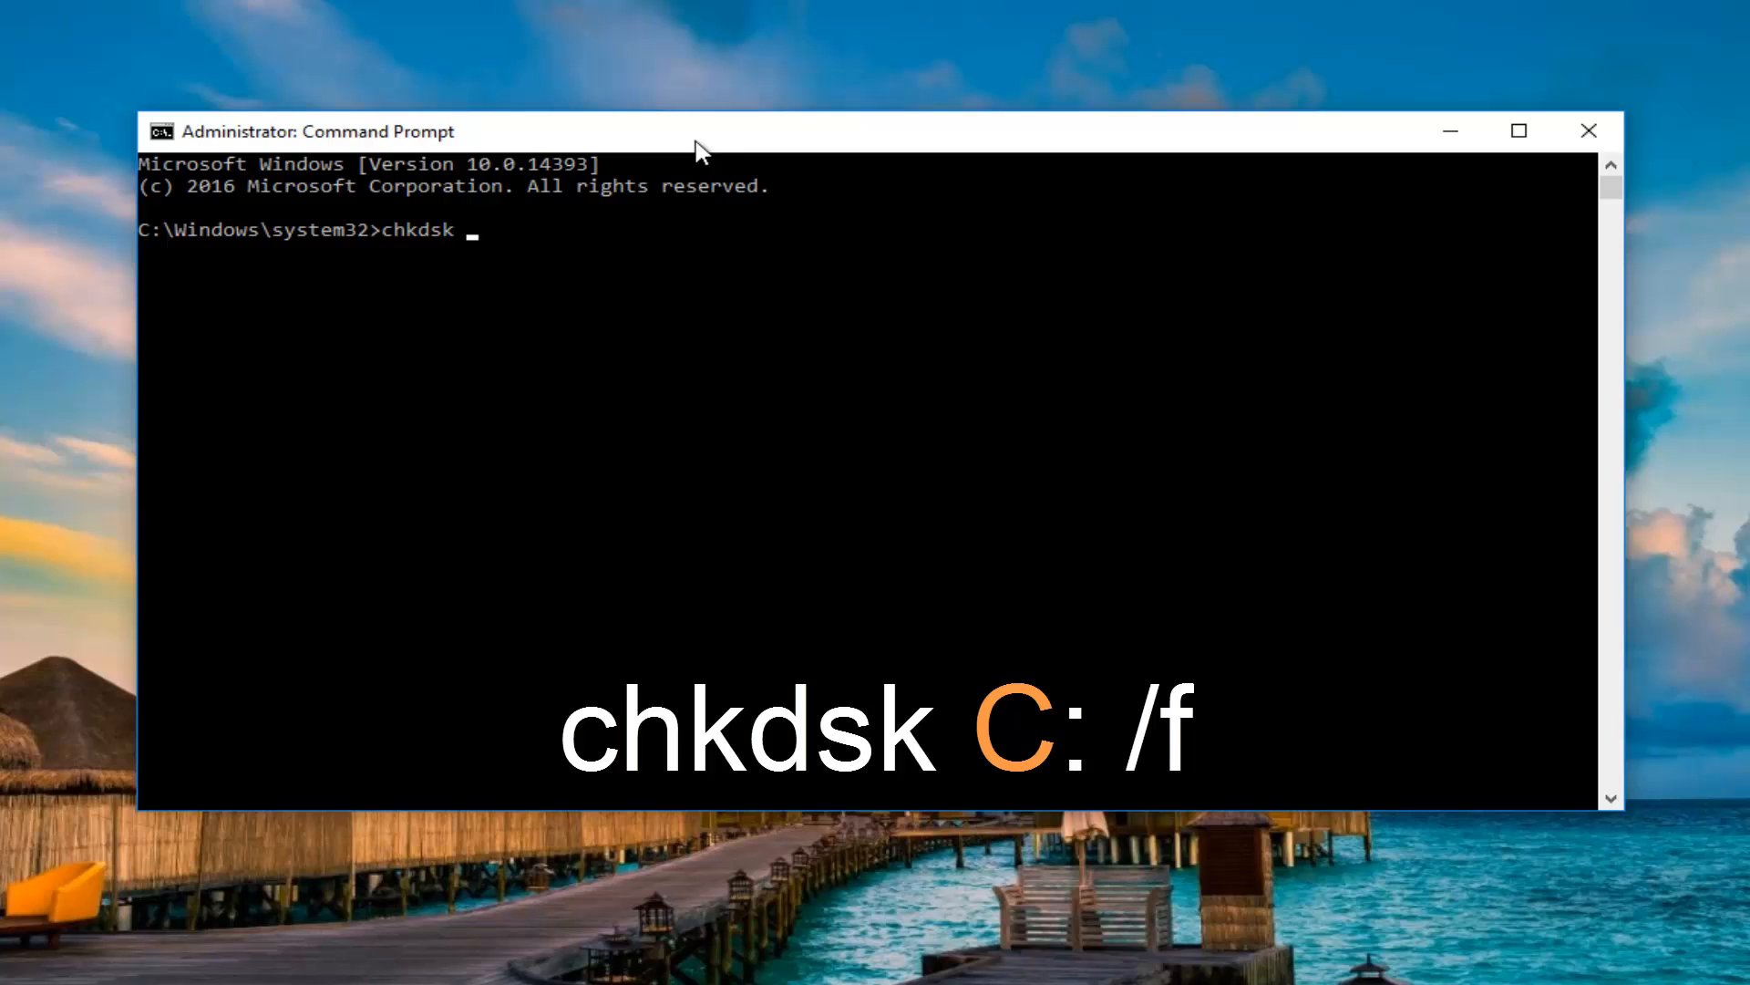
text(C)
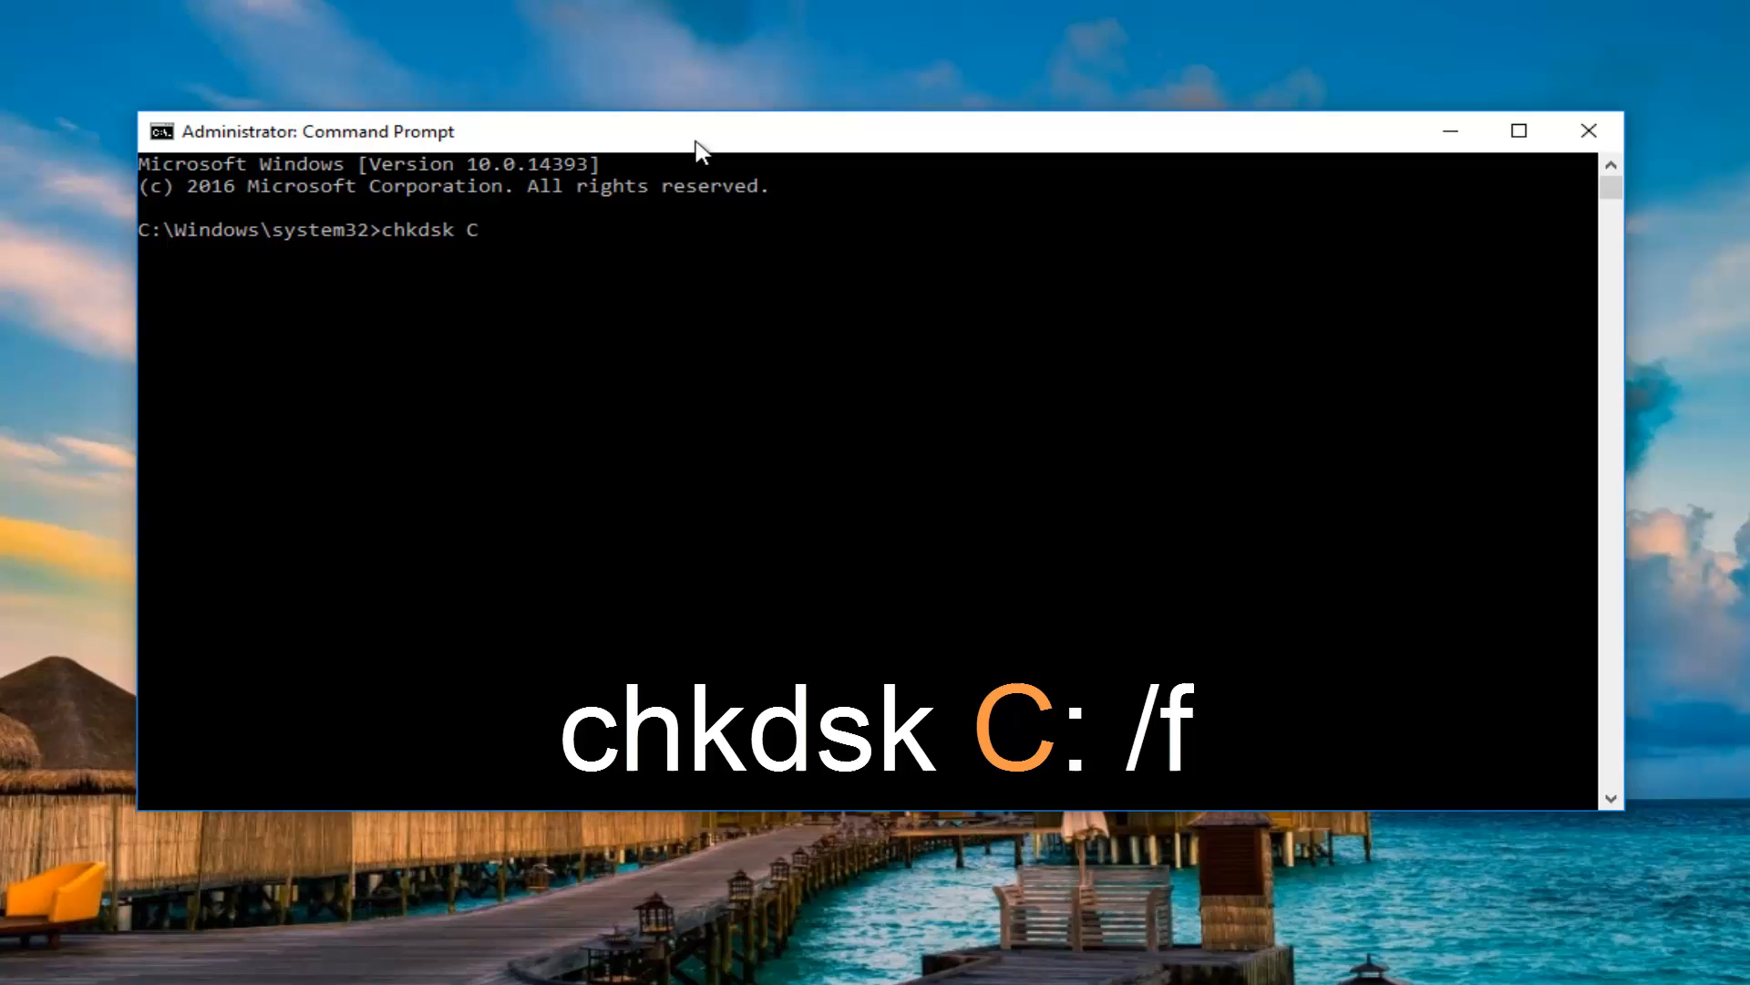
text(:)
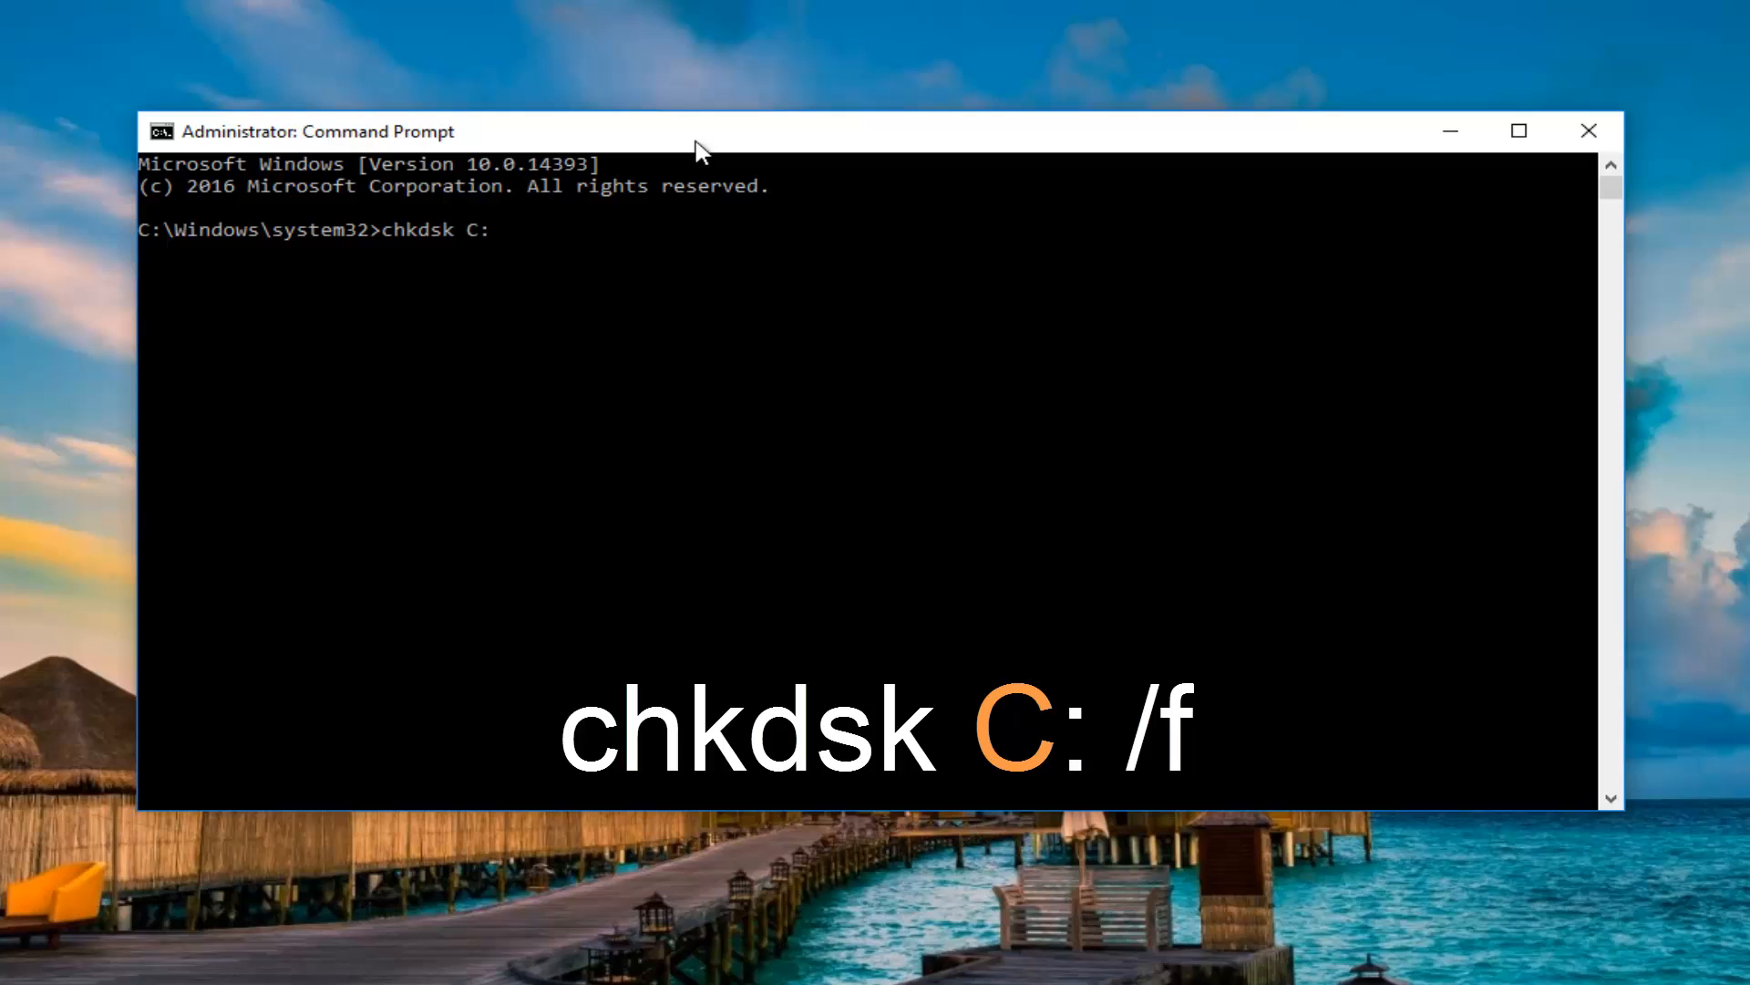
text(/f)
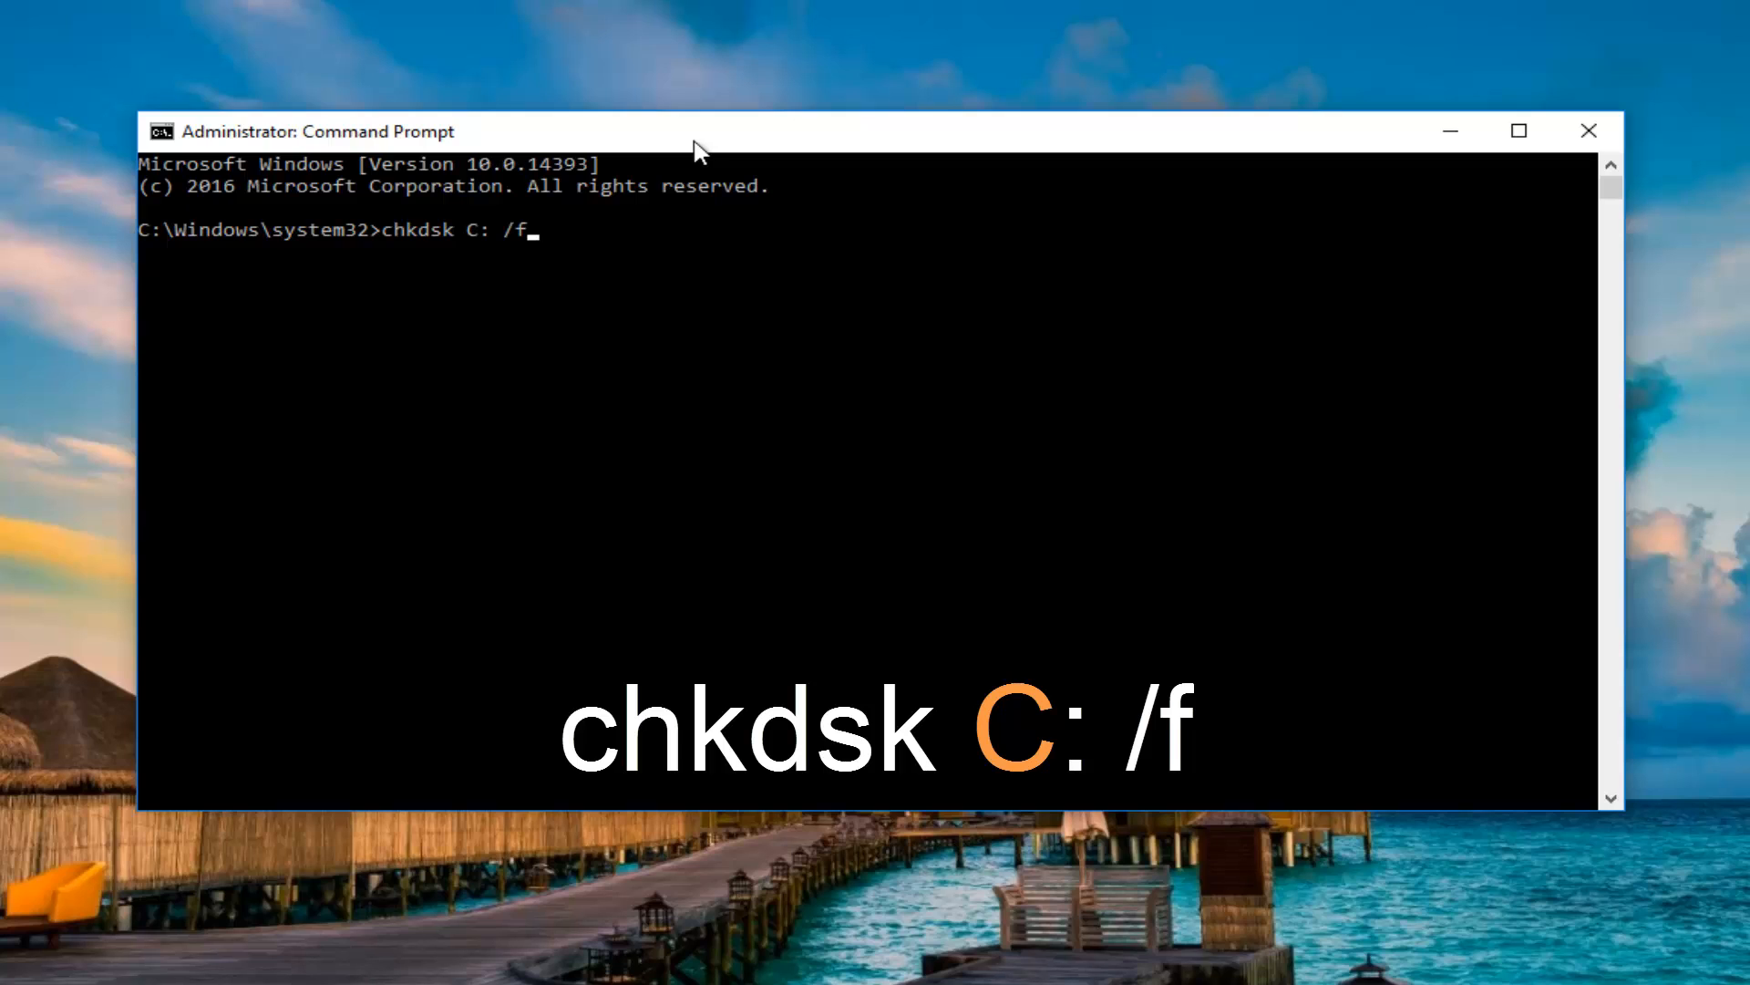
mouse_move(436, 336)
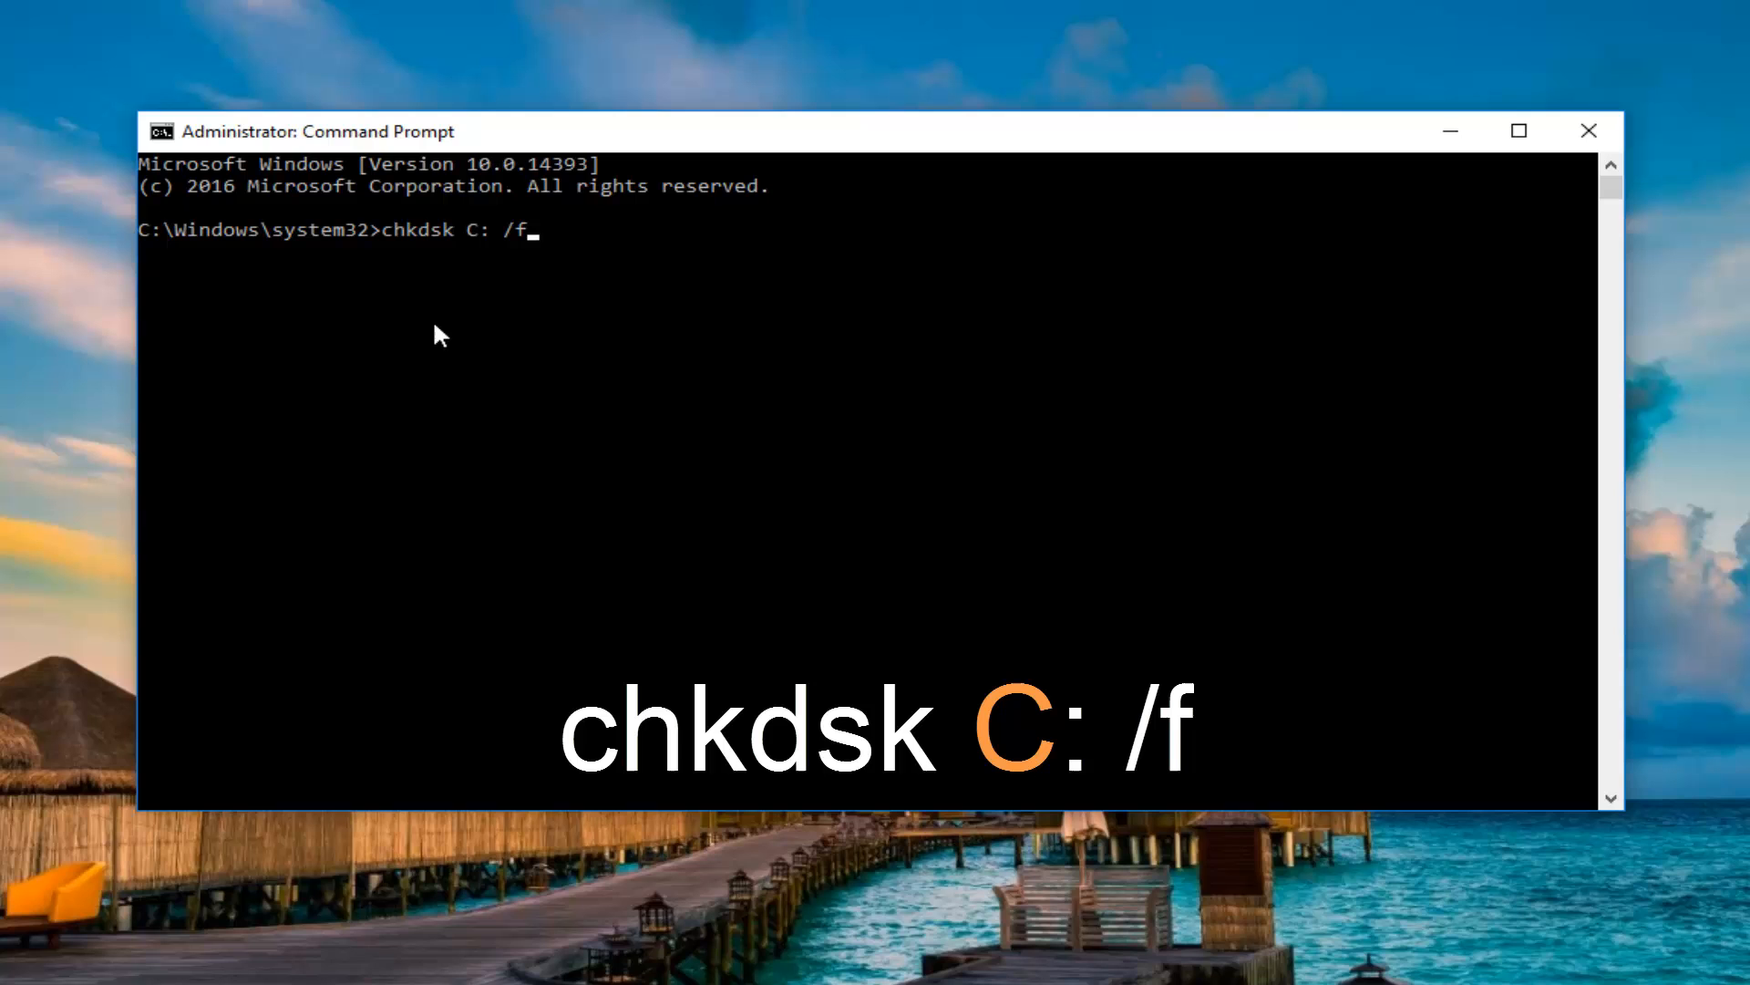
mouse_move(476, 246)
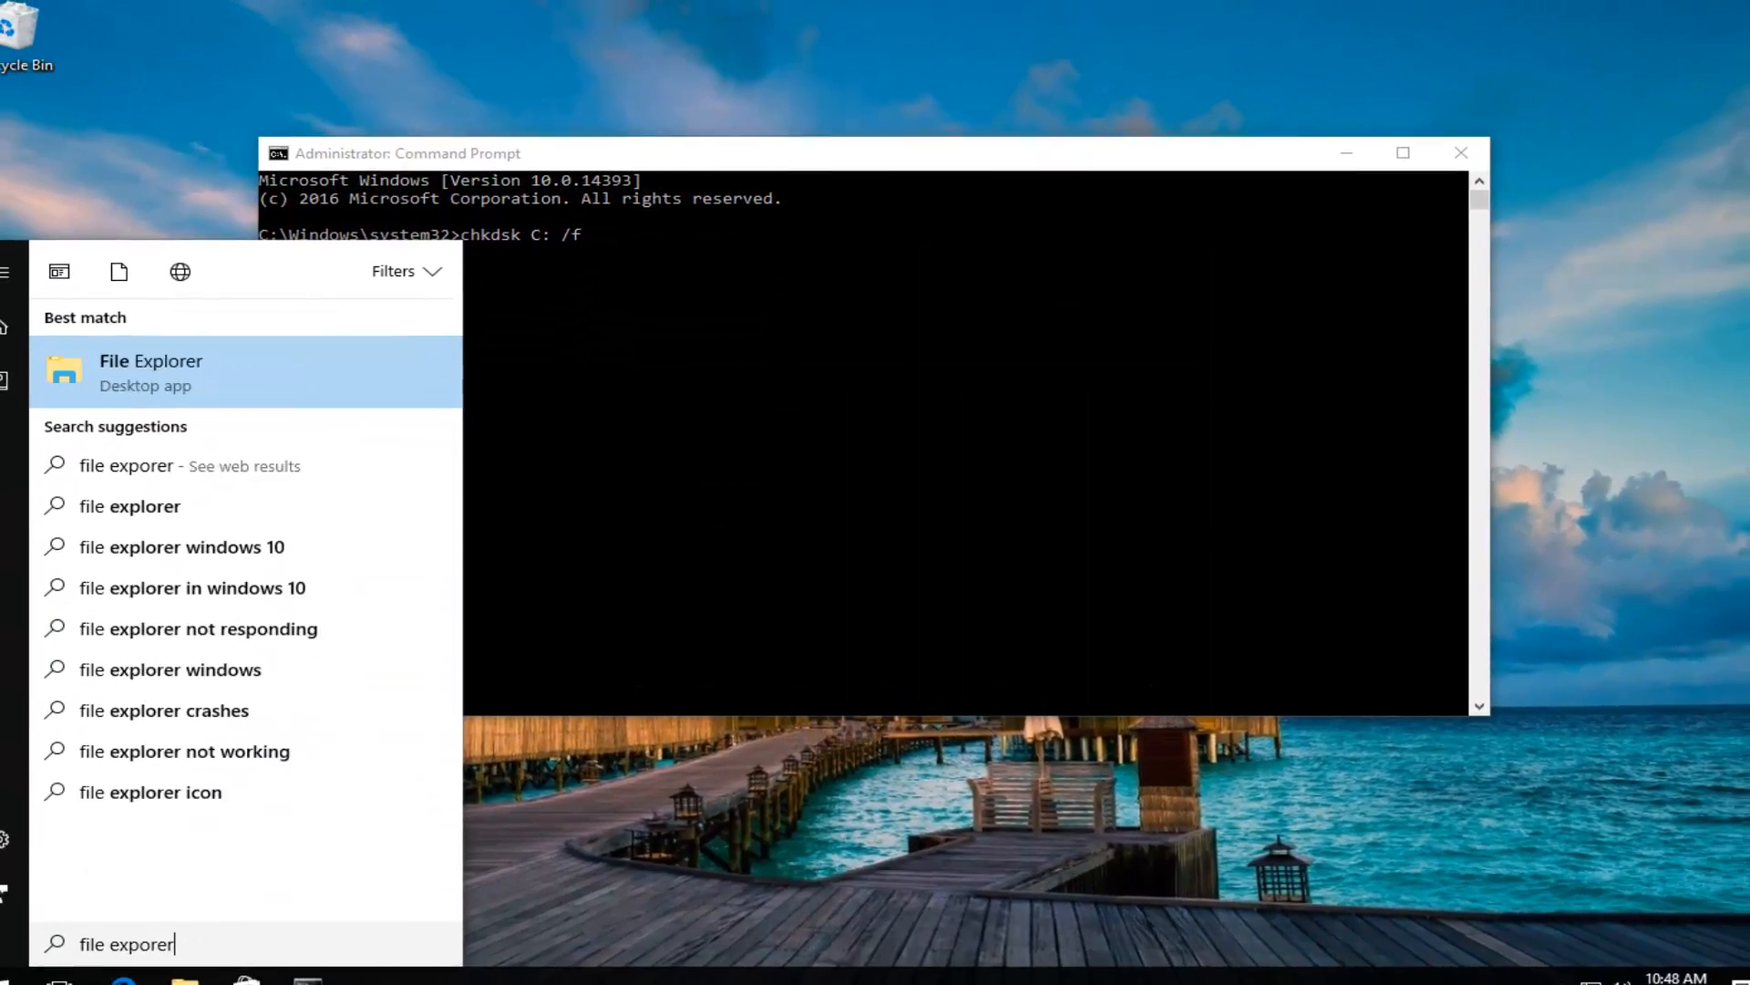
text(file expp)
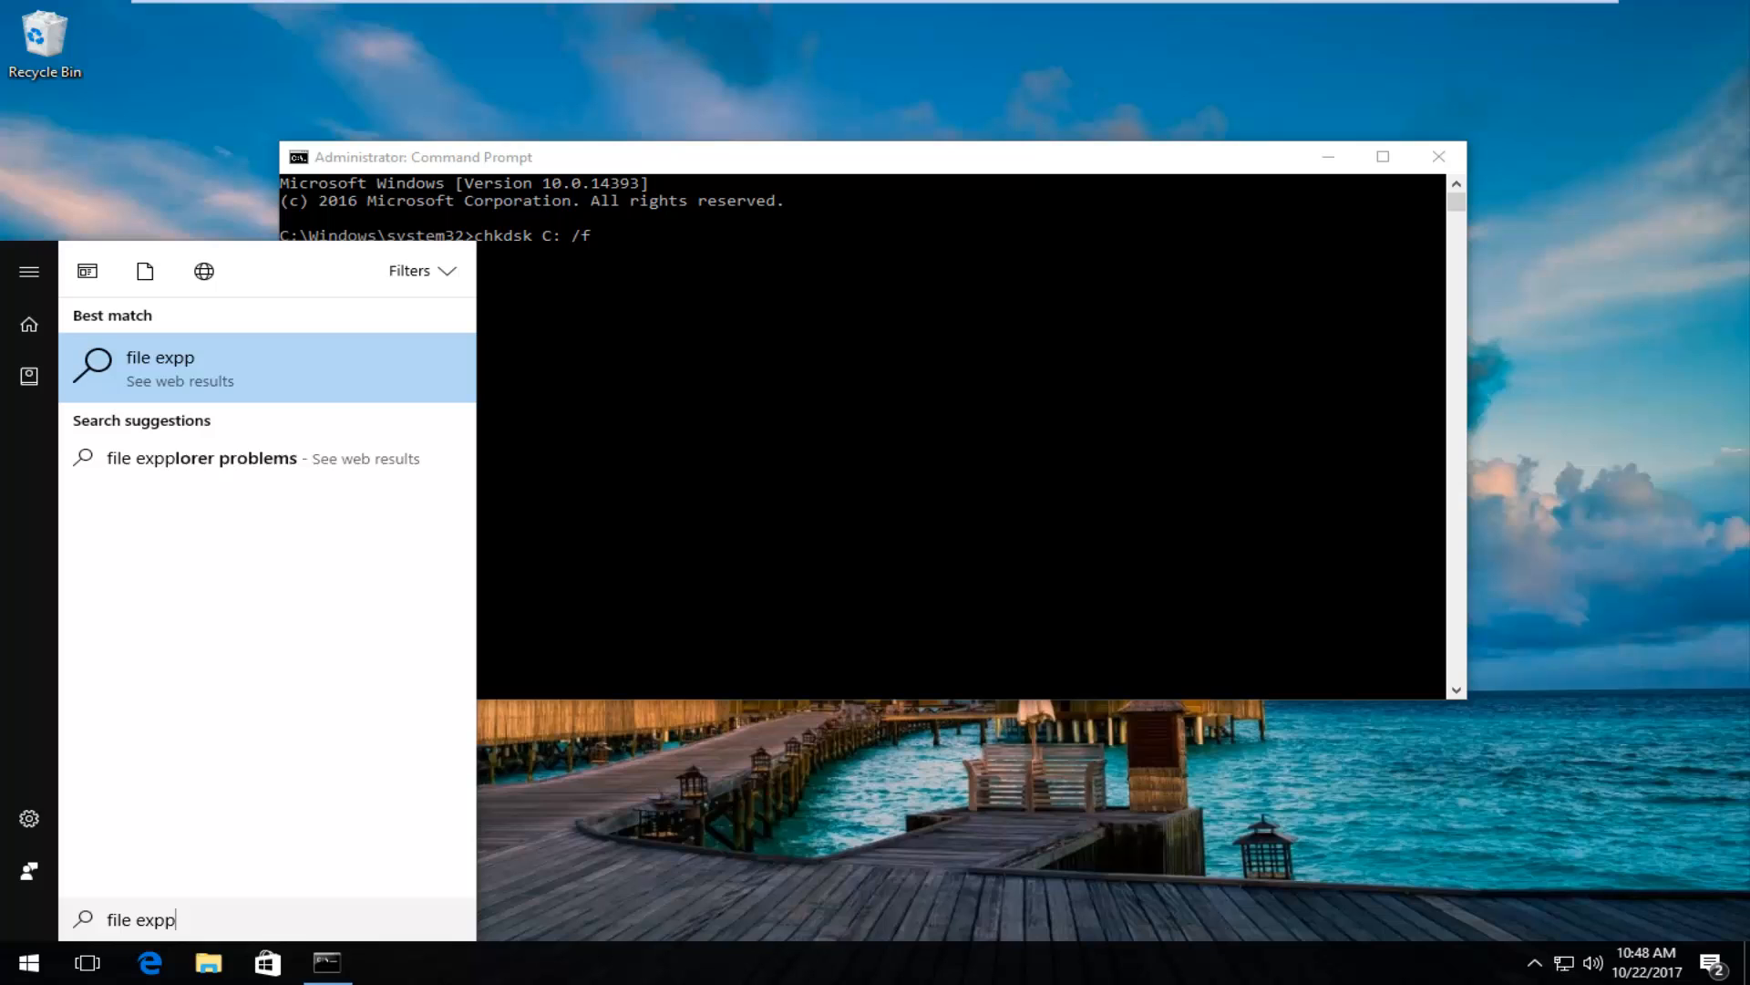
key(backspace)
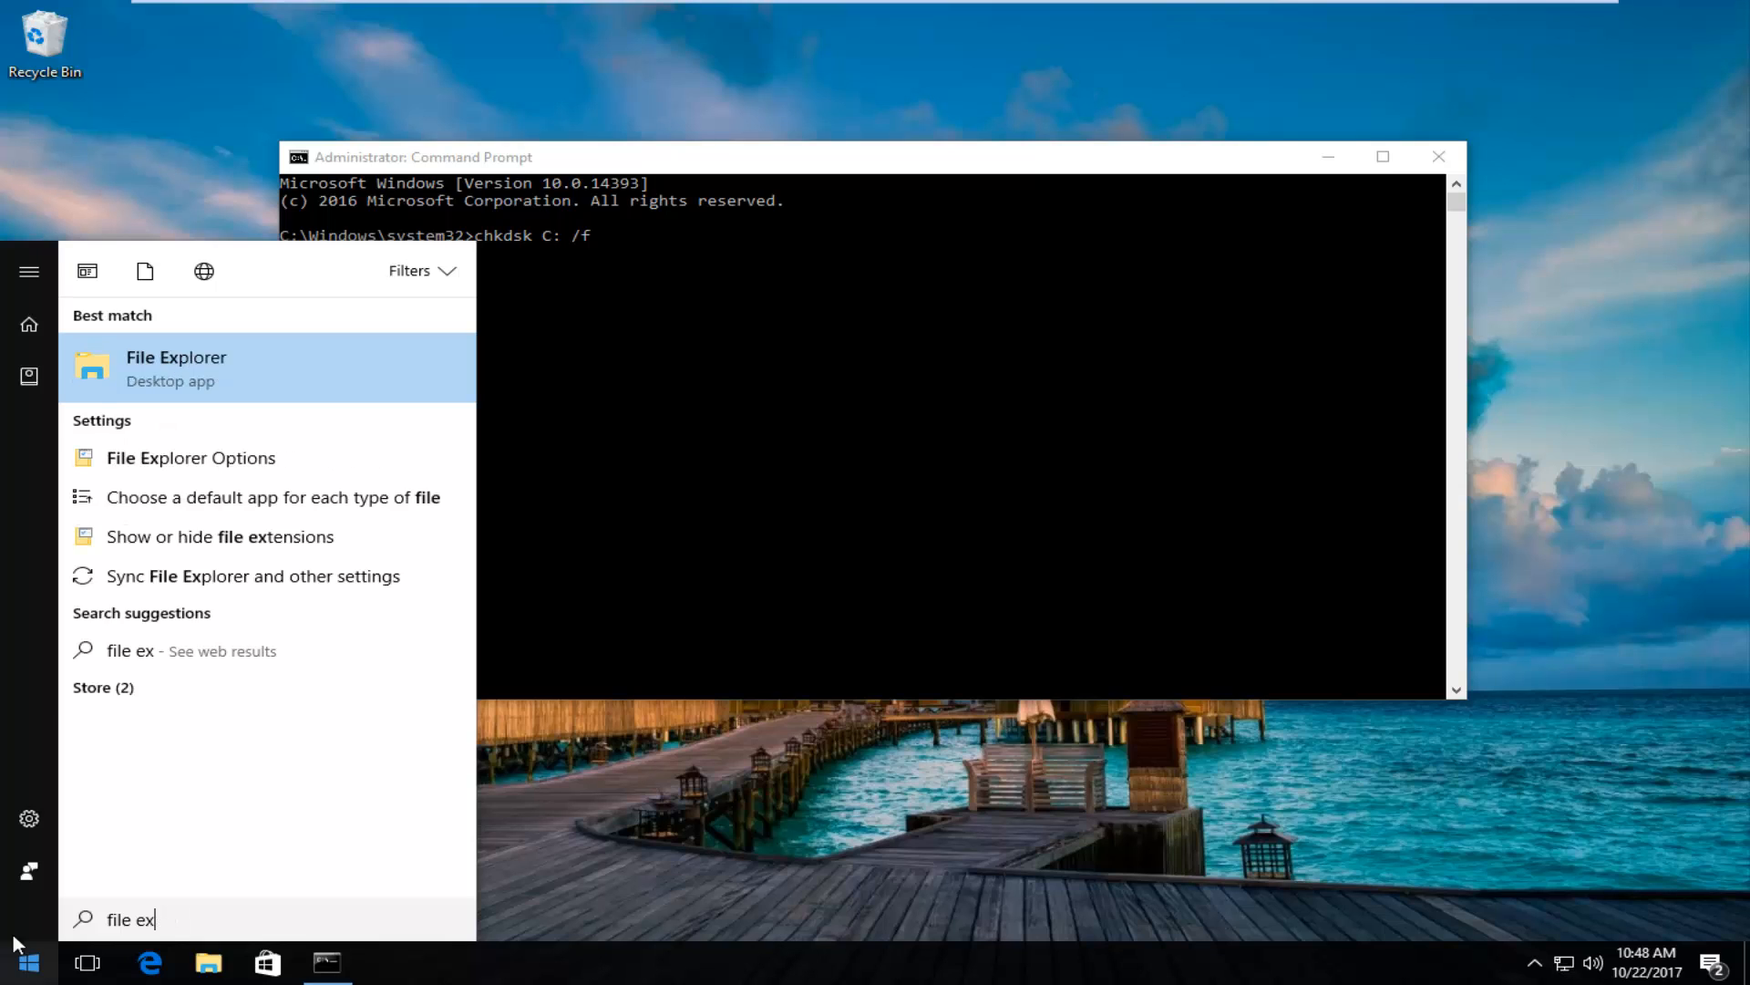
mouse_move(221, 379)
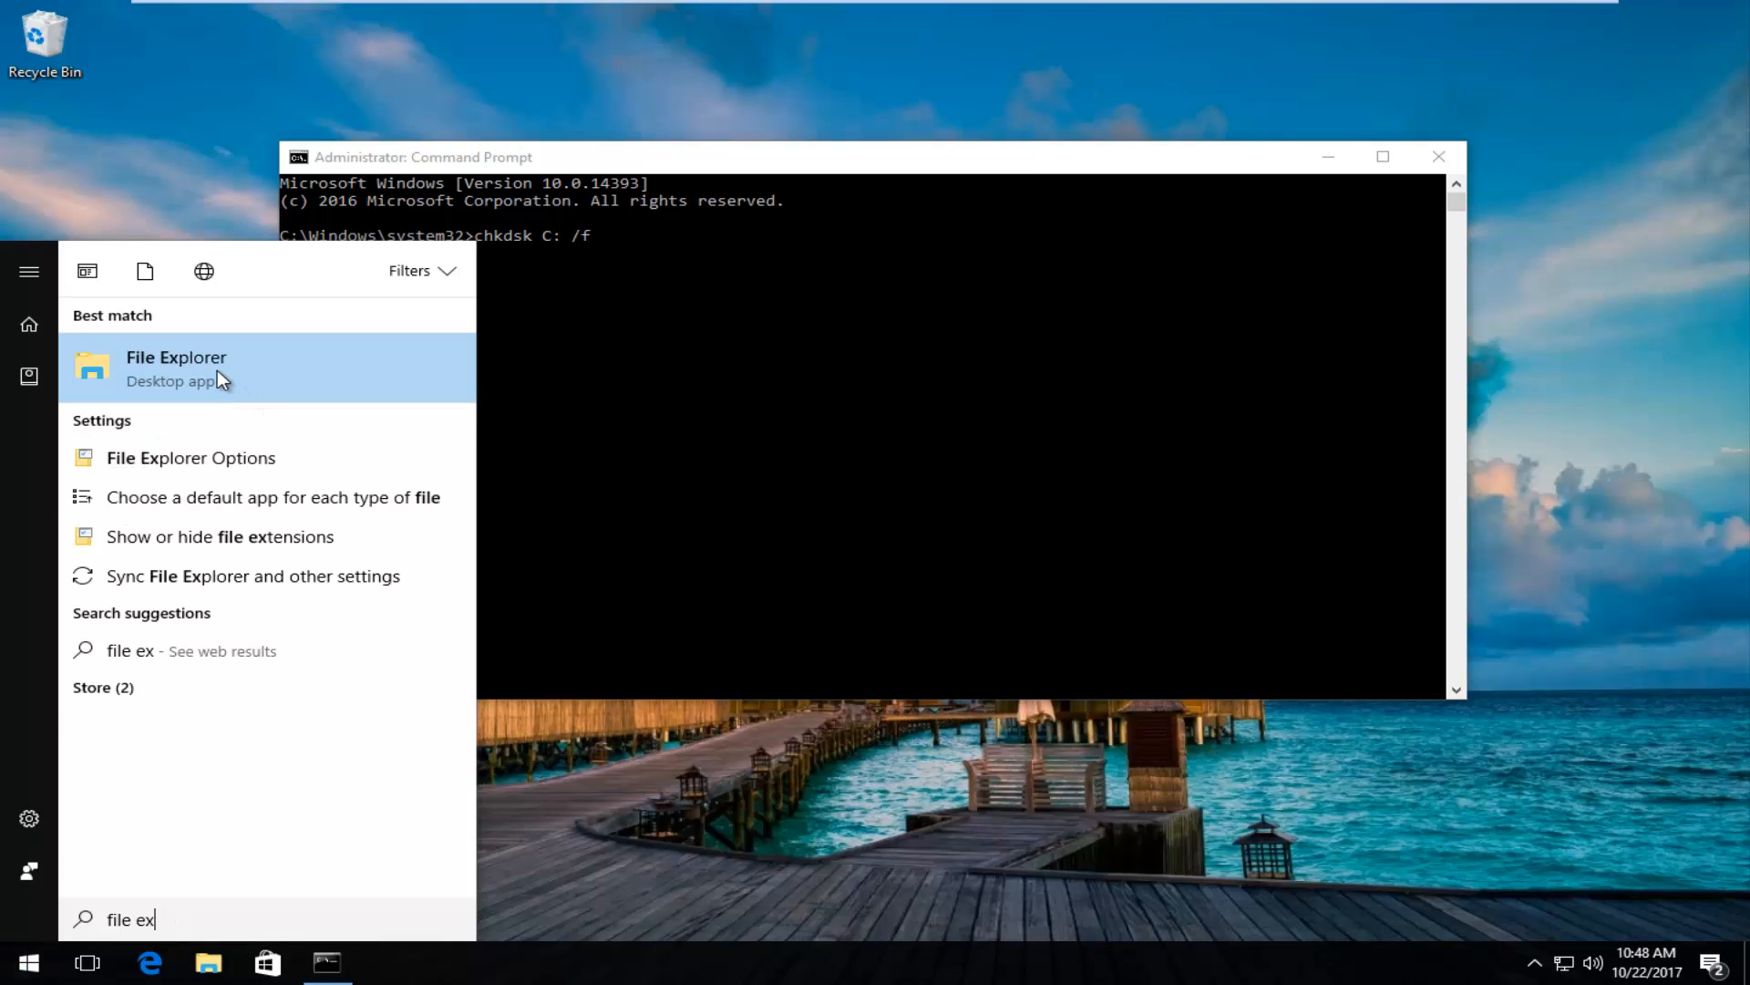
click(175, 368)
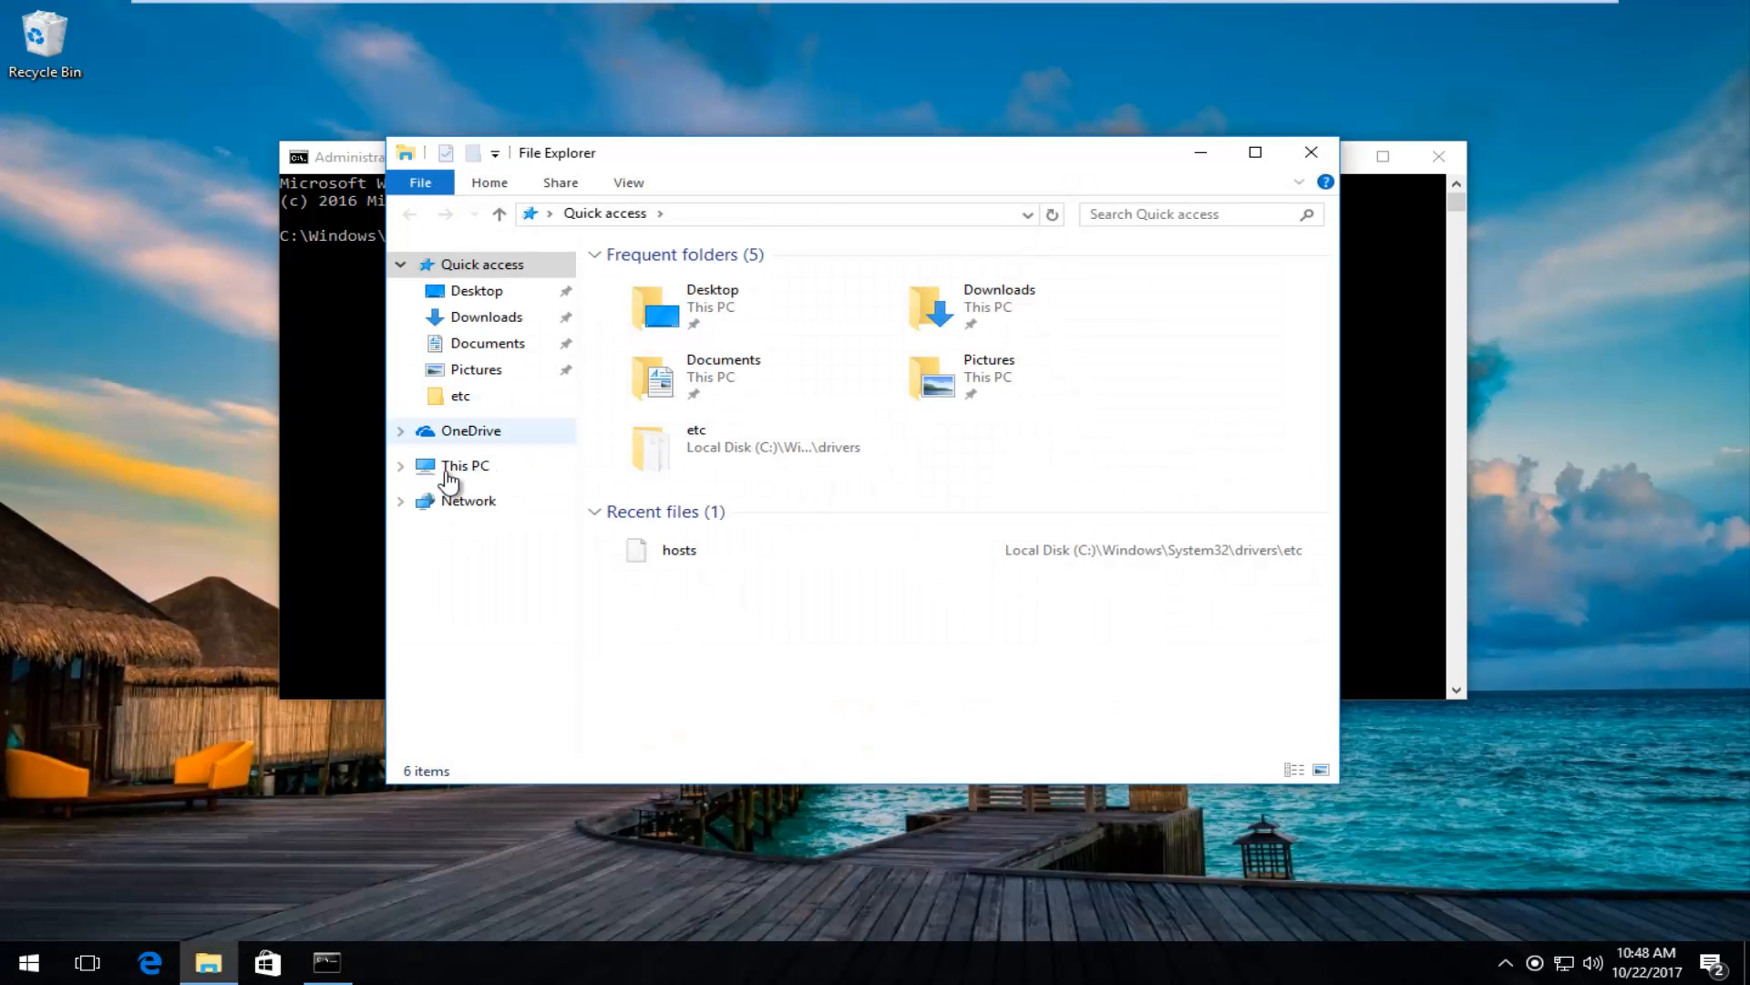
click(465, 465)
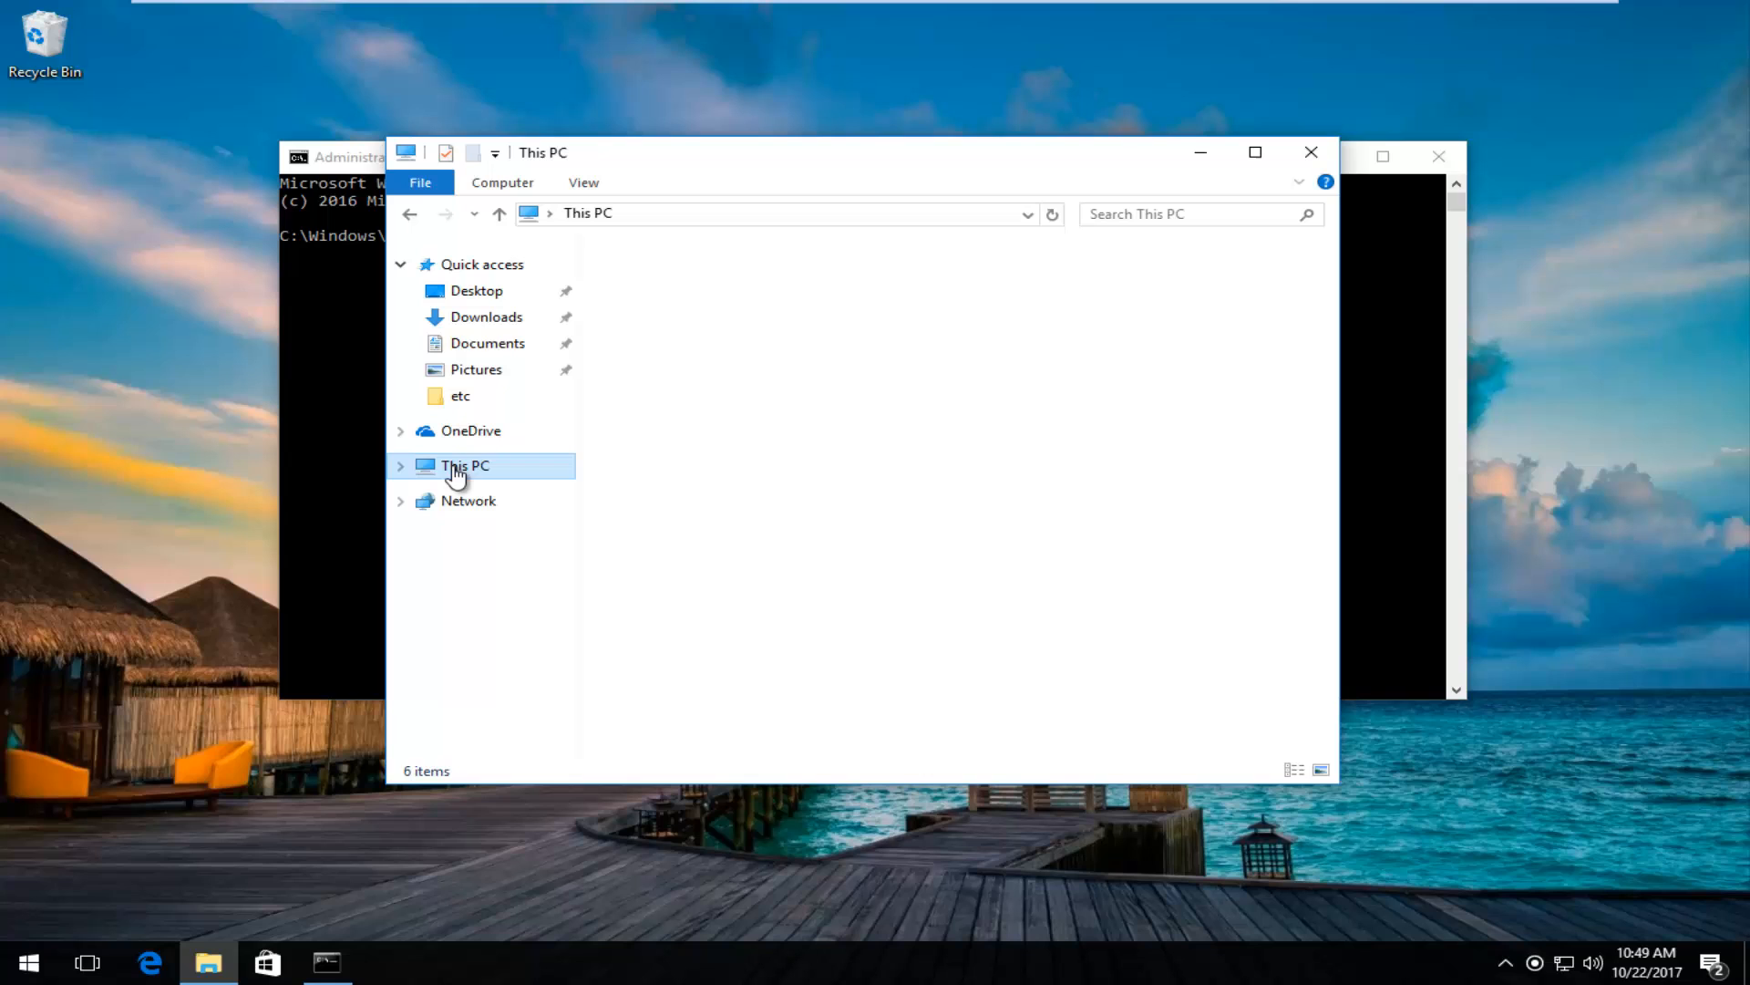
click(465, 465)
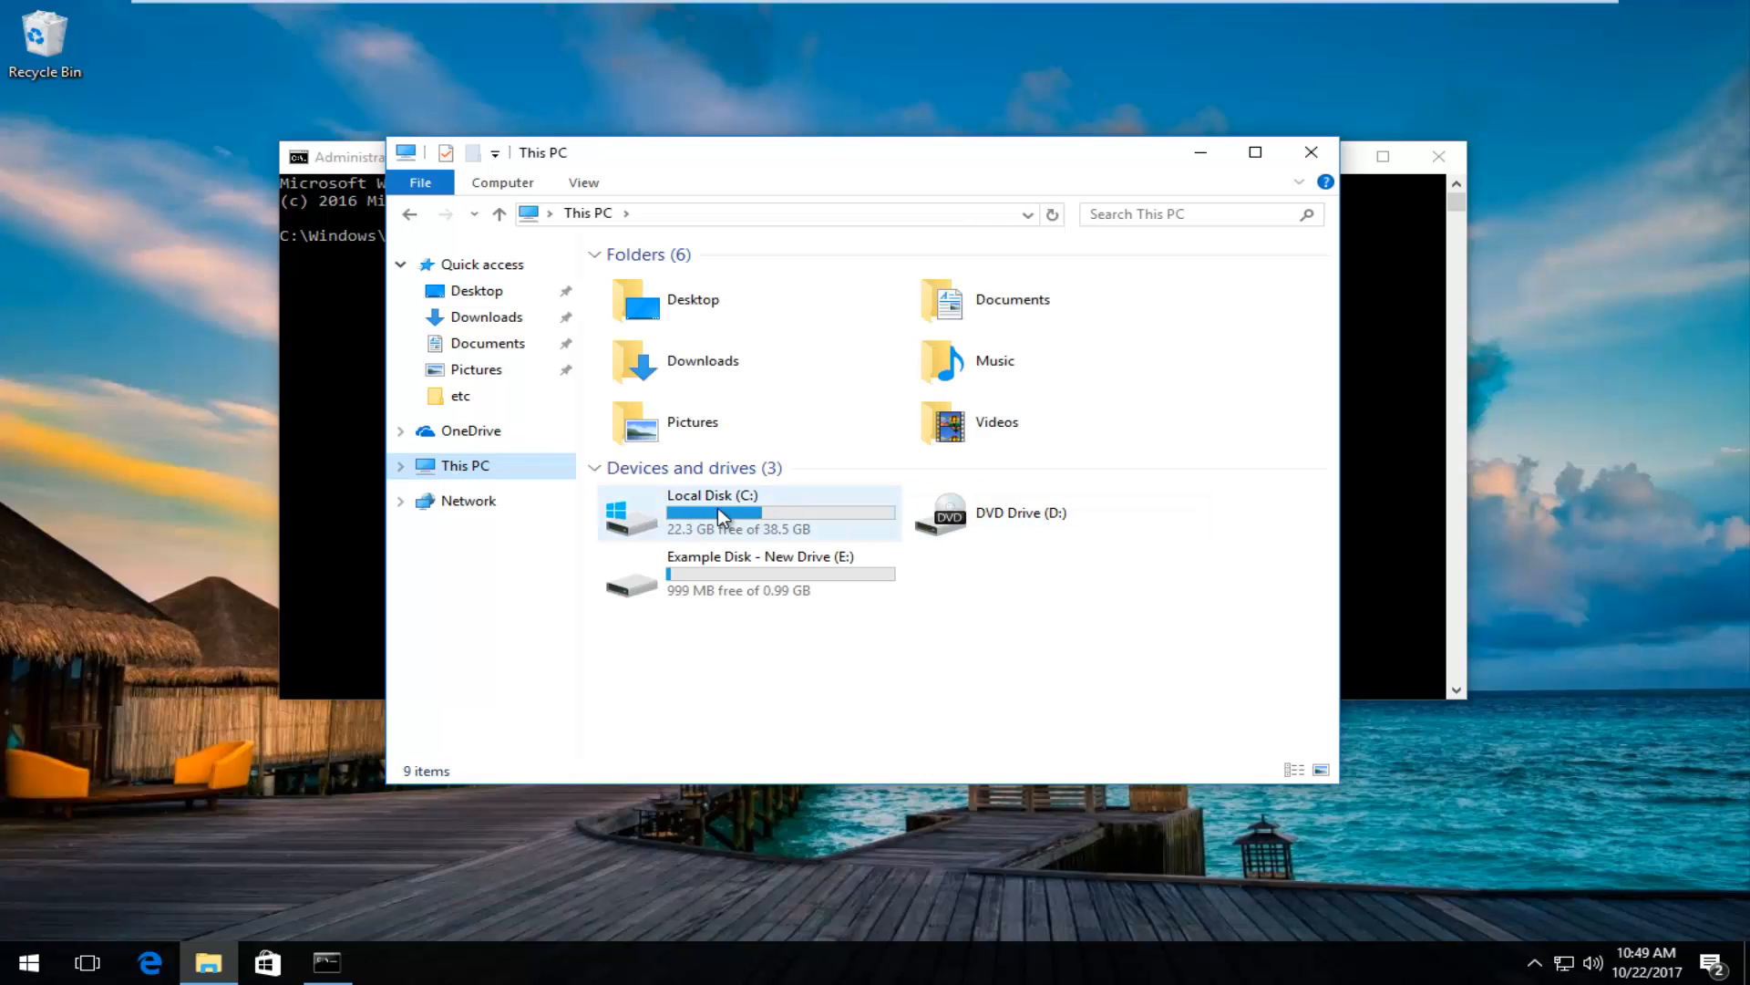
mouse_move(746, 505)
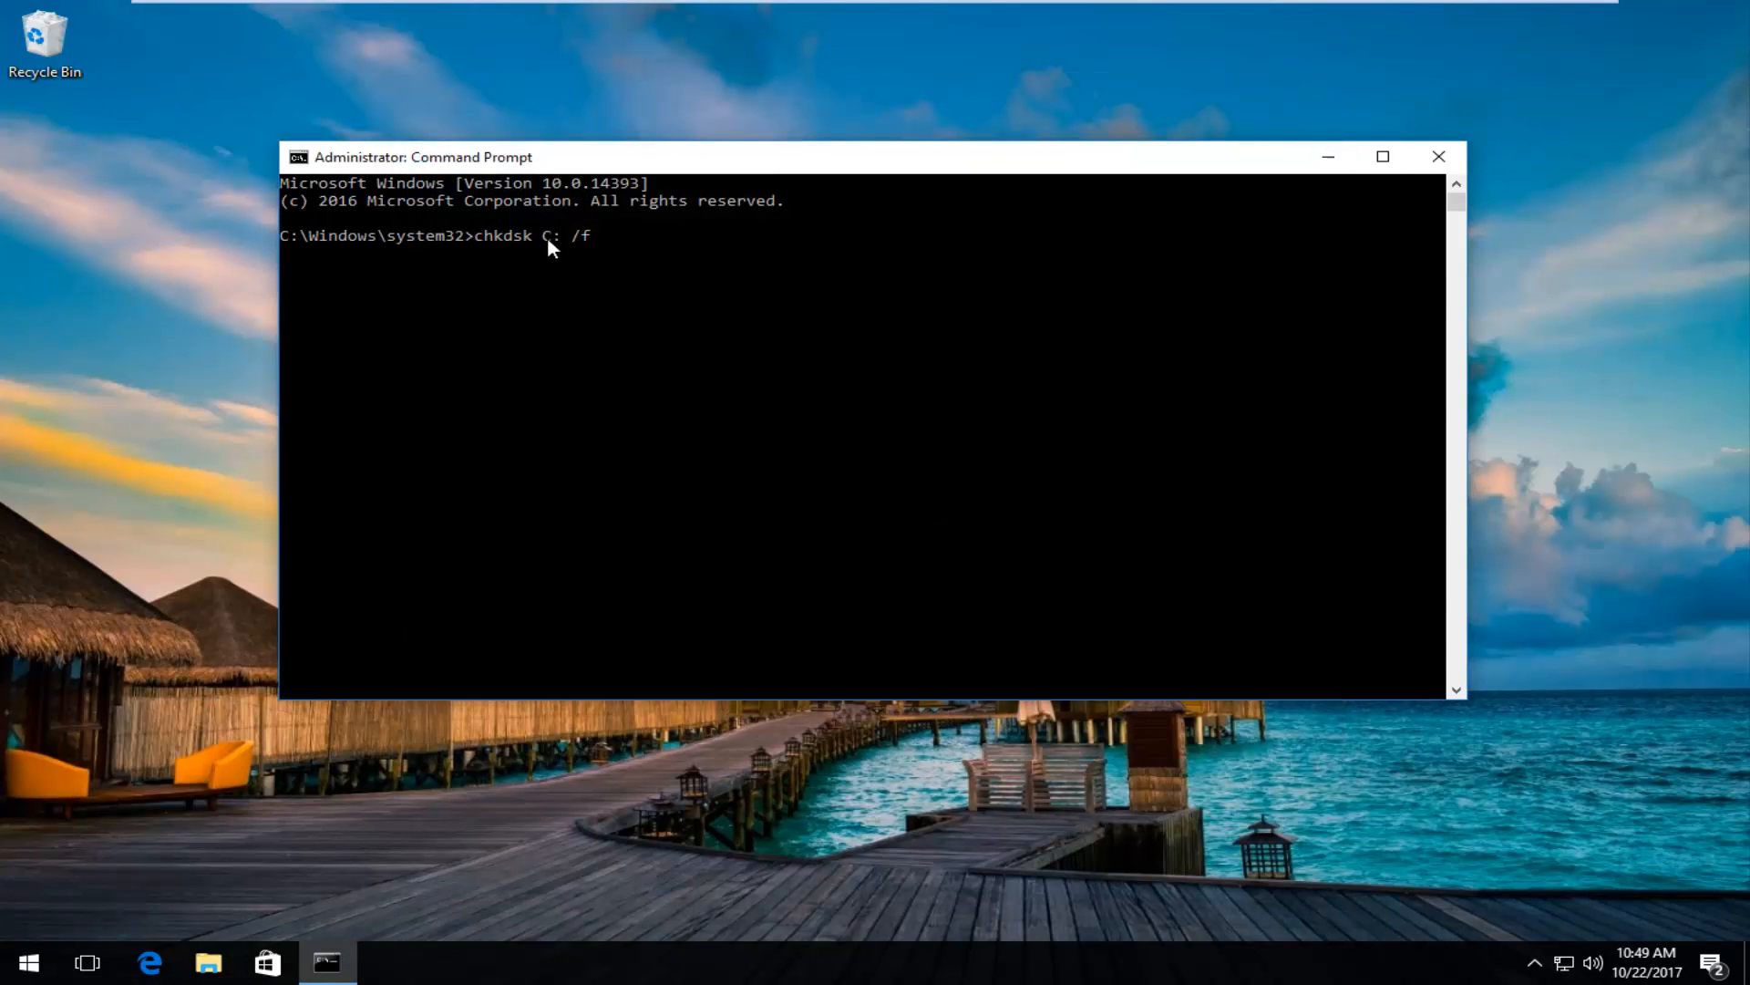
mouse_move(640, 267)
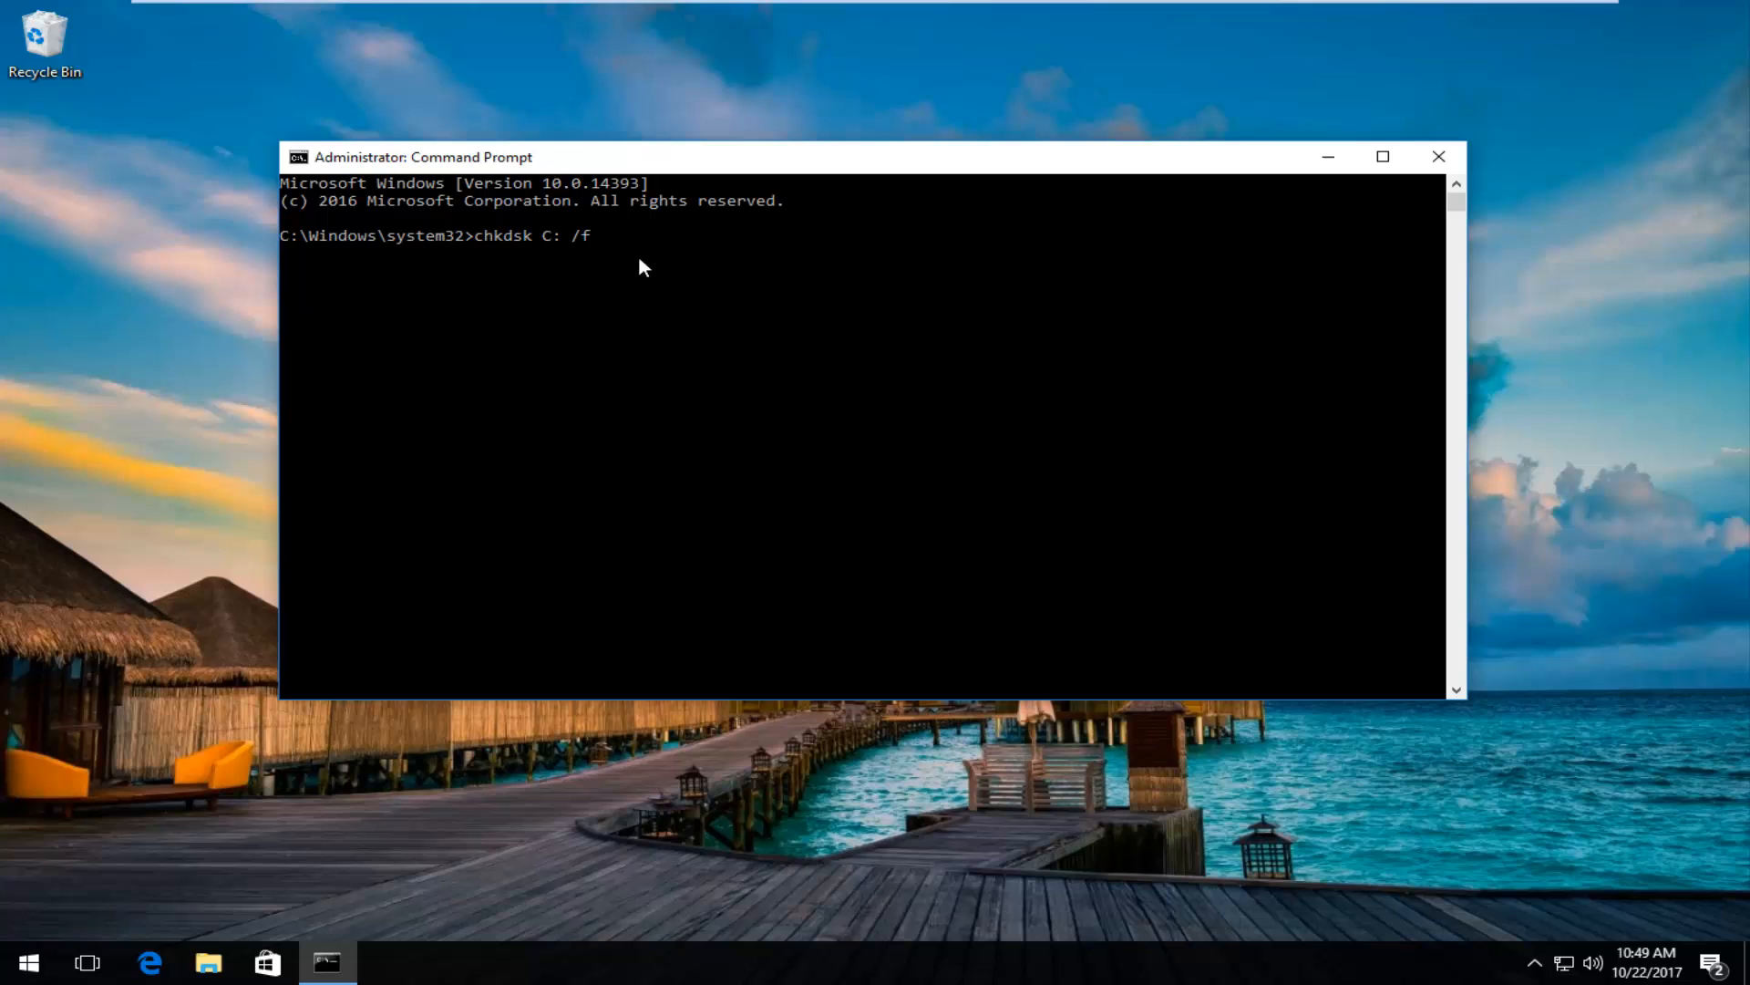
mouse_move(713, 283)
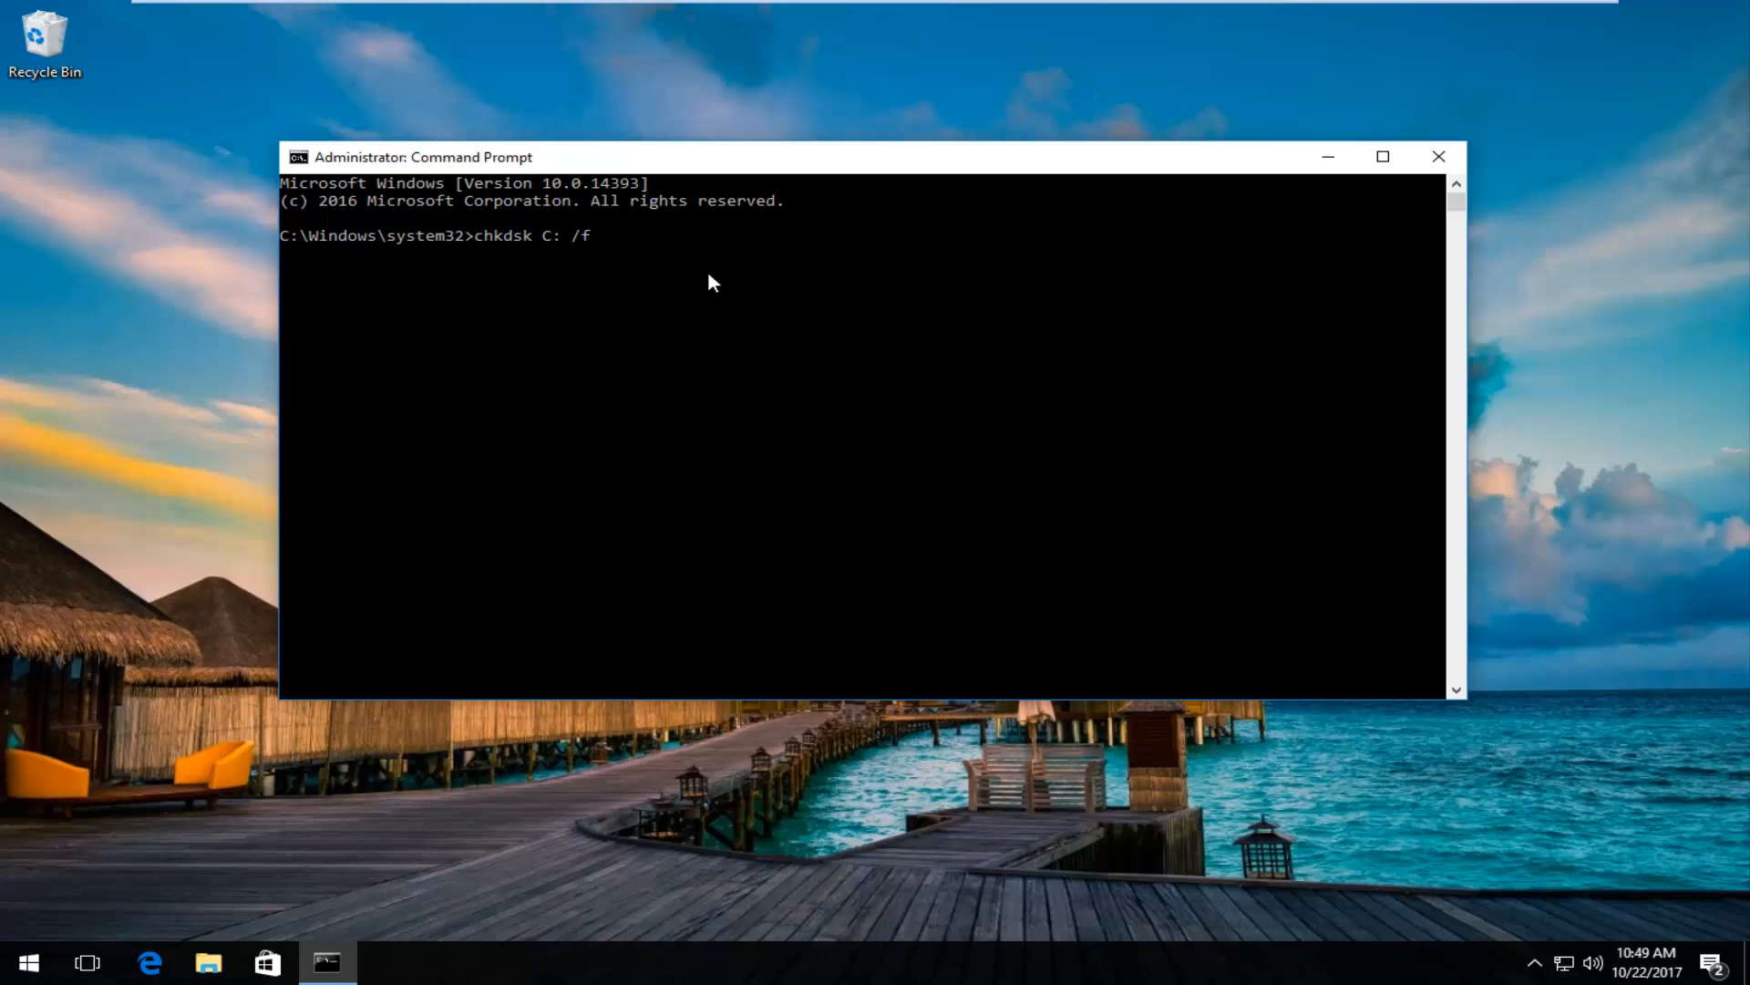
Run chkdsk C: /f and answer y to schedule the volume check at next restart
key(Enter)
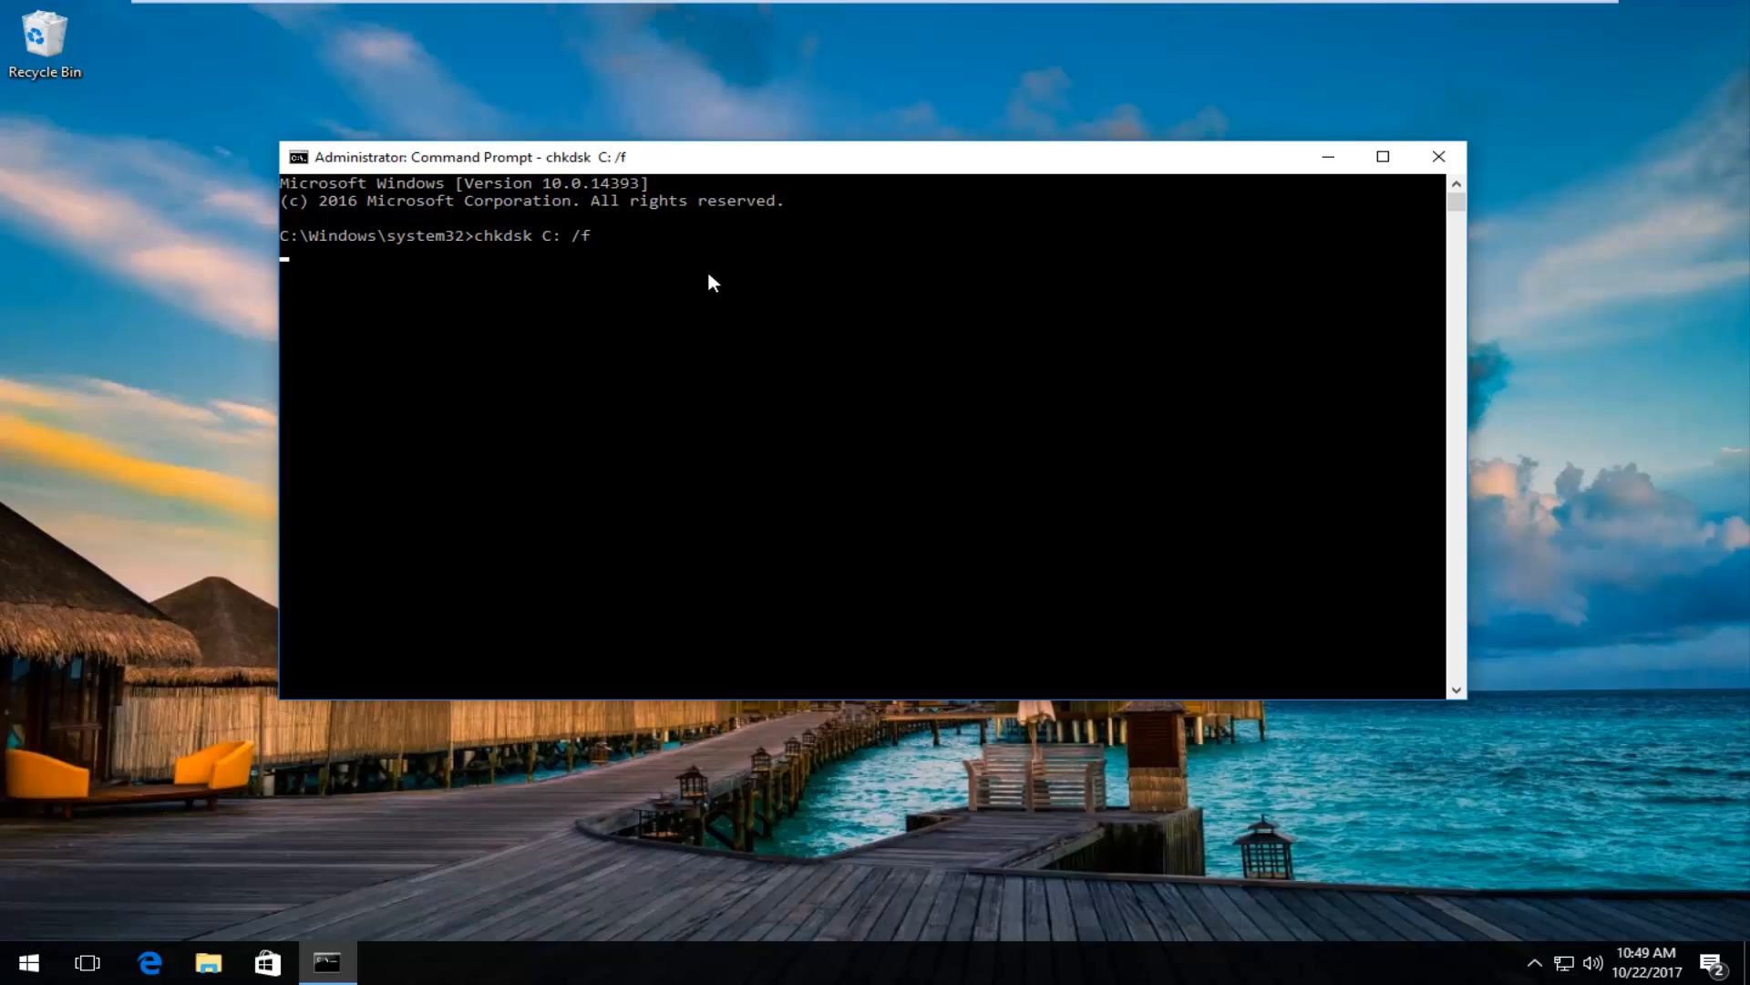
key(enter)
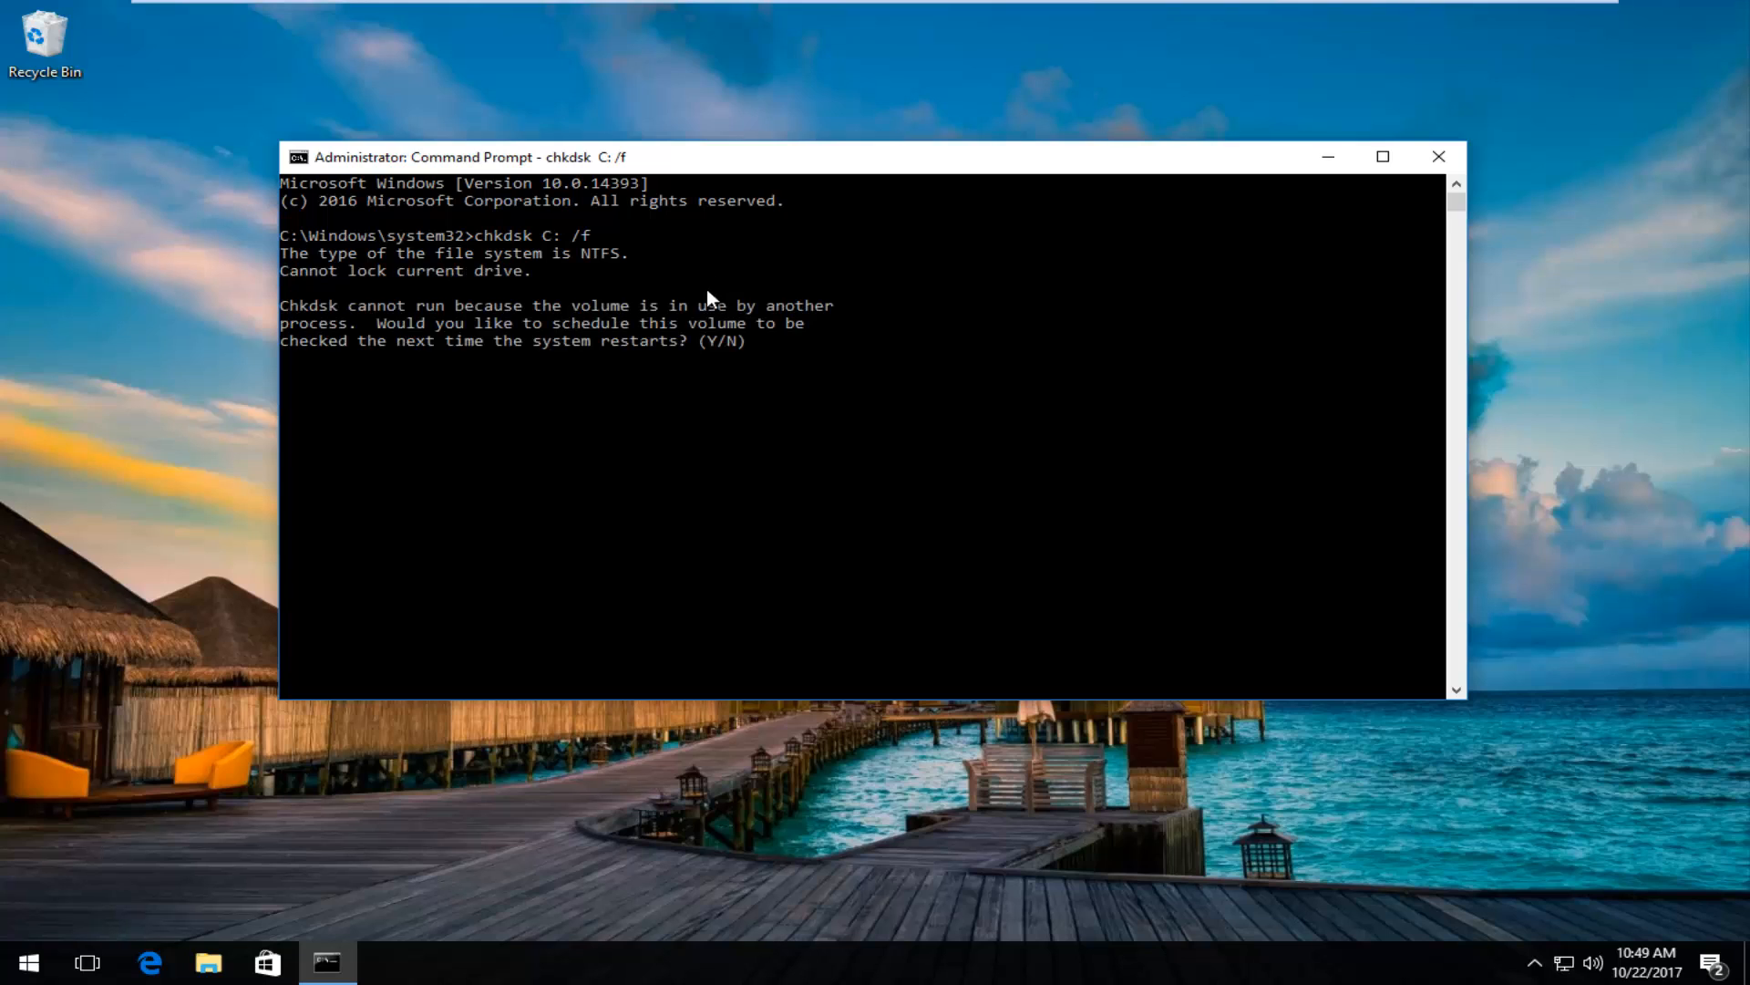
mouse_move(715, 480)
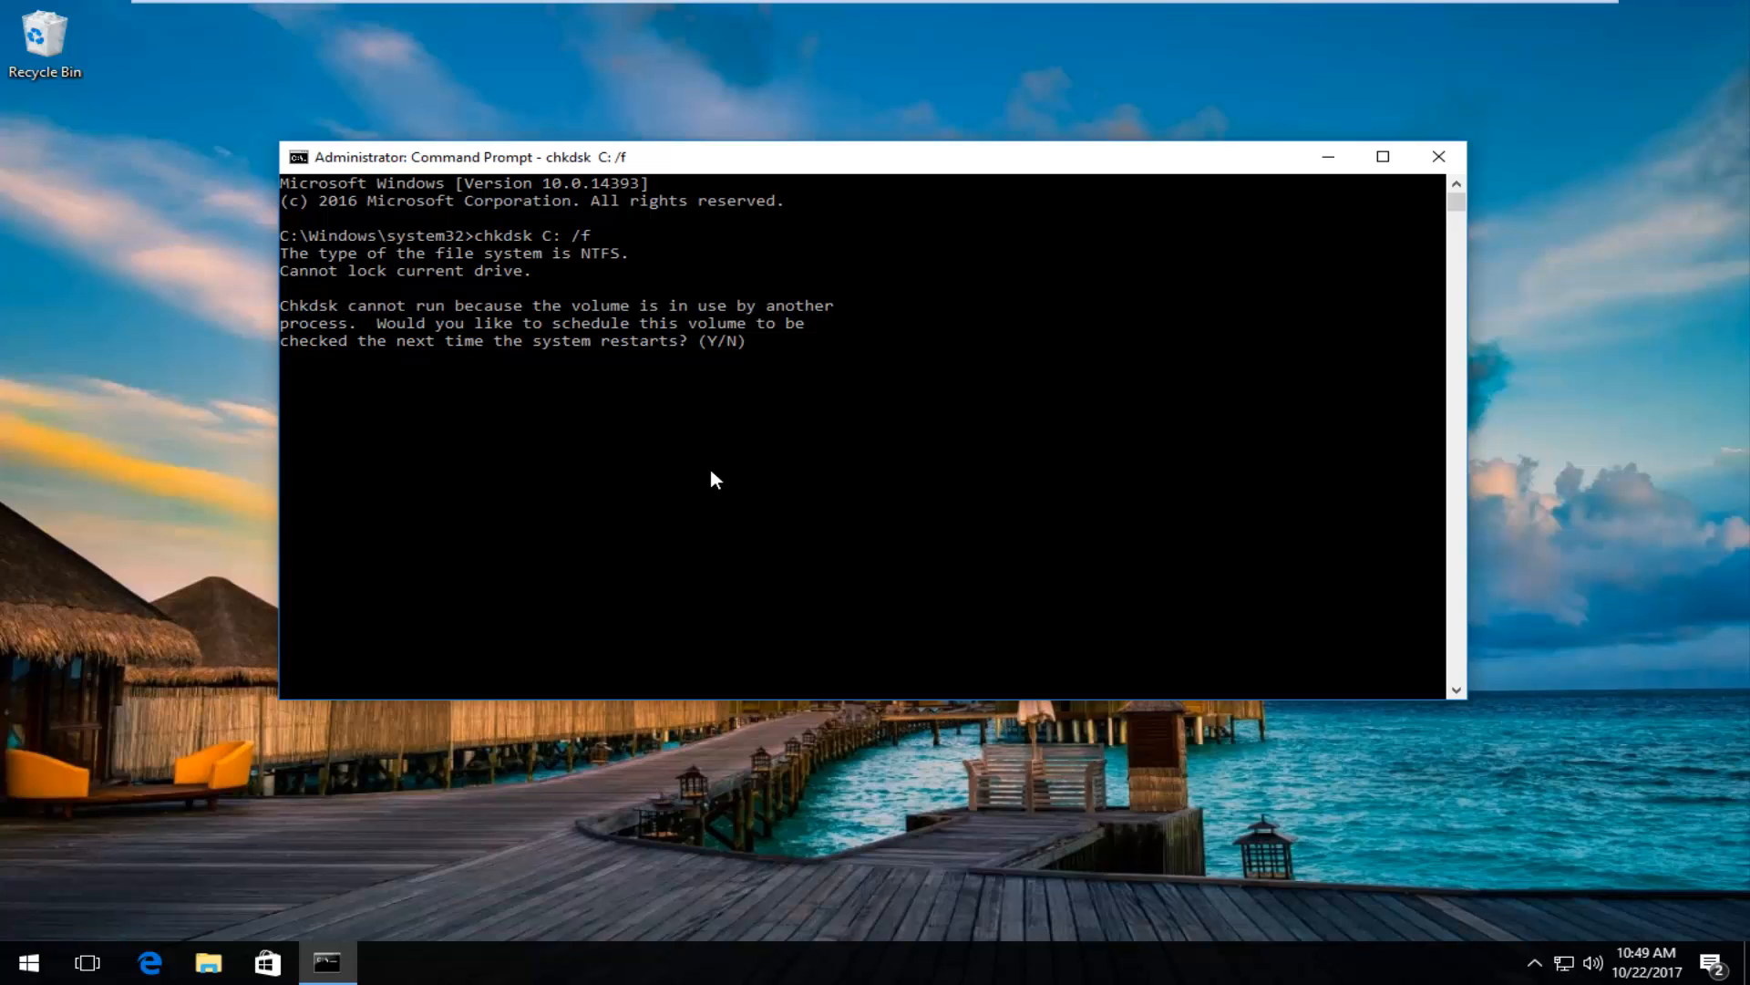
text(y)
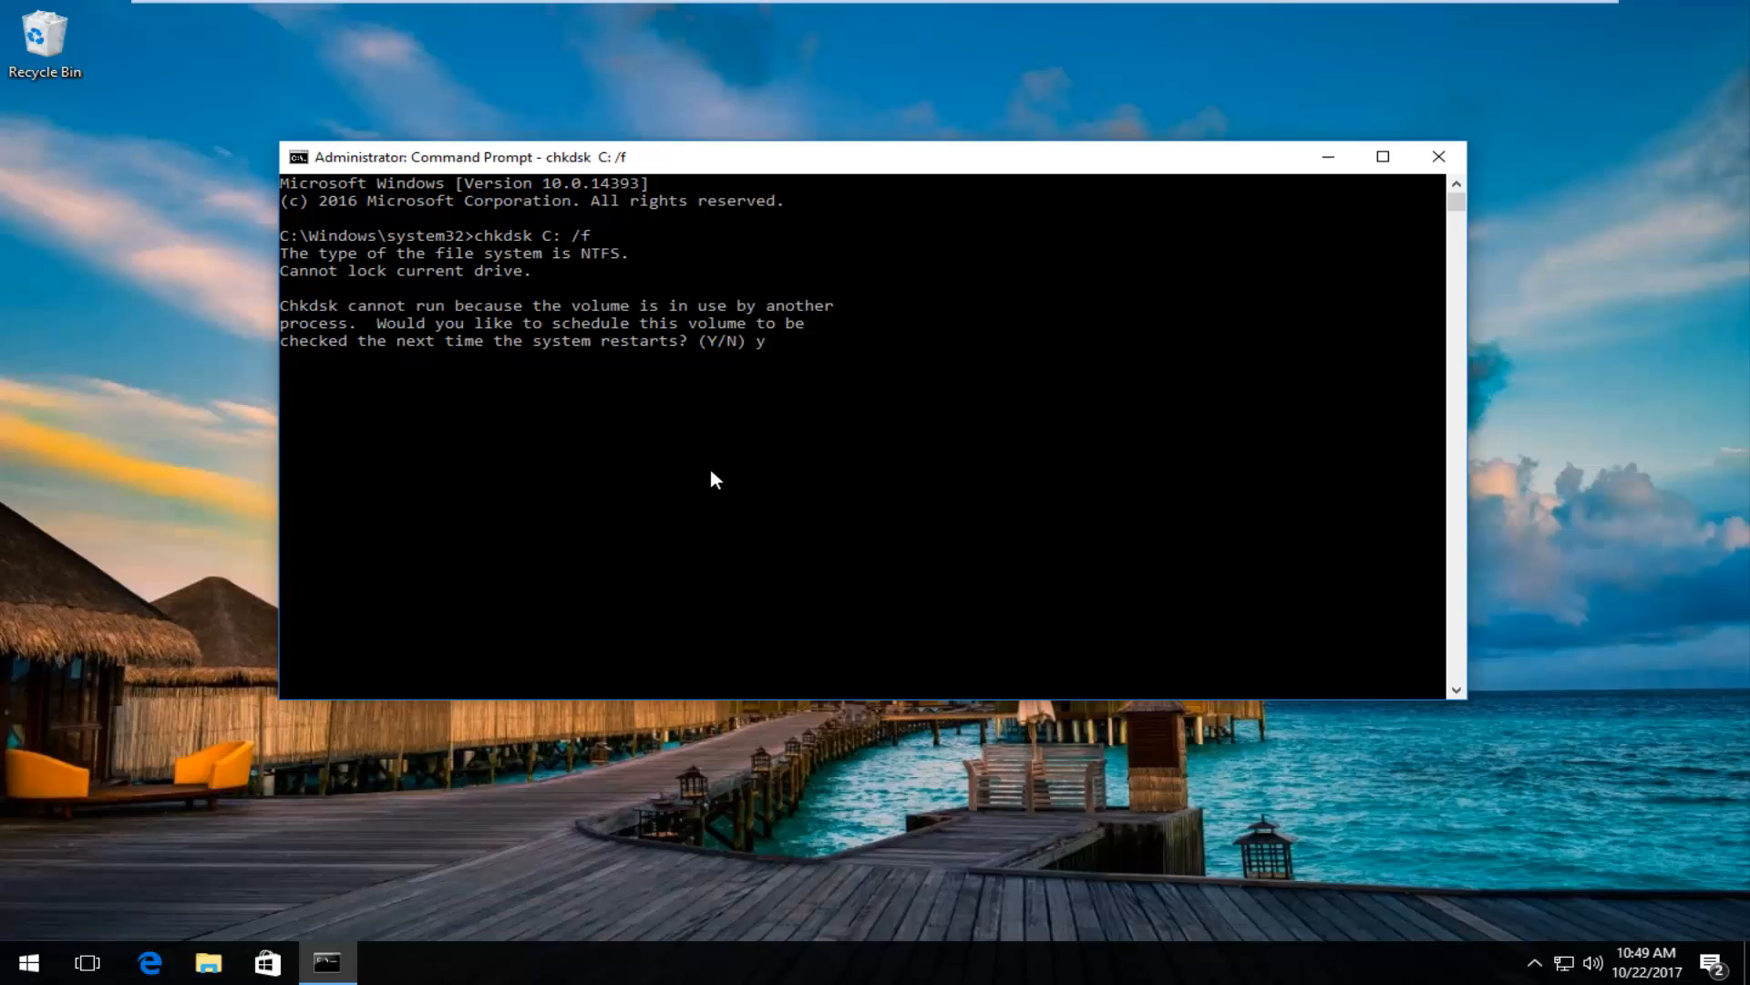